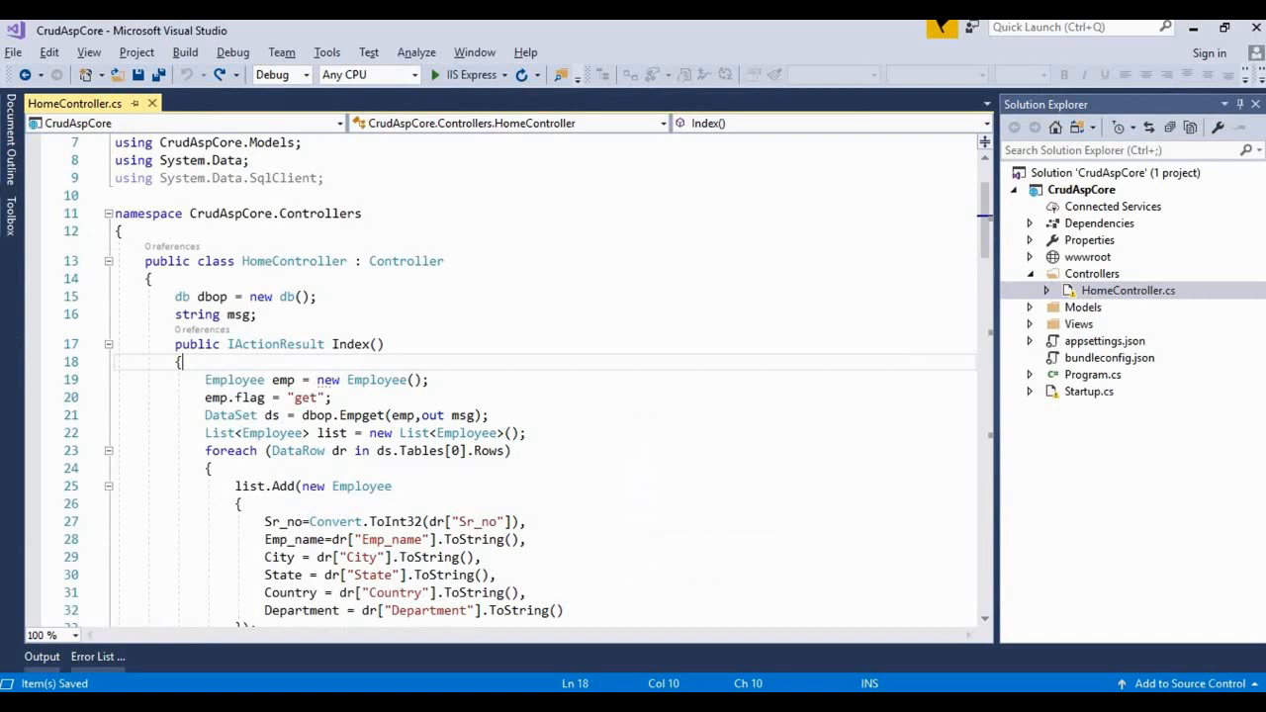
mouse_move(672, 414)
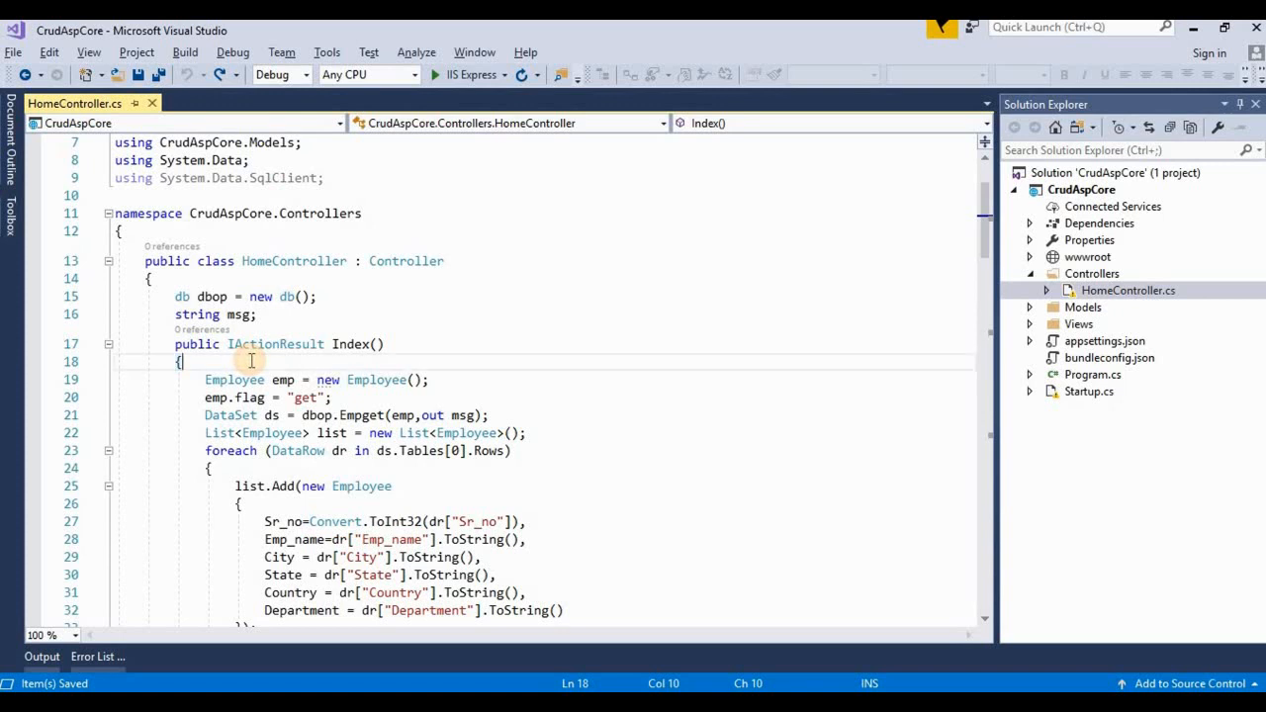
Step: Begin Index() with throw new Exception("Error from Index View"); in HomeController.cs
text(tr)
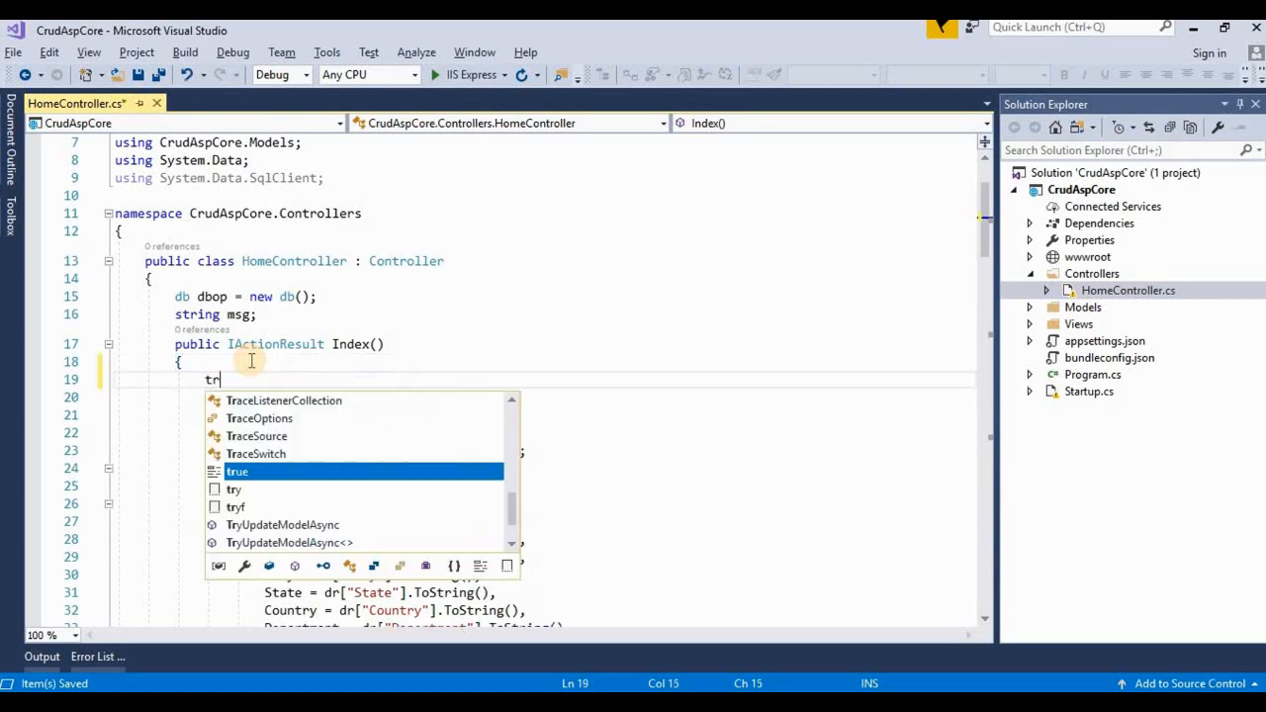
key(Backspace)
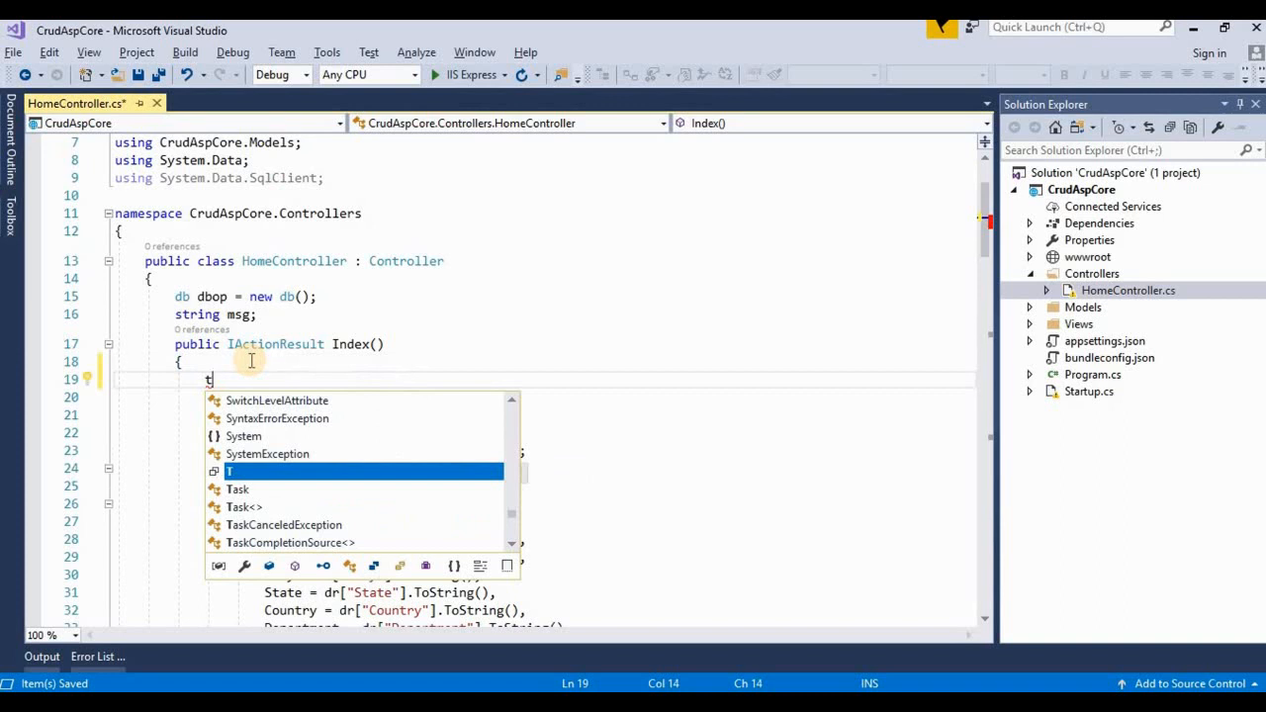
text(hrow new Exception(")
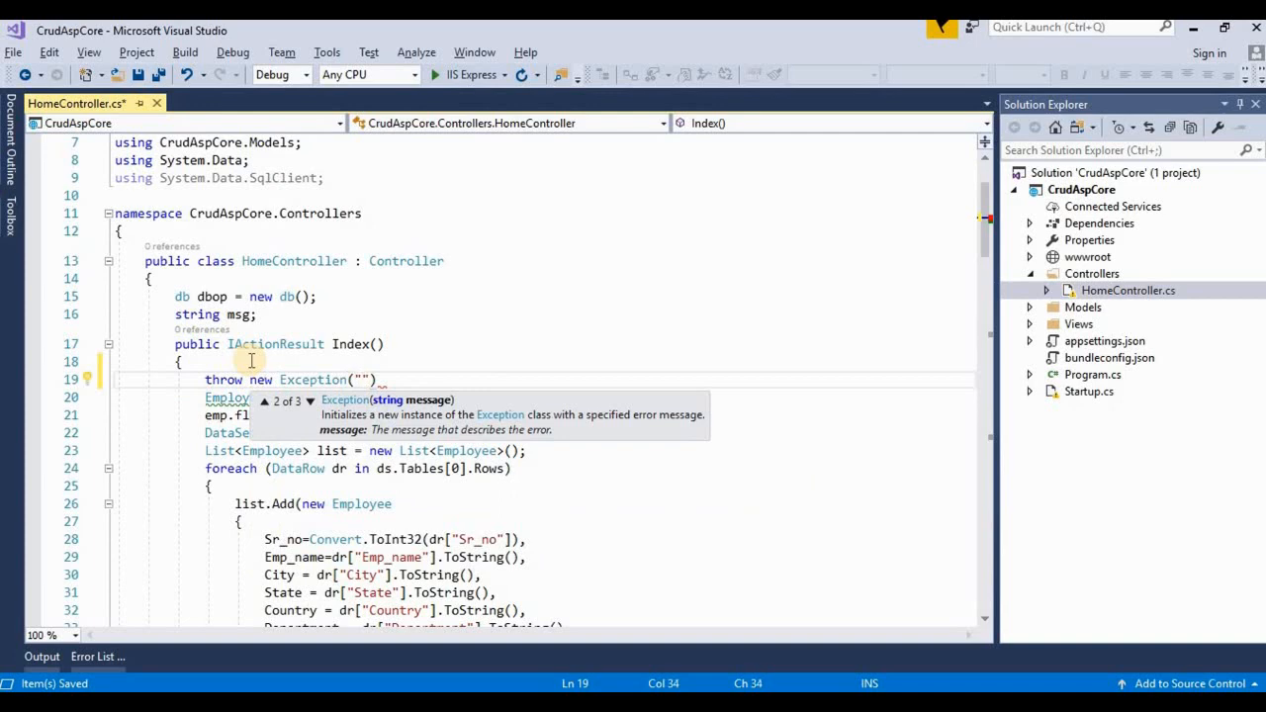
text(Error)
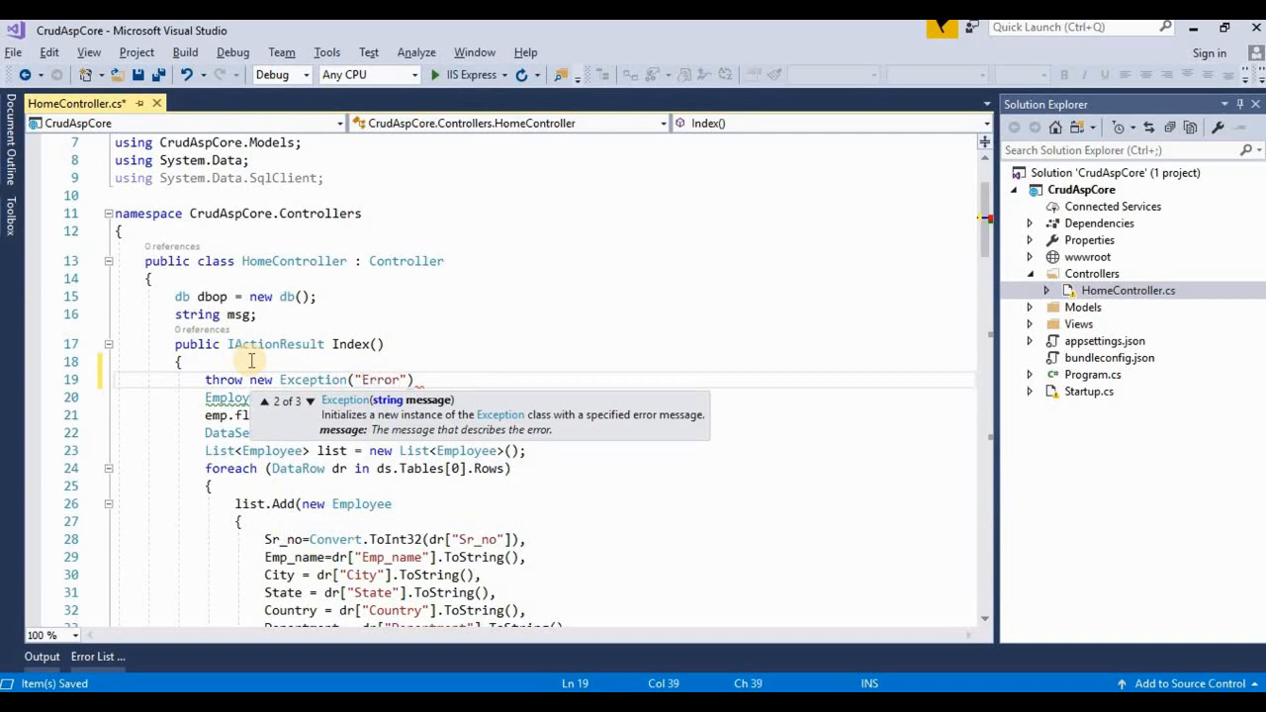
text(from)
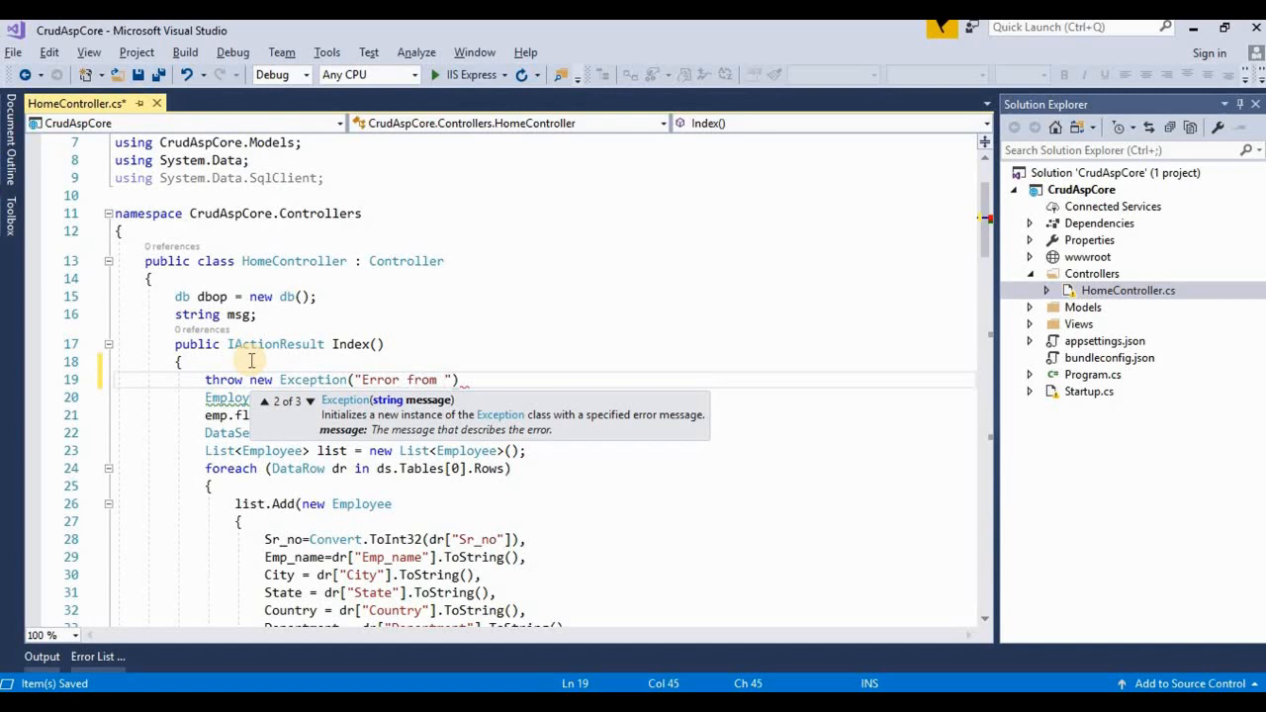
text(Index View)
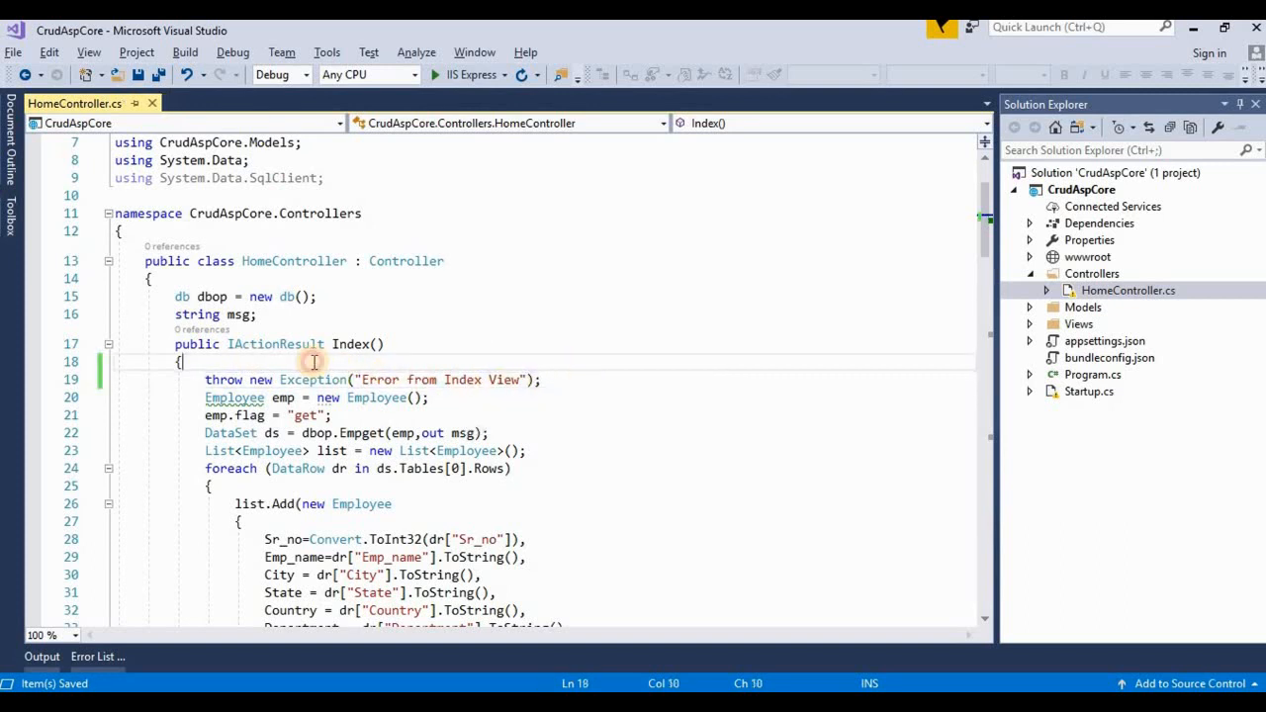
mouse_move(312, 362)
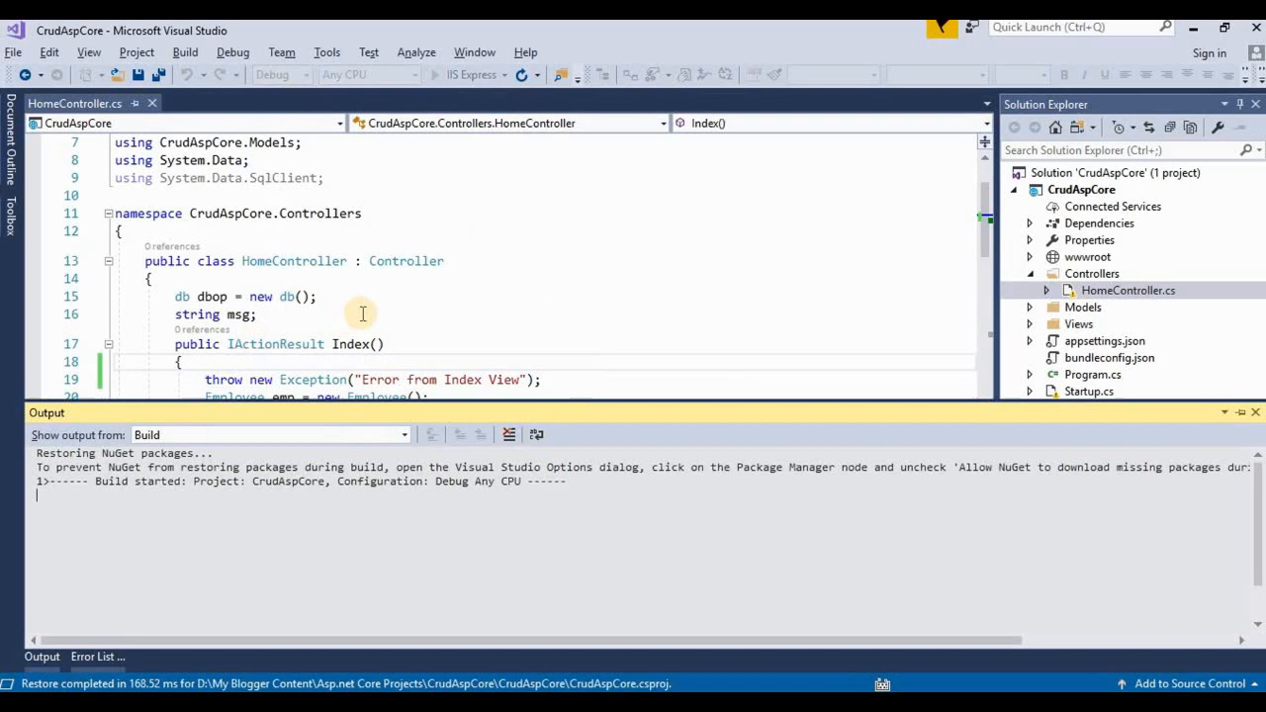
mouse_move(380, 327)
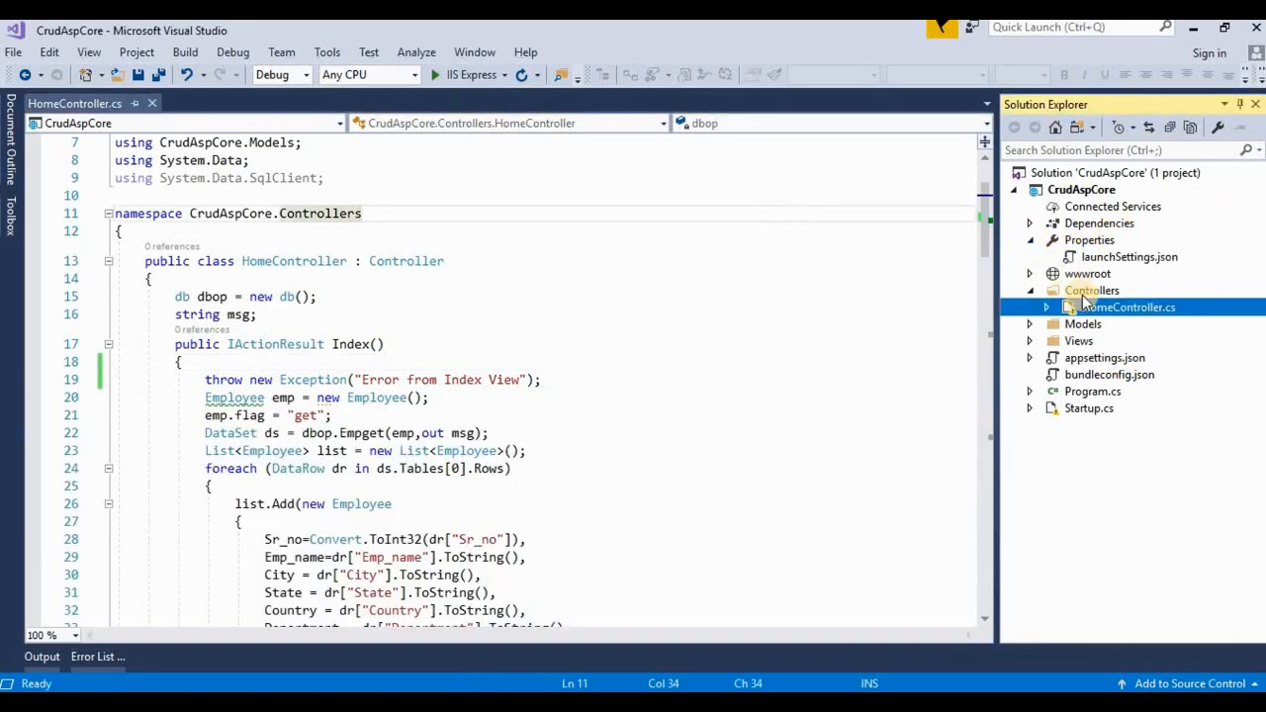
Step: Change IIS Express ASPNETCORE_ENVIRONMENT from Development to Production in launchSettings.json, then return to HomeController
click(1127, 257)
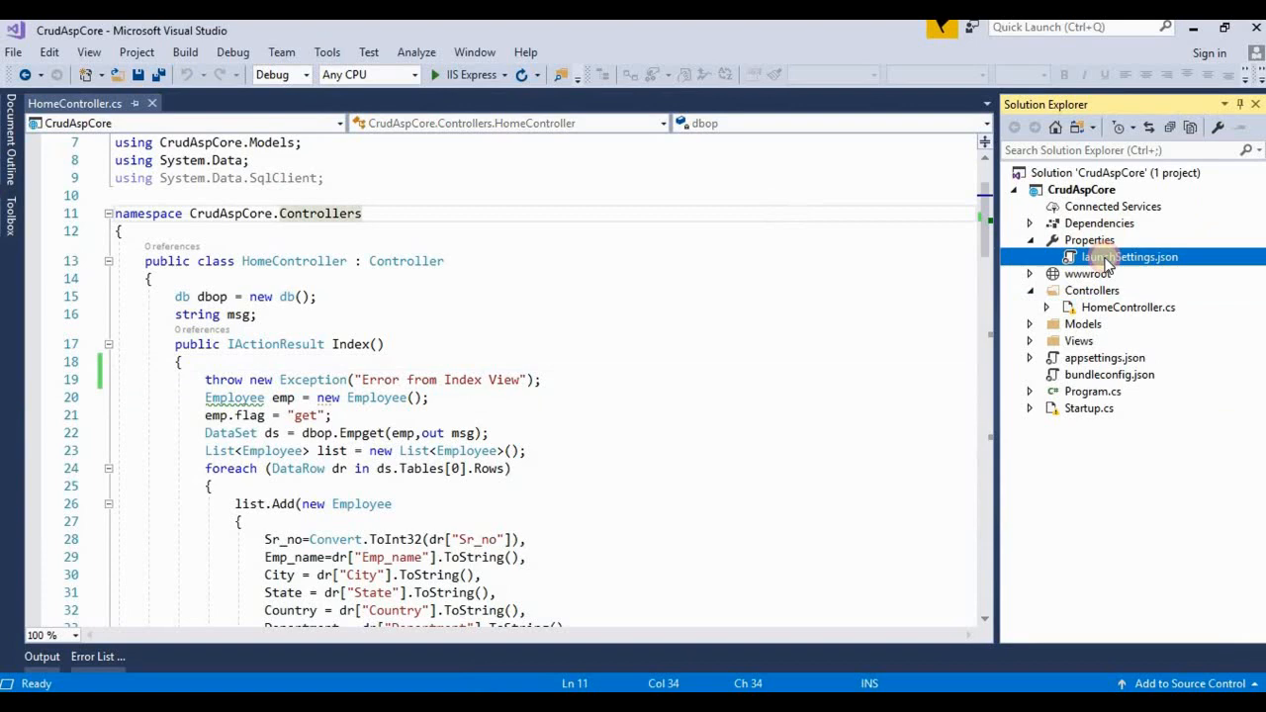
double_click(1128, 257)
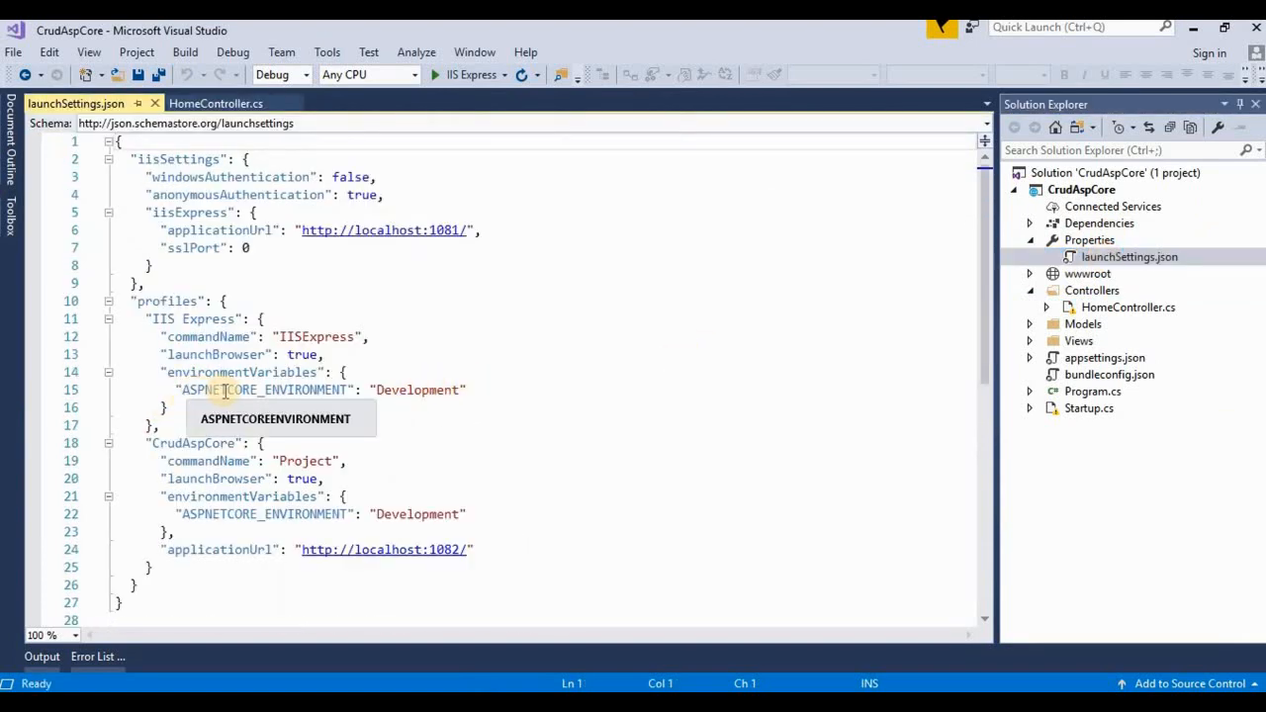
double_click(415, 390)
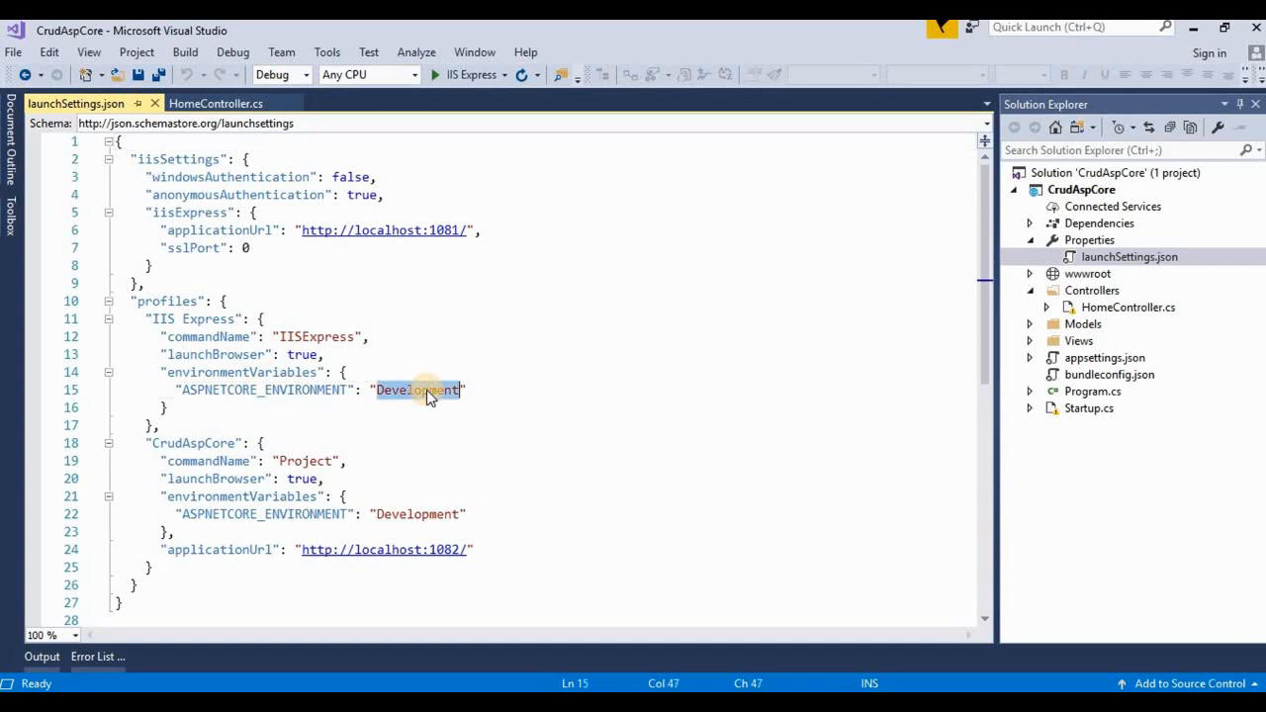
text(P)
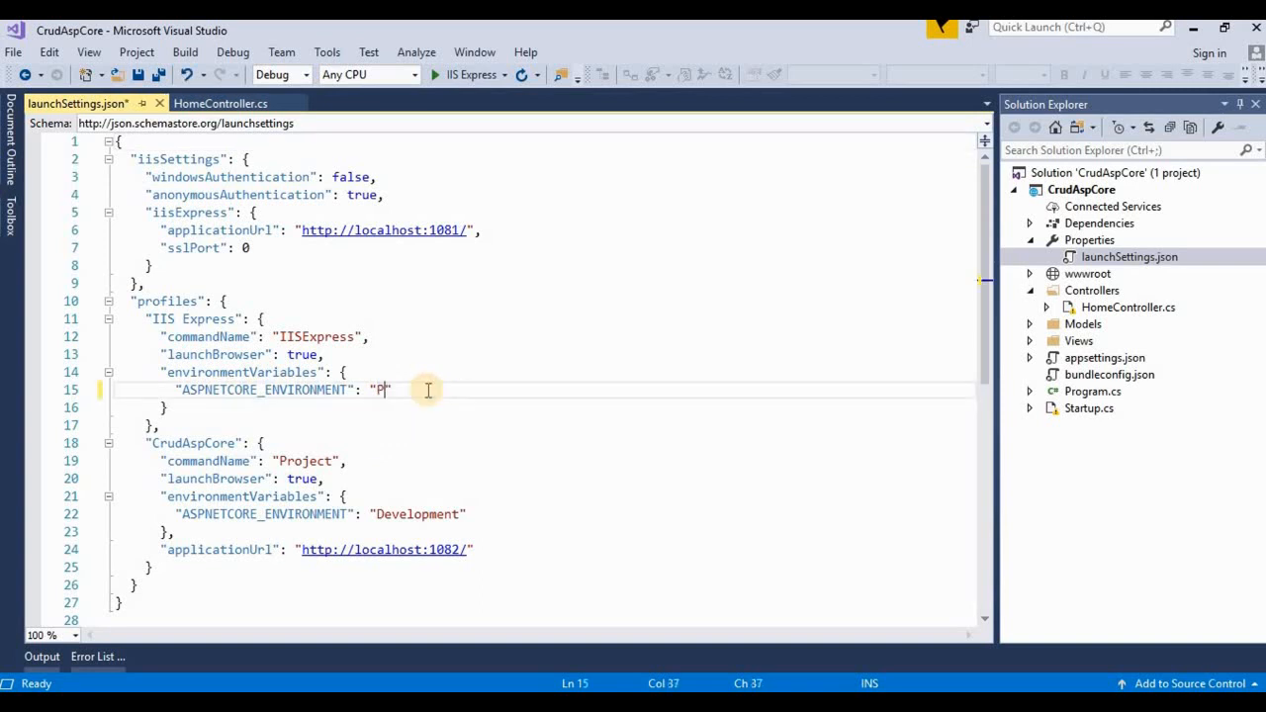
text(roducti)
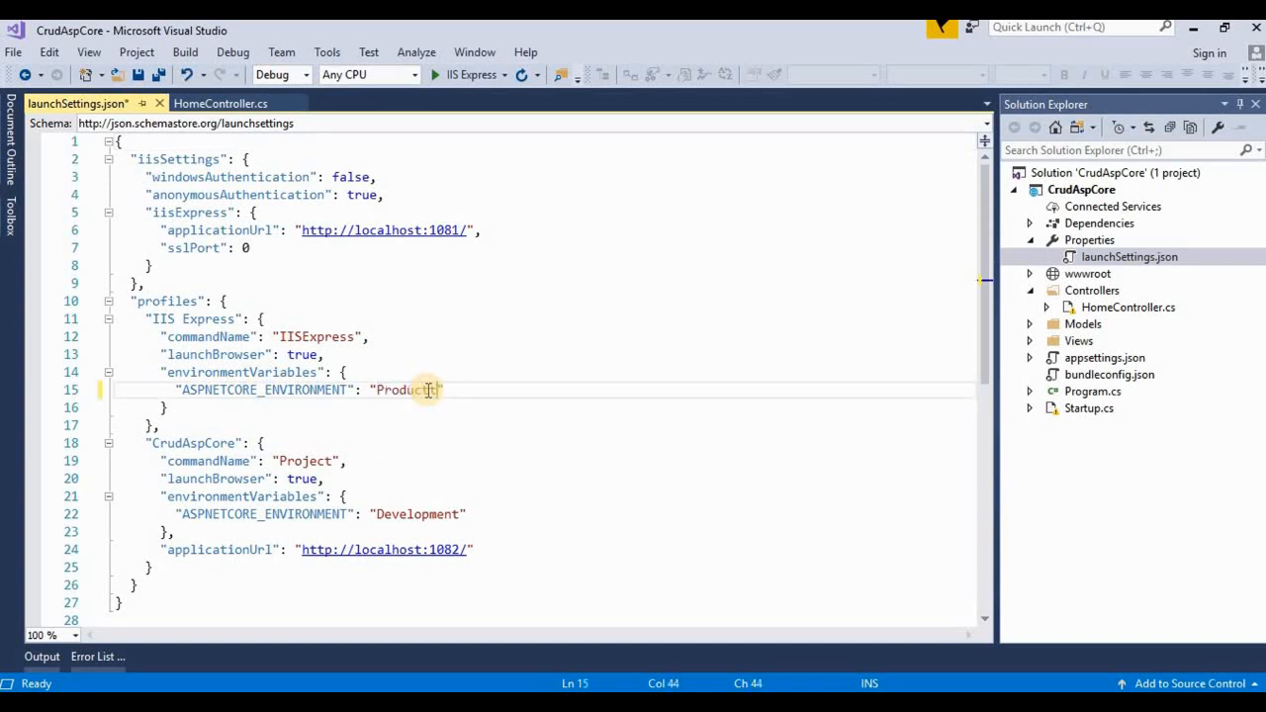
text(tion)
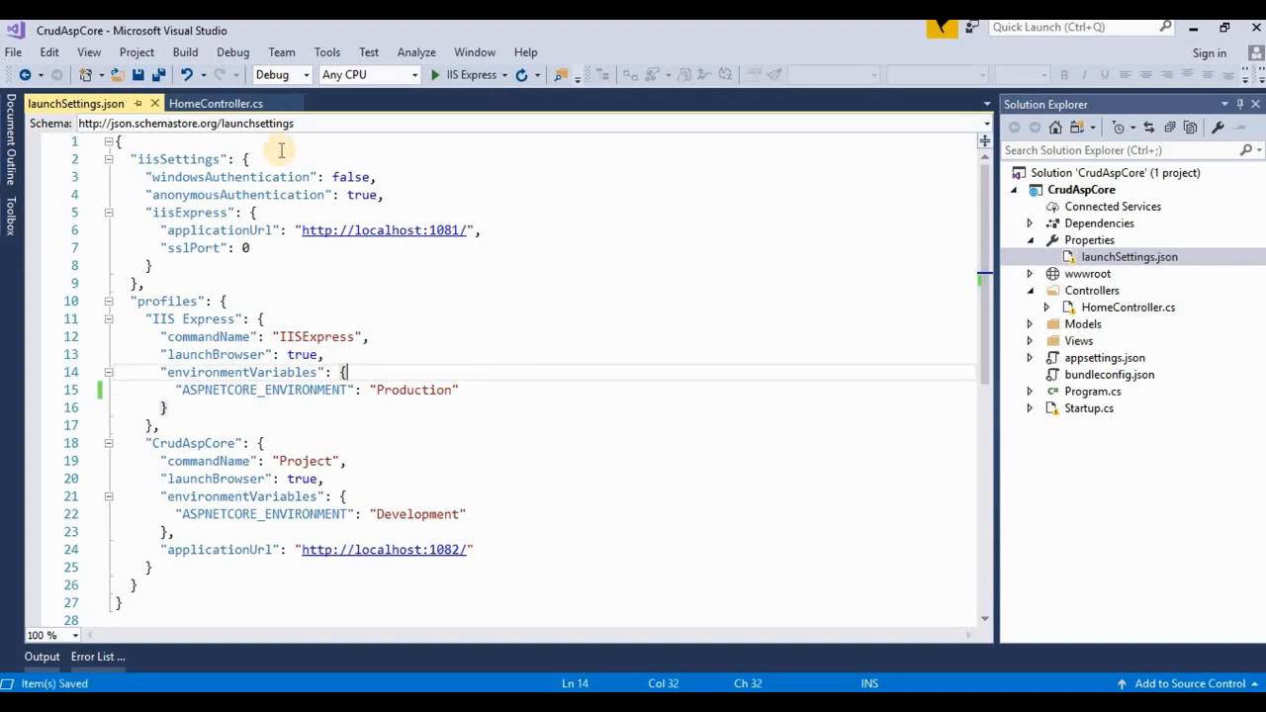
click(217, 103)
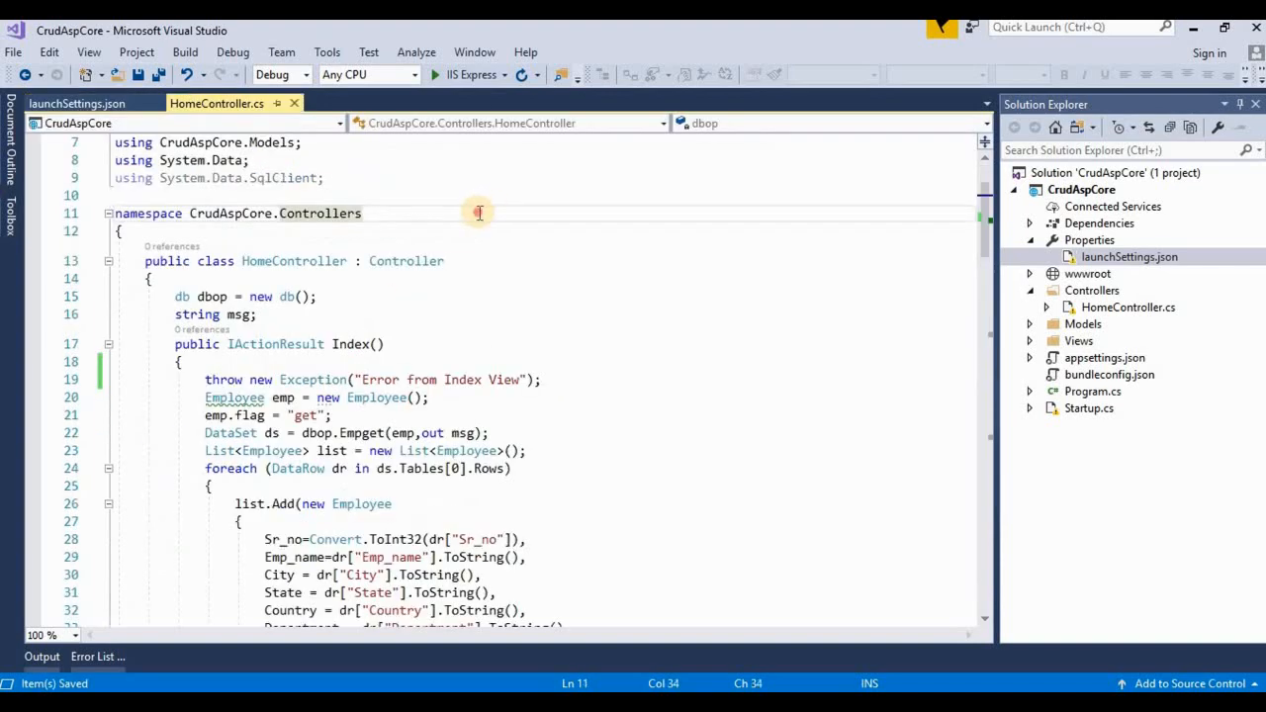
Step: Run the app so Chrome shows localhost:1081 failing with a generic HTTP ERROR 500 page
double_click(321, 213)
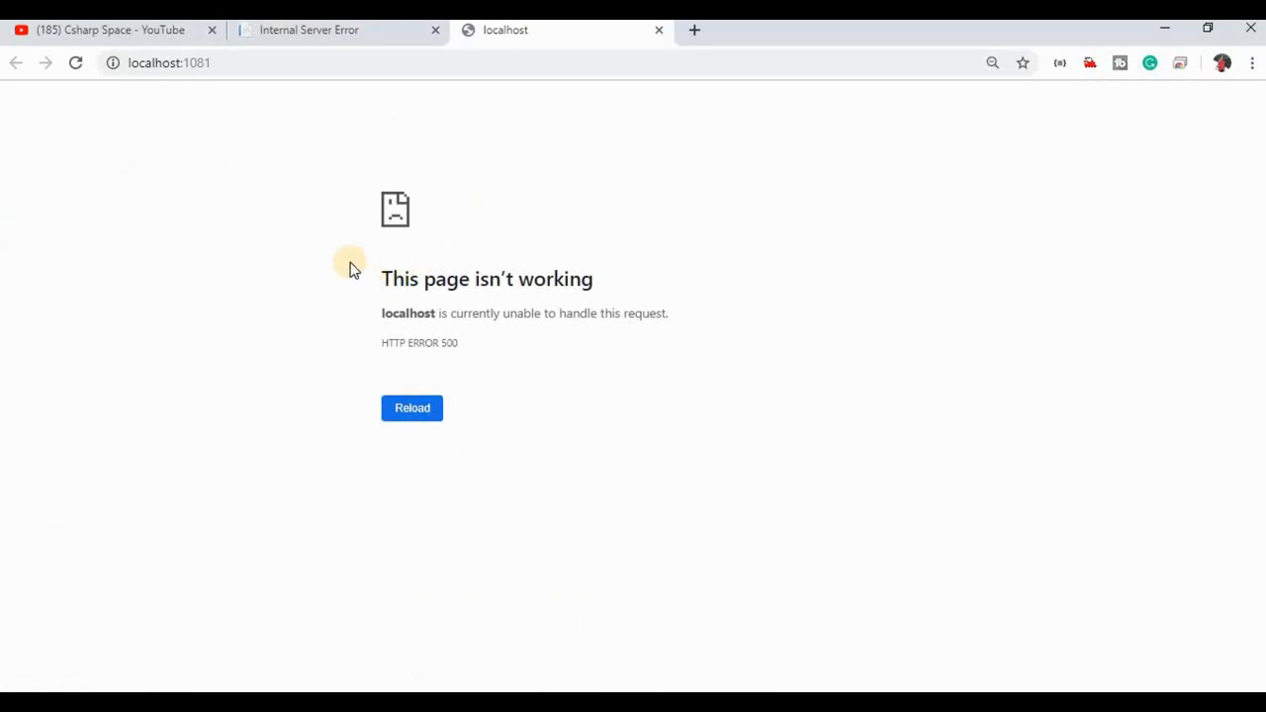
mouse_move(565, 281)
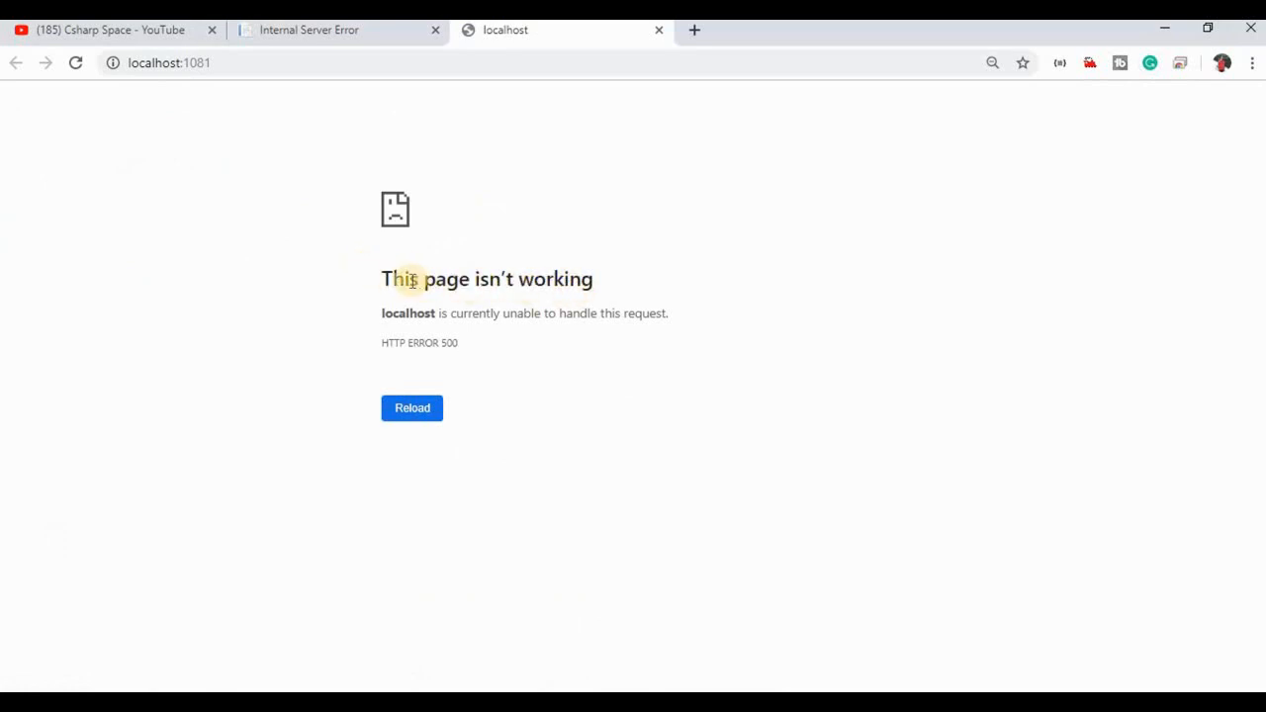
mouse_move(459, 348)
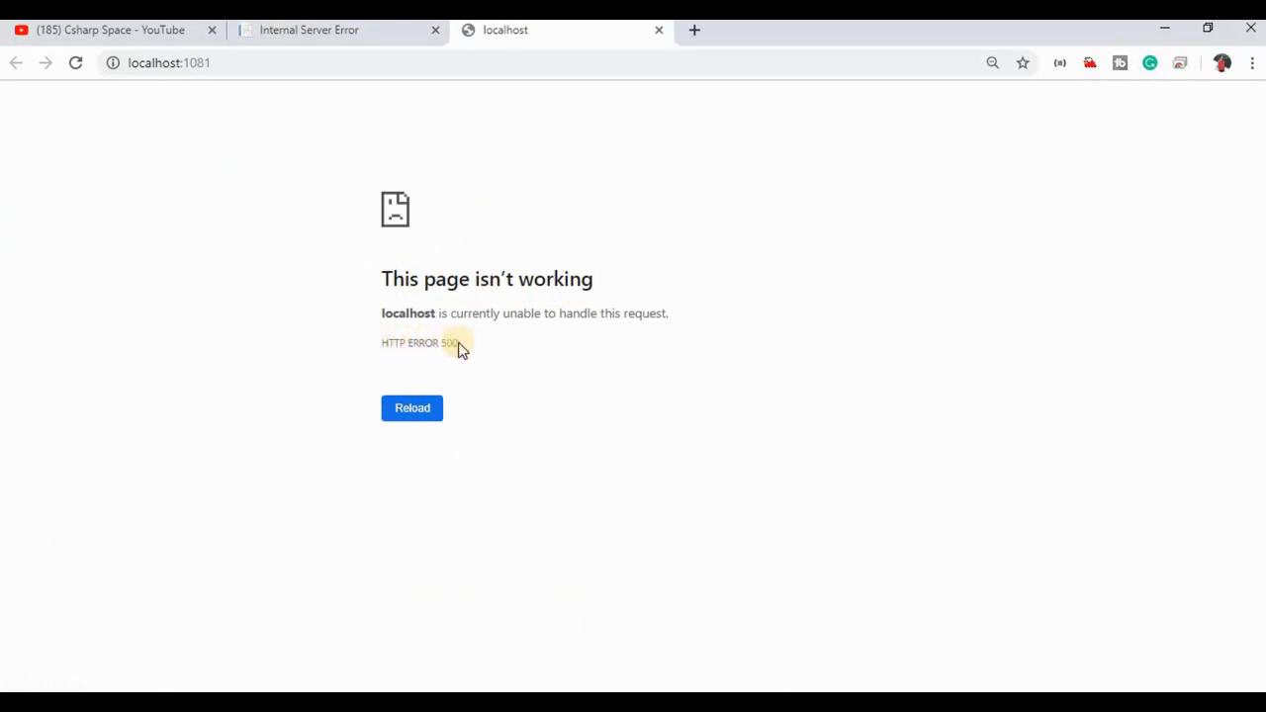
mouse_move(397, 342)
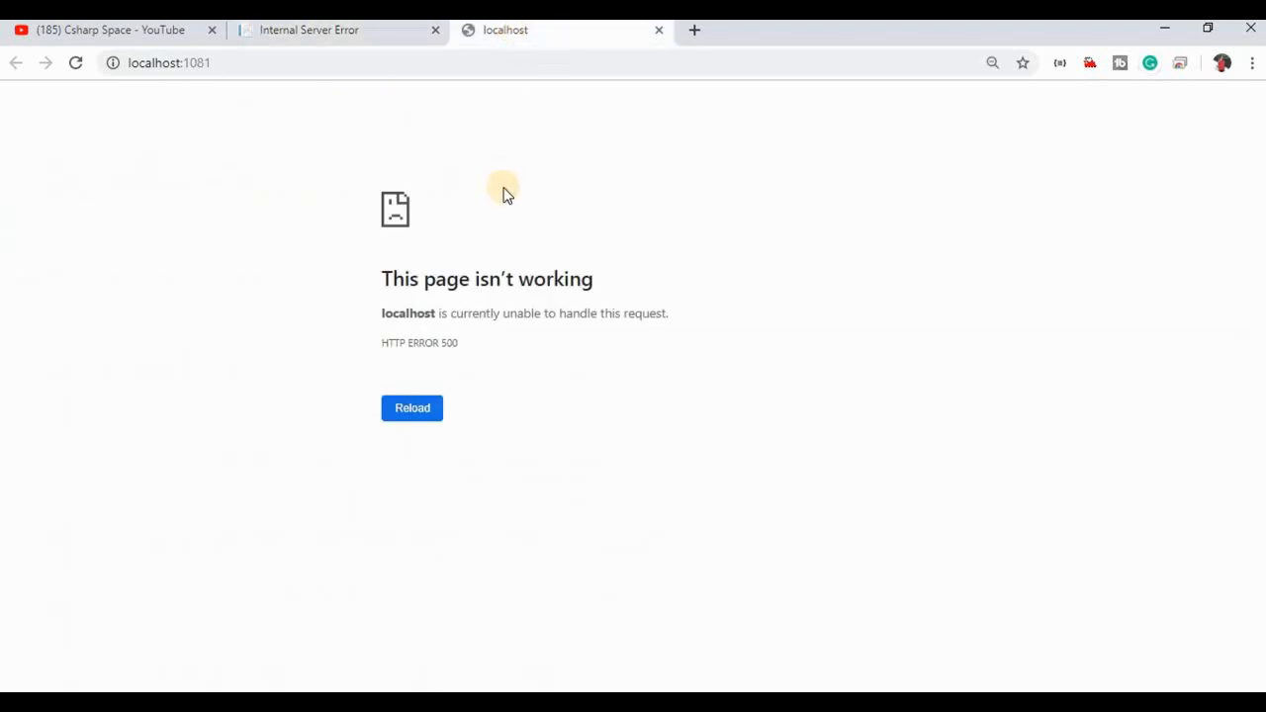
mouse_move(497, 246)
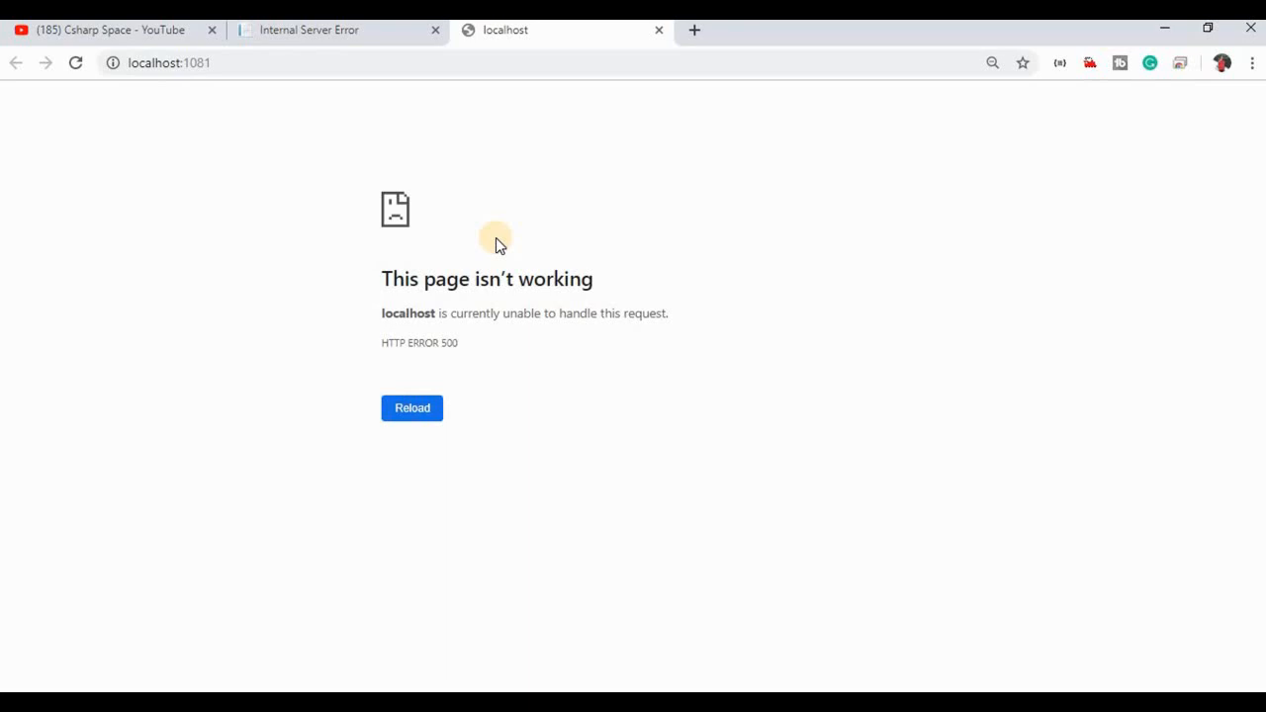
mouse_move(578, 637)
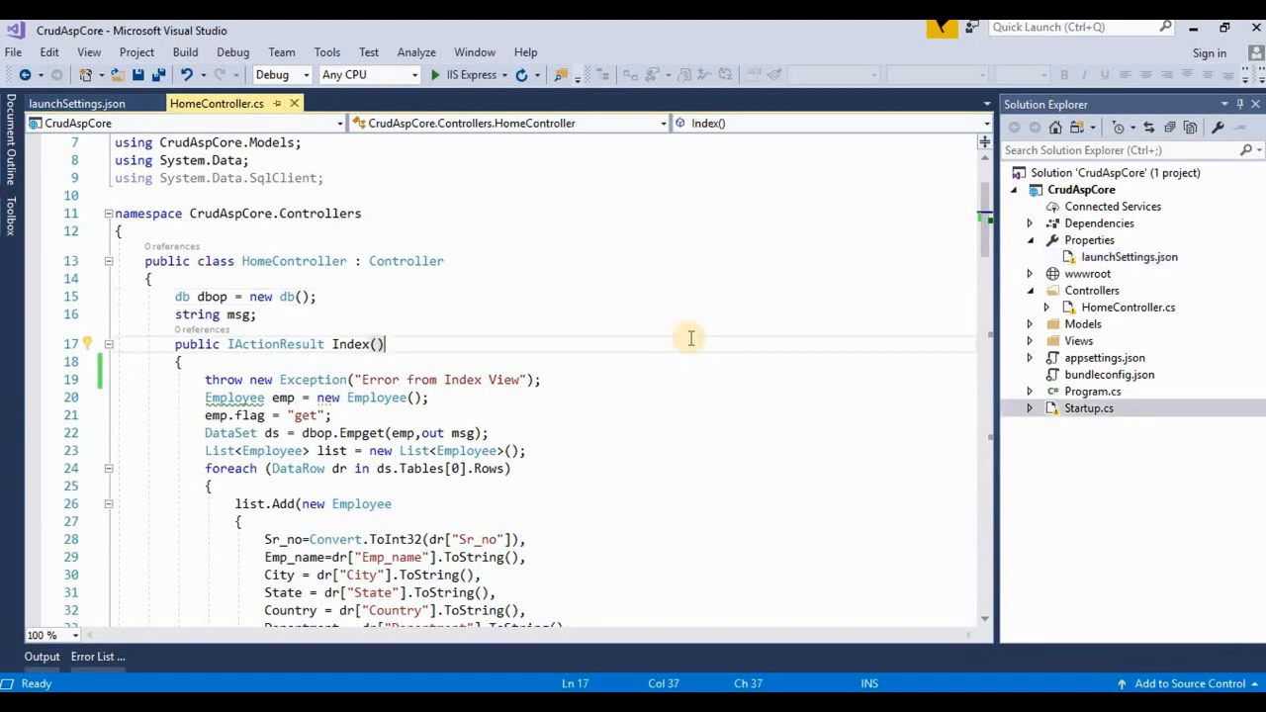
Step: In Startup.cs Configure, add an empty else block after the if (env.IsDevelopment()) check
click(1088, 407)
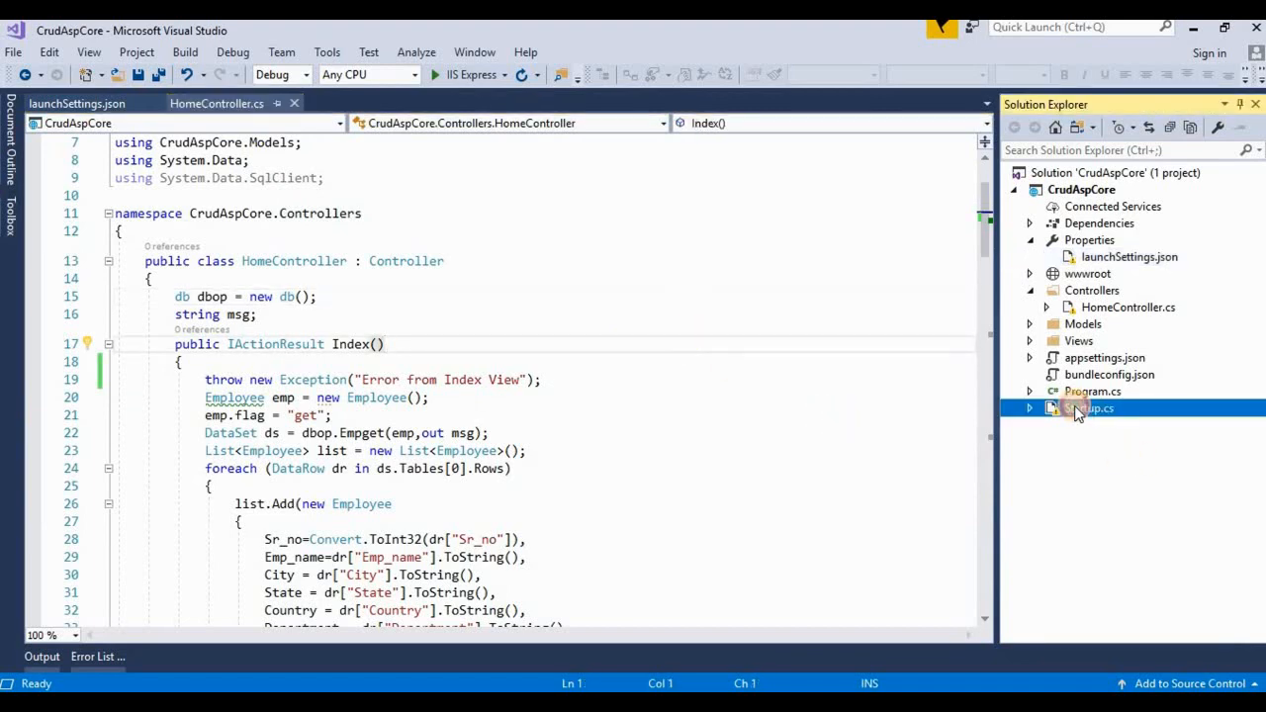
double_click(1088, 408)
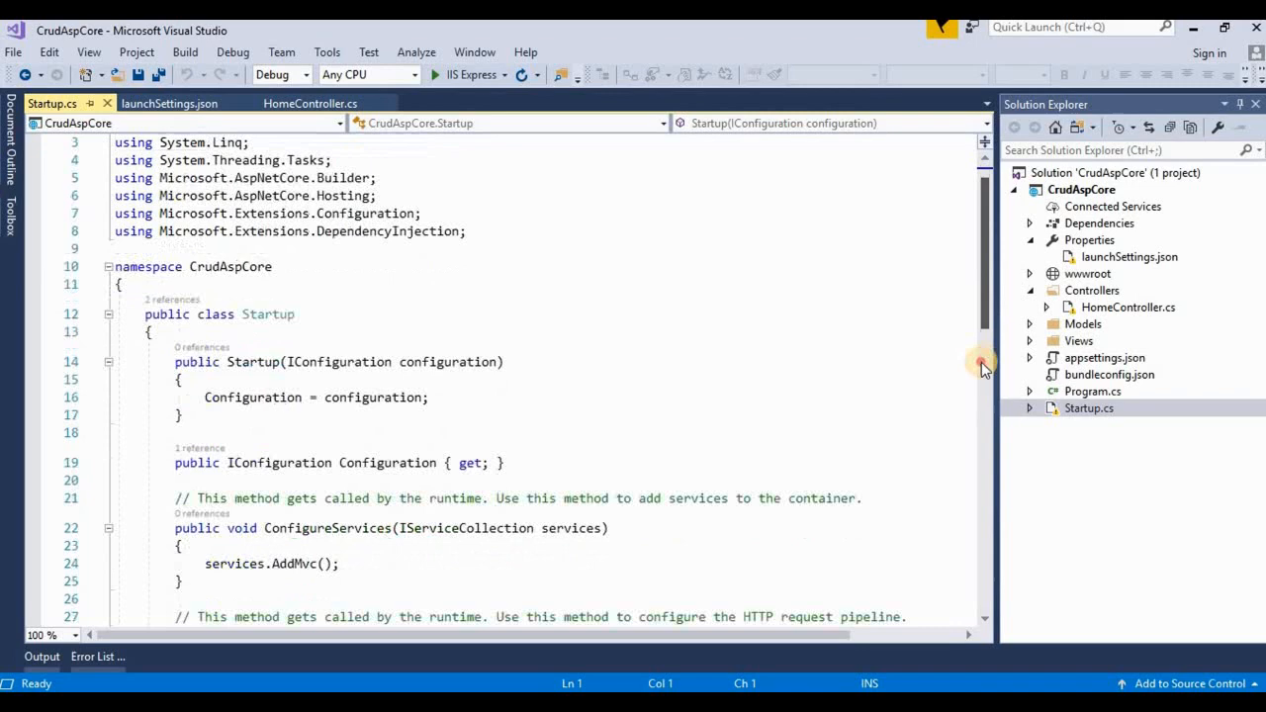
scroll(down, 3)
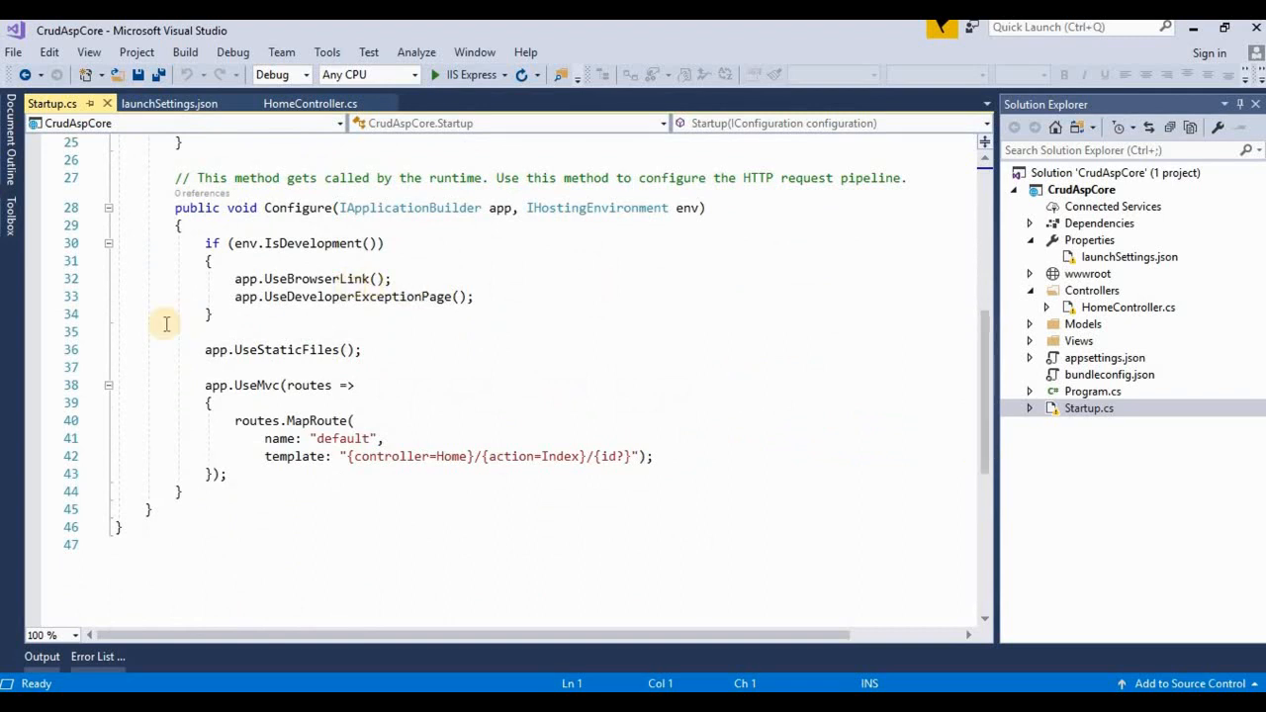
click(218, 328)
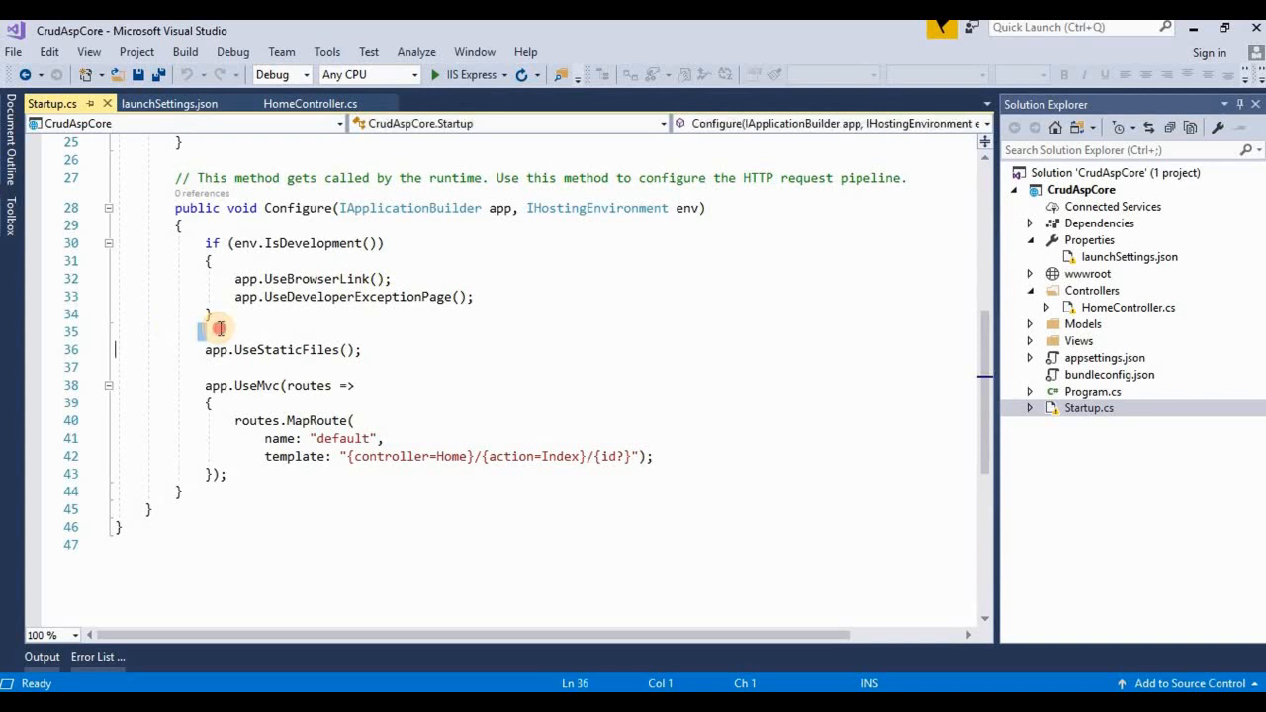
click(234, 319)
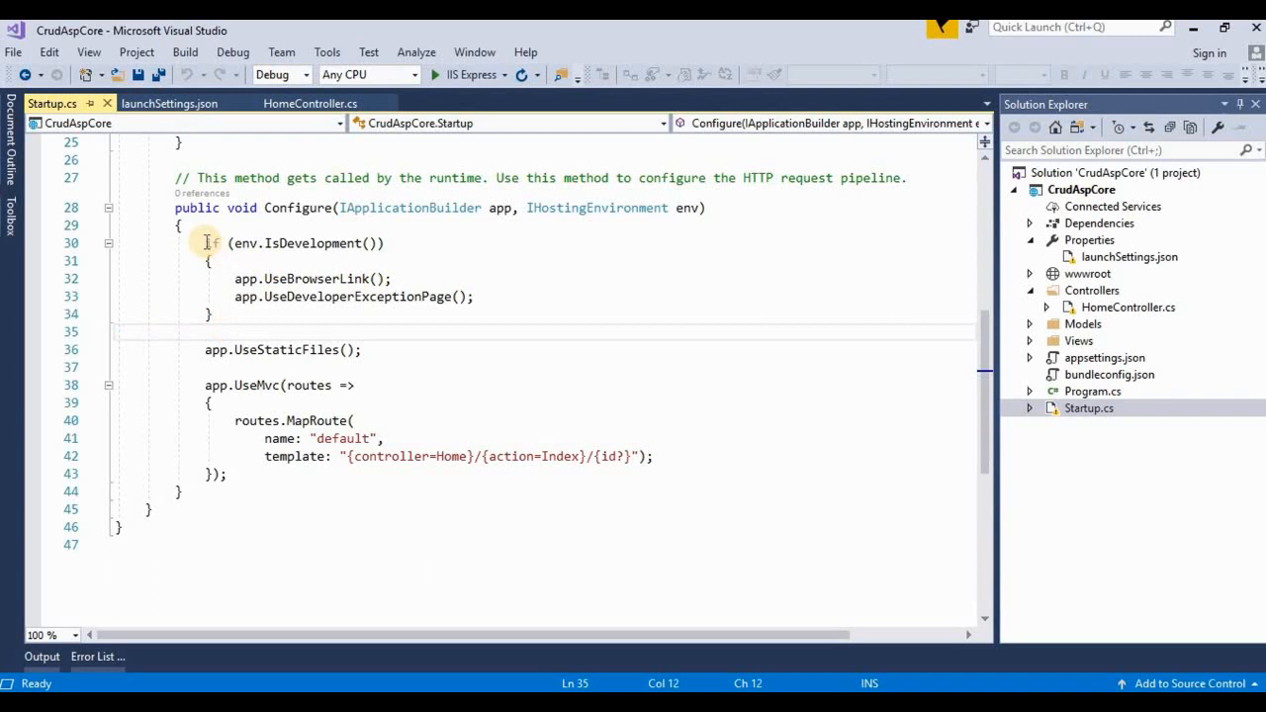
click(299, 244)
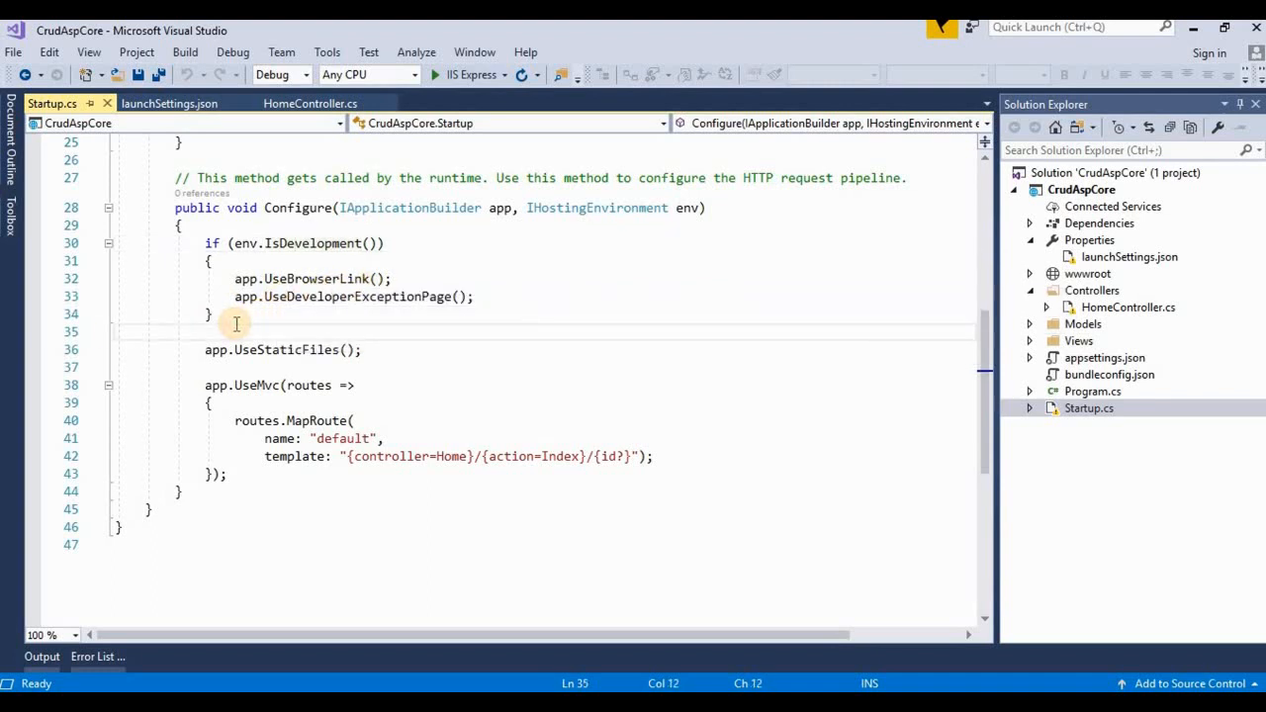
text(else)
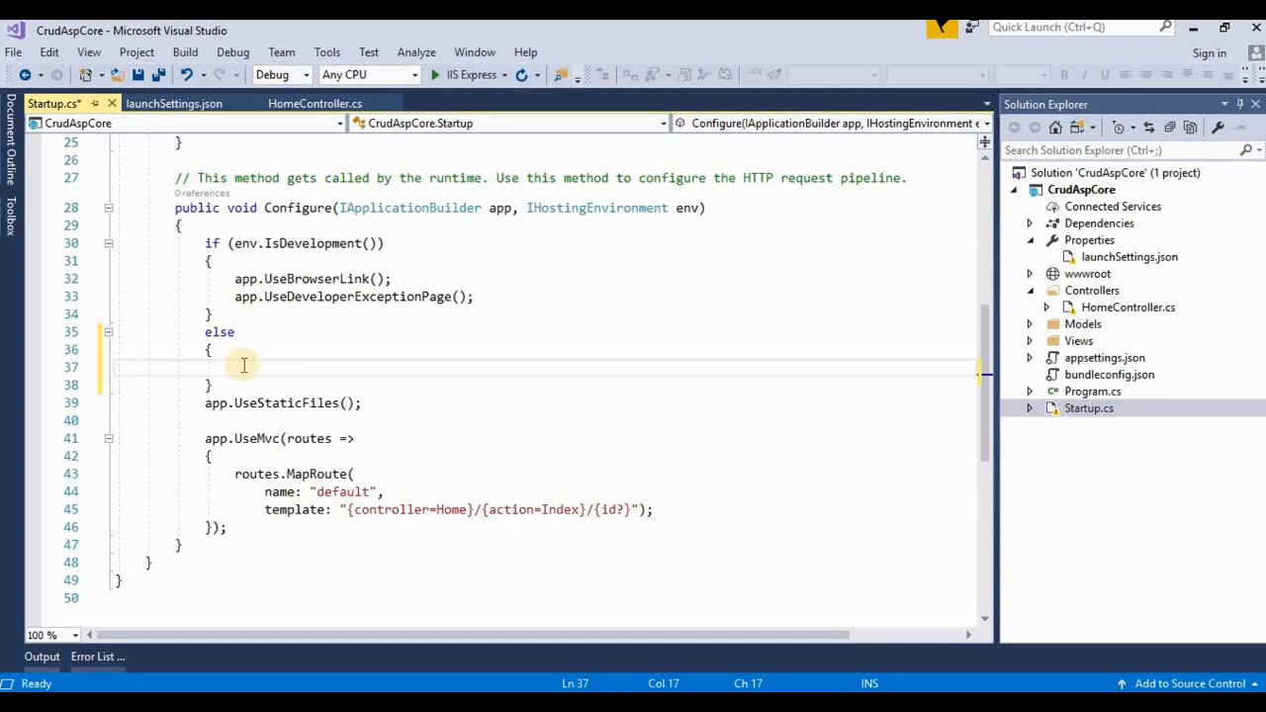
Step: Start app.UseExceptionHandler( in the else block and pick the path-string overload
text(app)
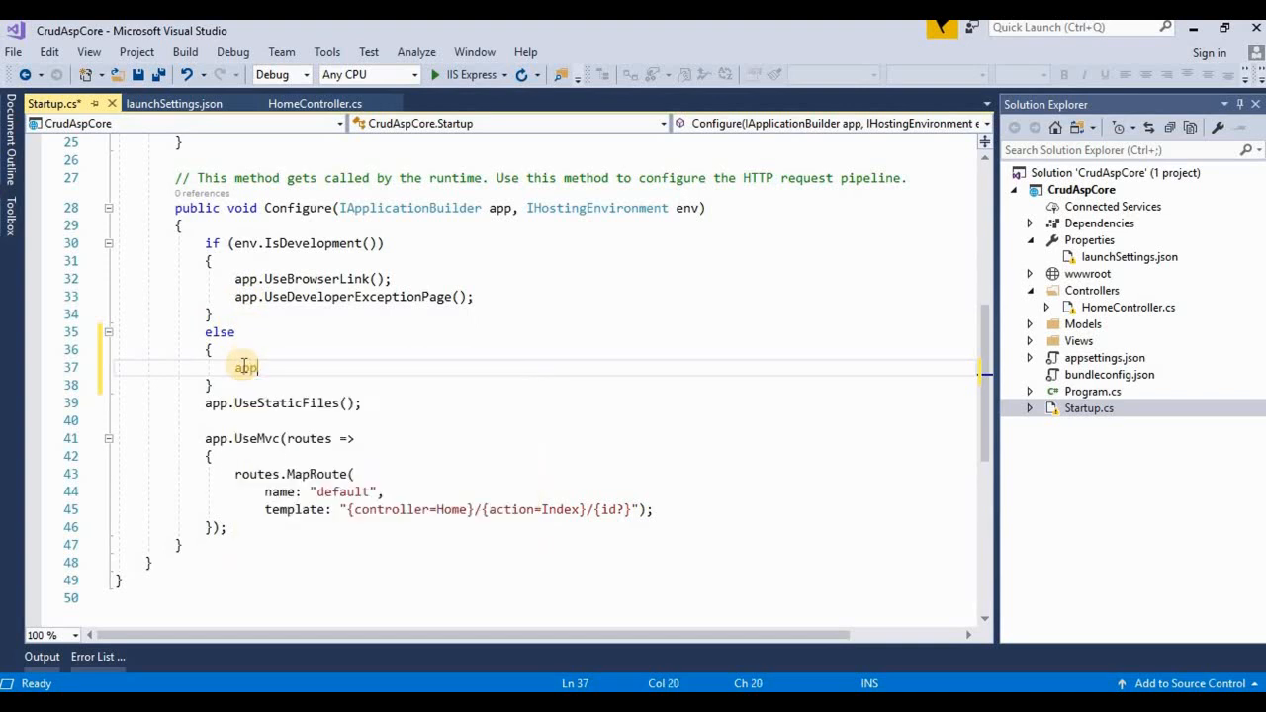
text(.use)
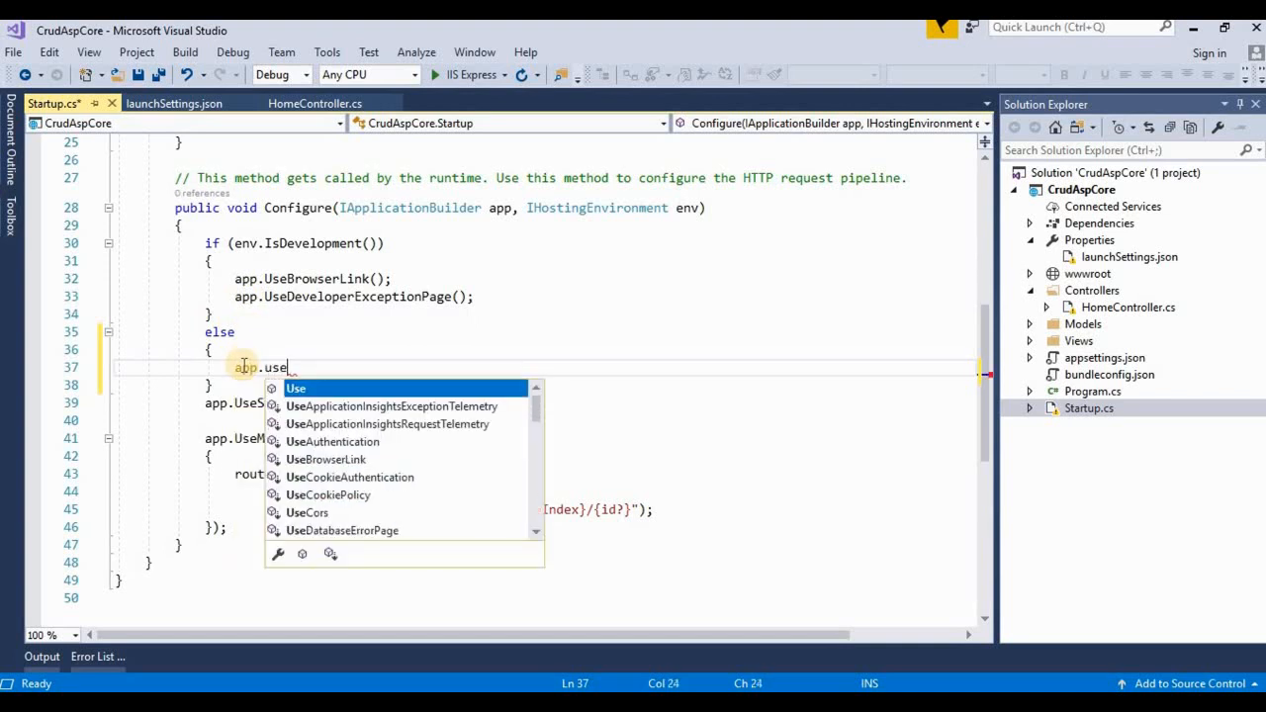
text(r)
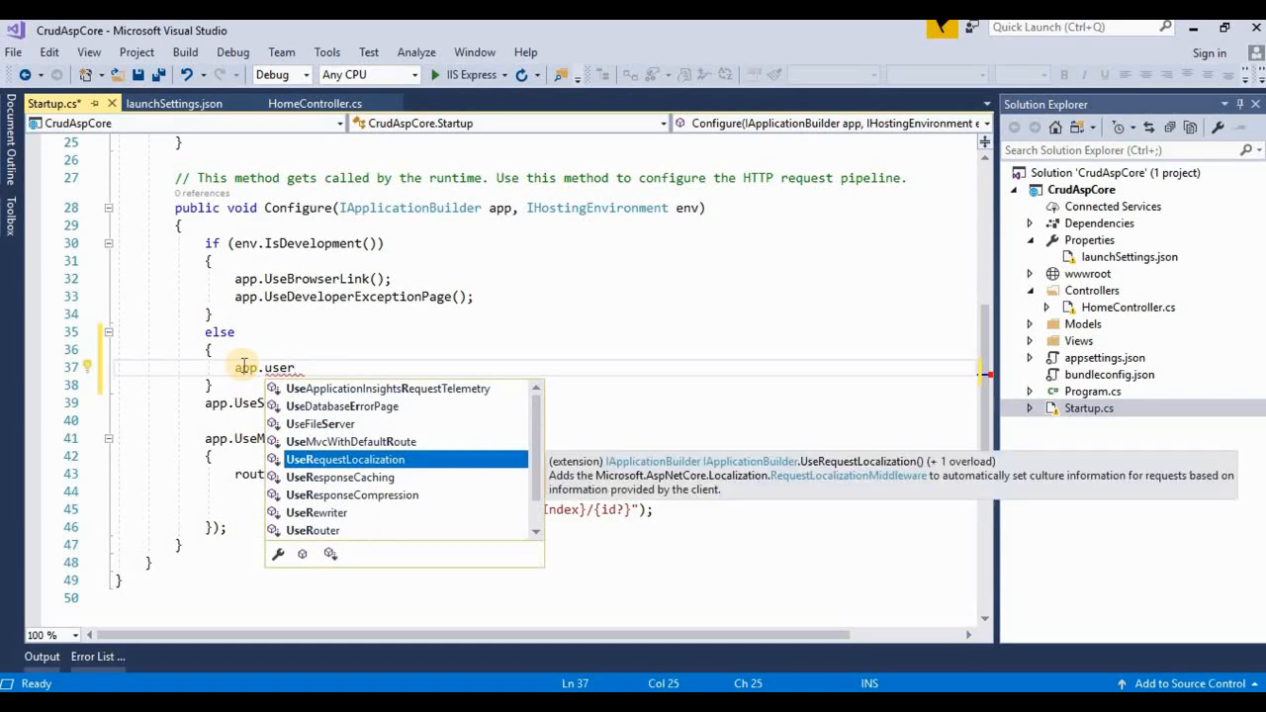
text(ex)
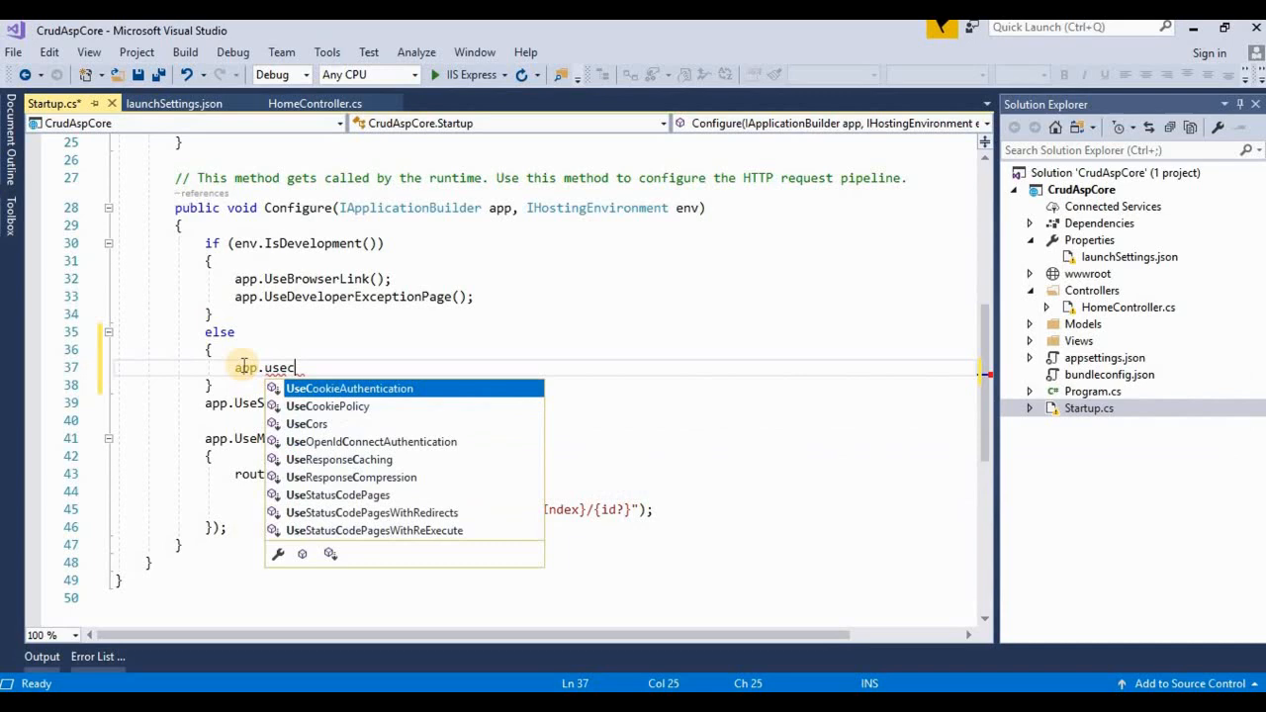
text(xce)
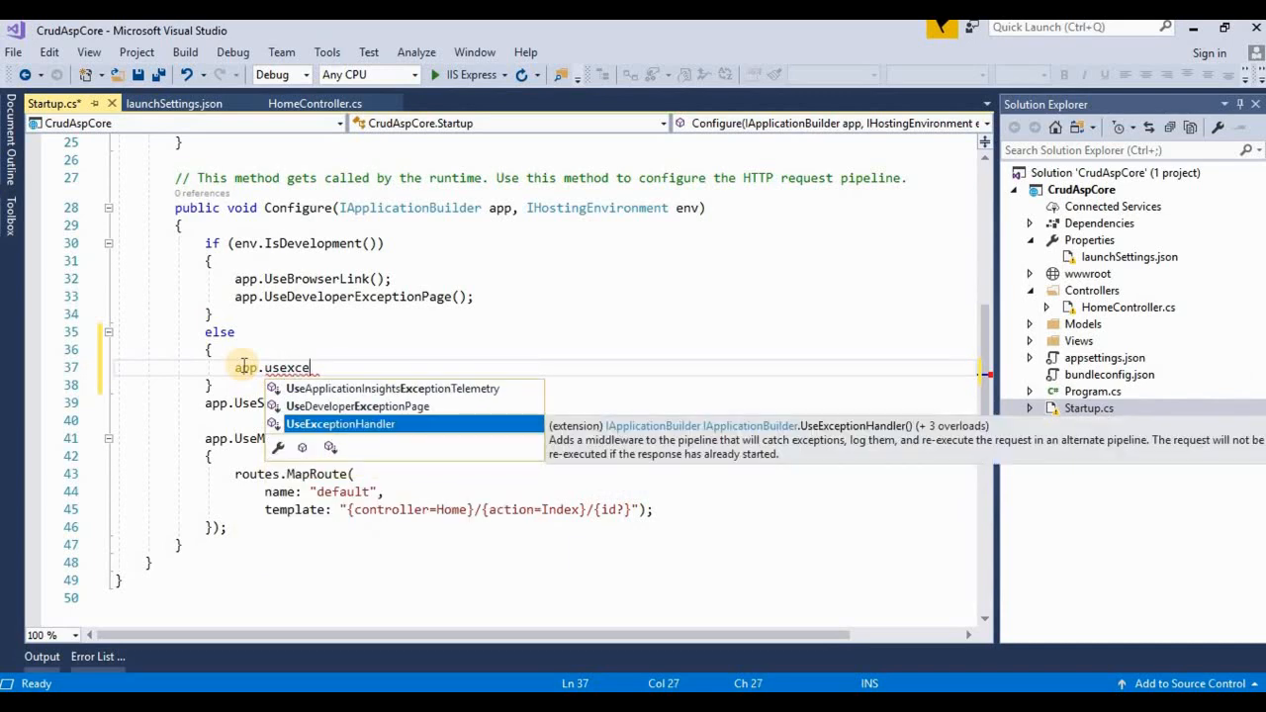
key(Tab)
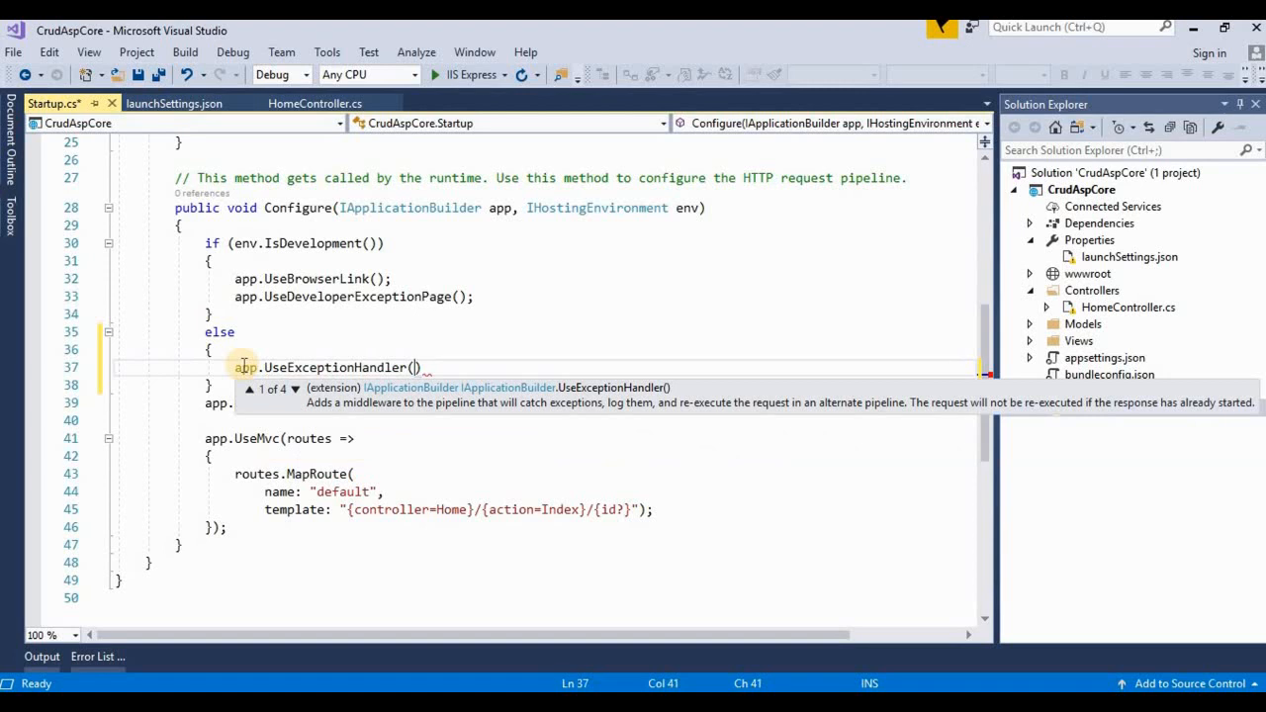
text(")
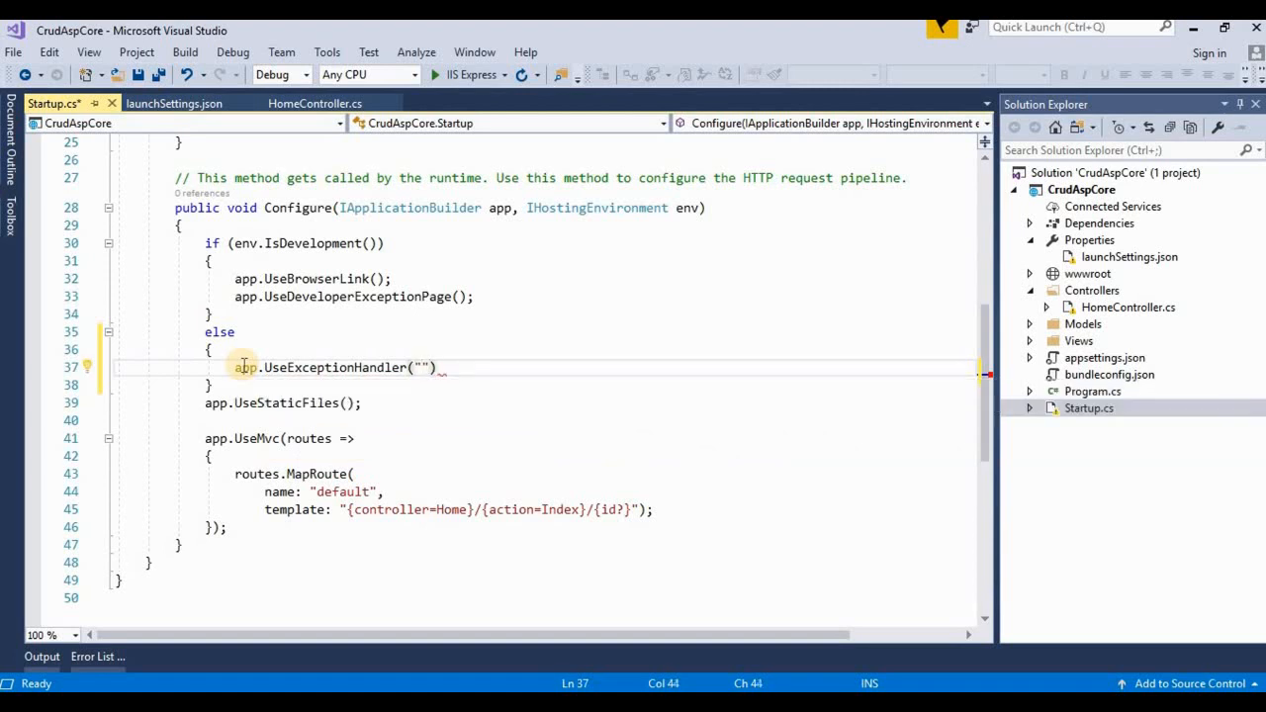
key(Backspace)
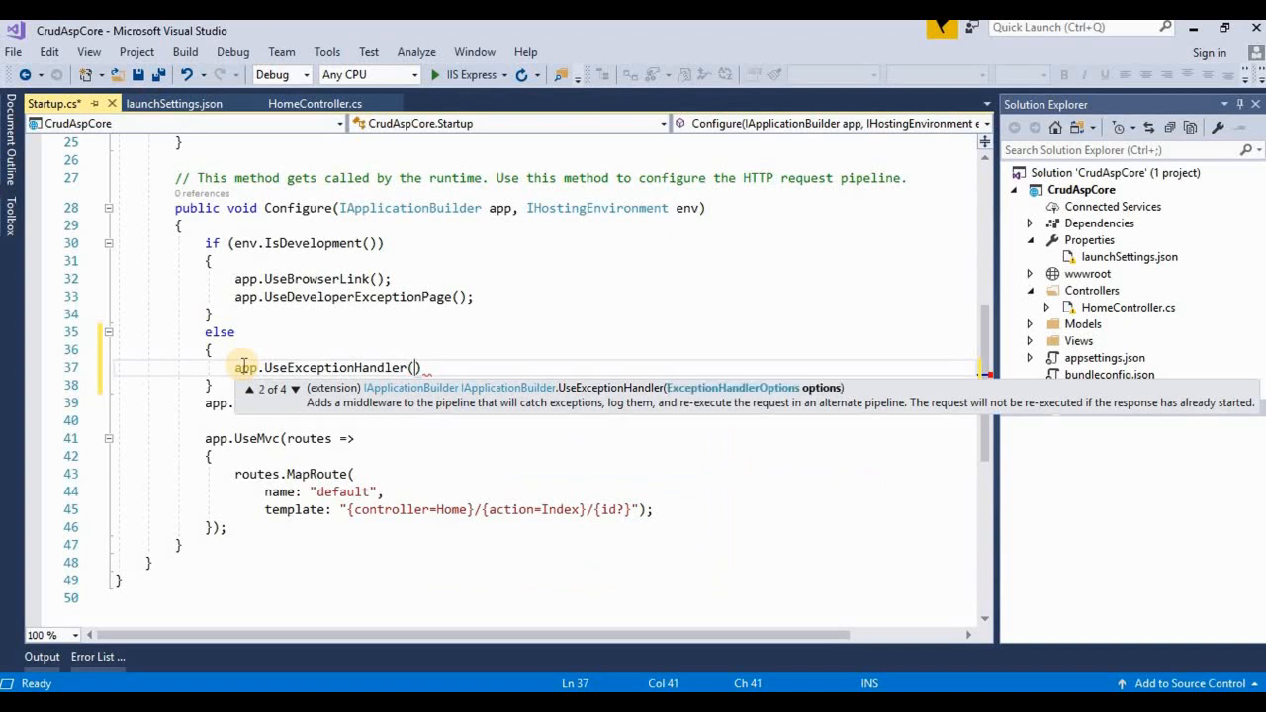
key(Down)
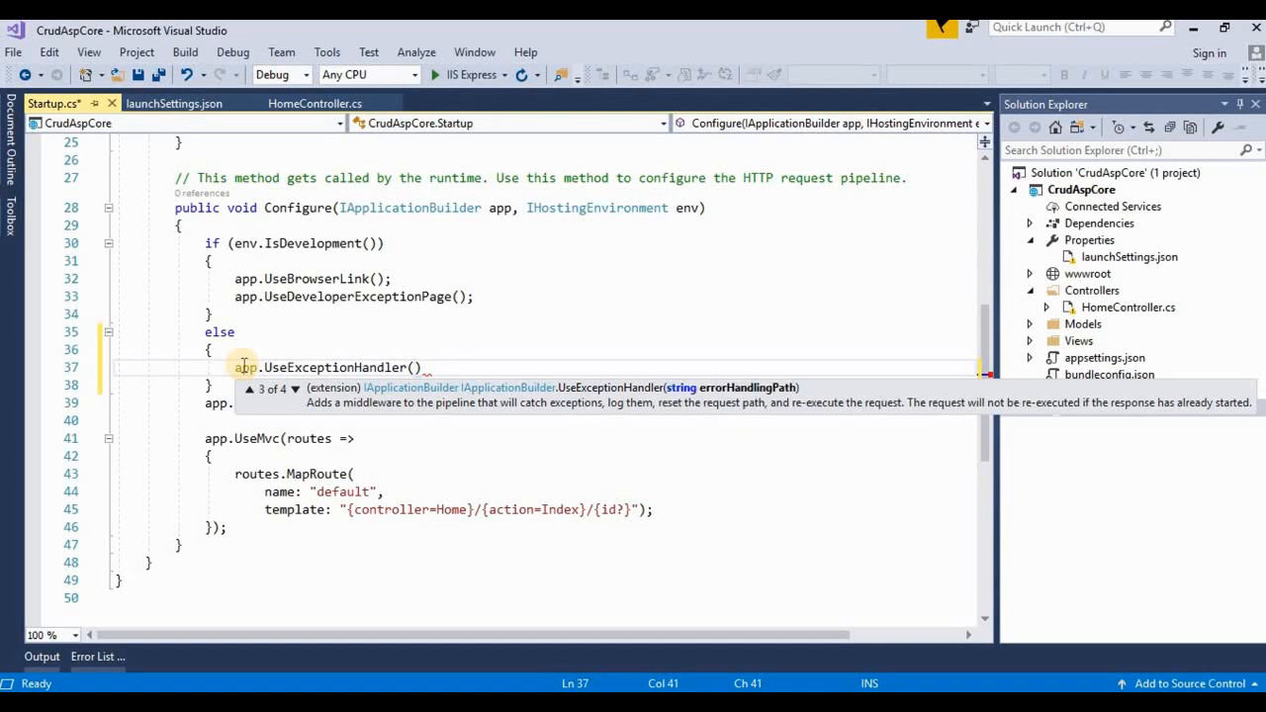
Step: Complete the call as app.UseExceptionHandler("/Error"); and save Startup.cs
text("")
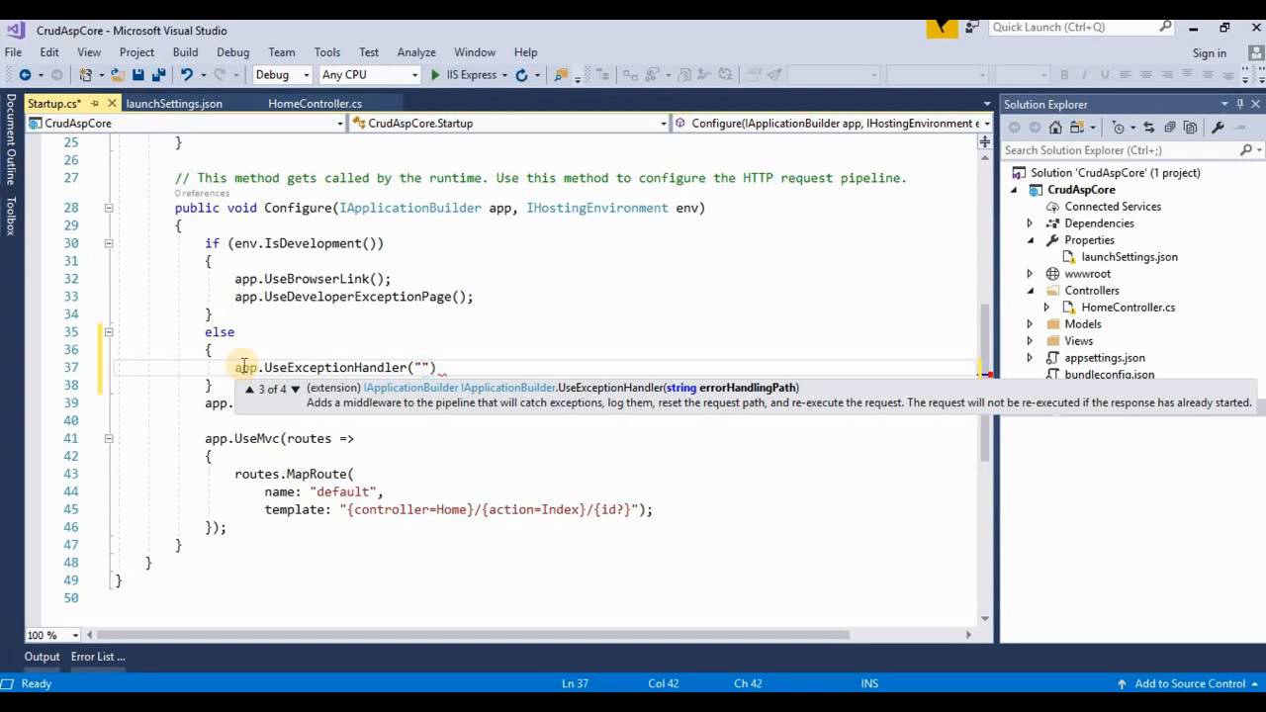
text(/)
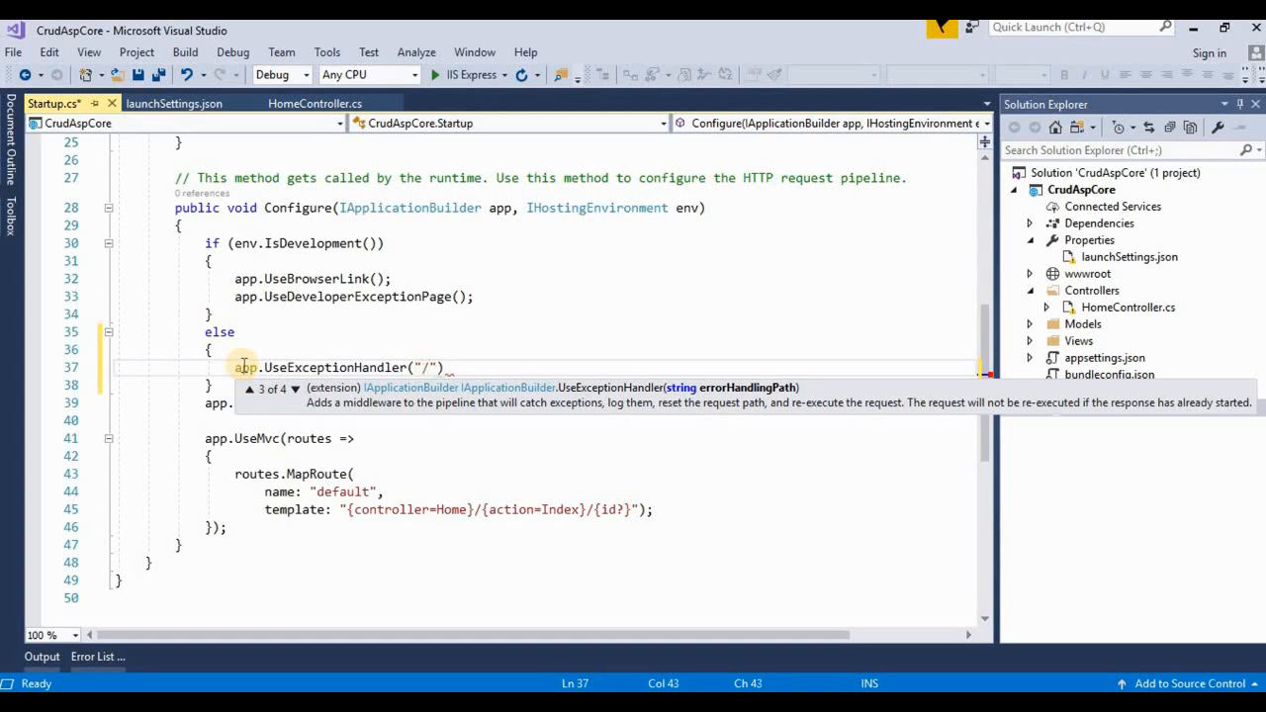
text(Error)
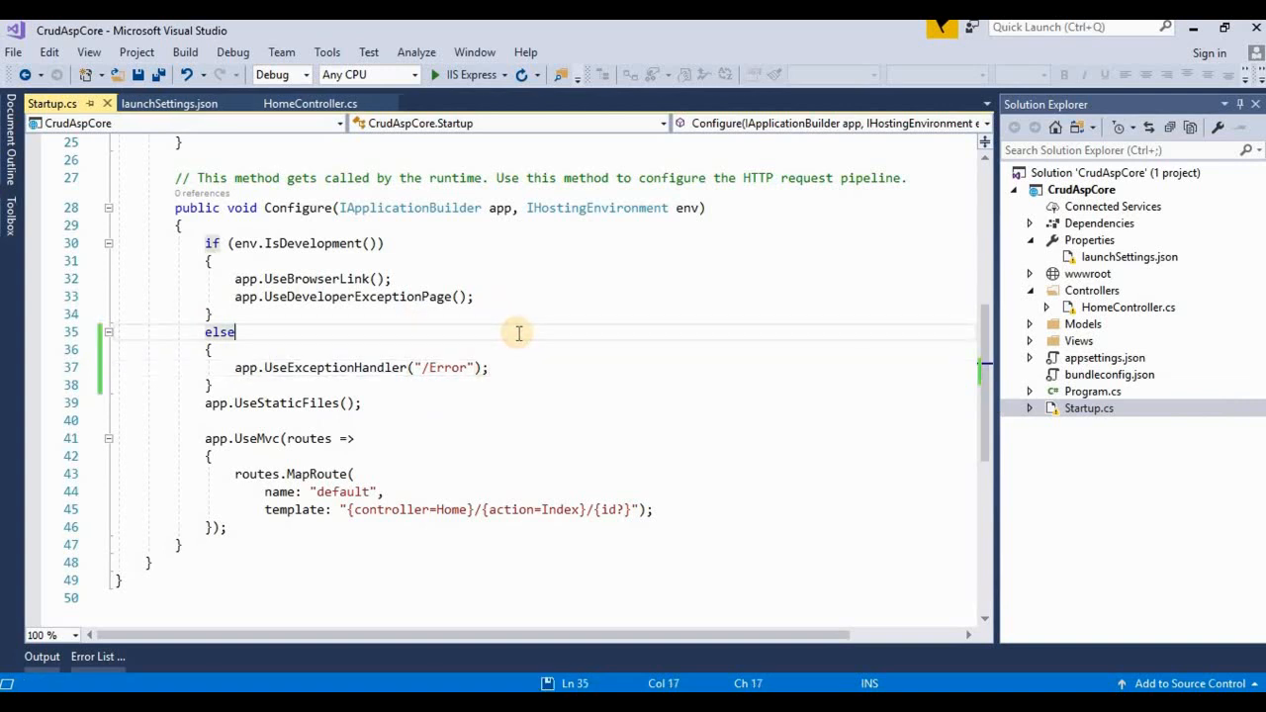
mouse_move(431, 366)
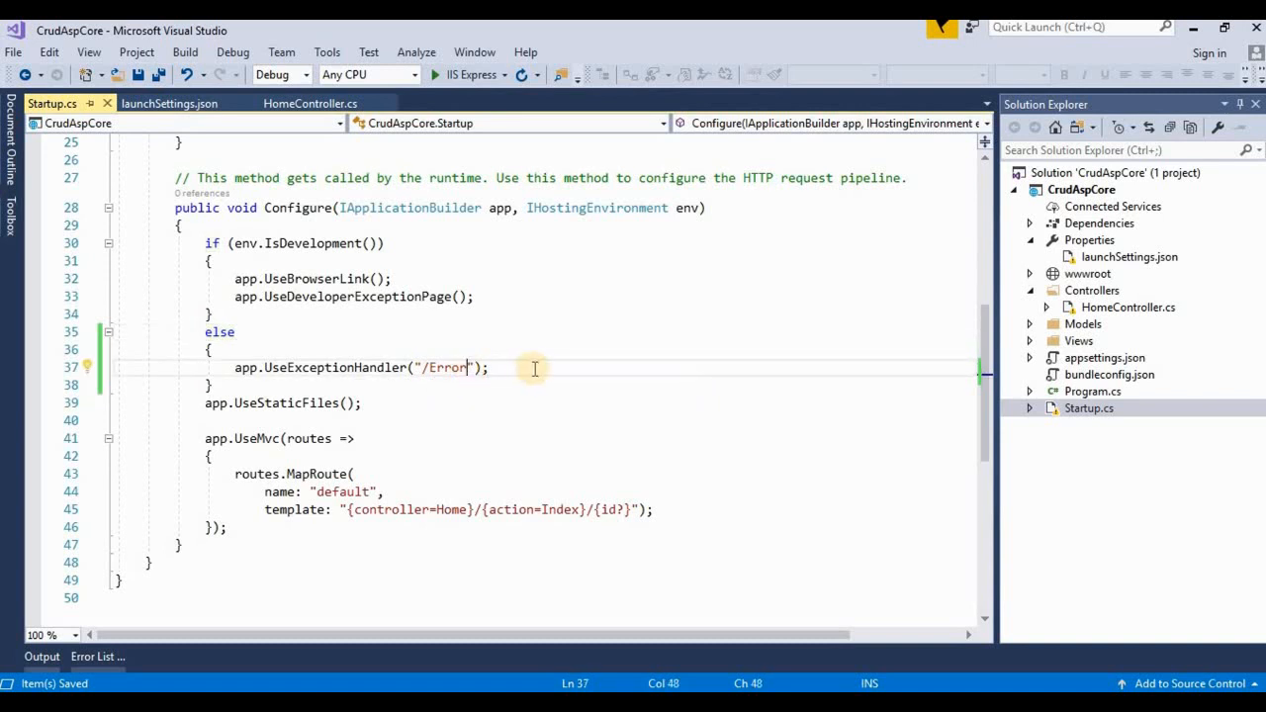
click(1093, 289)
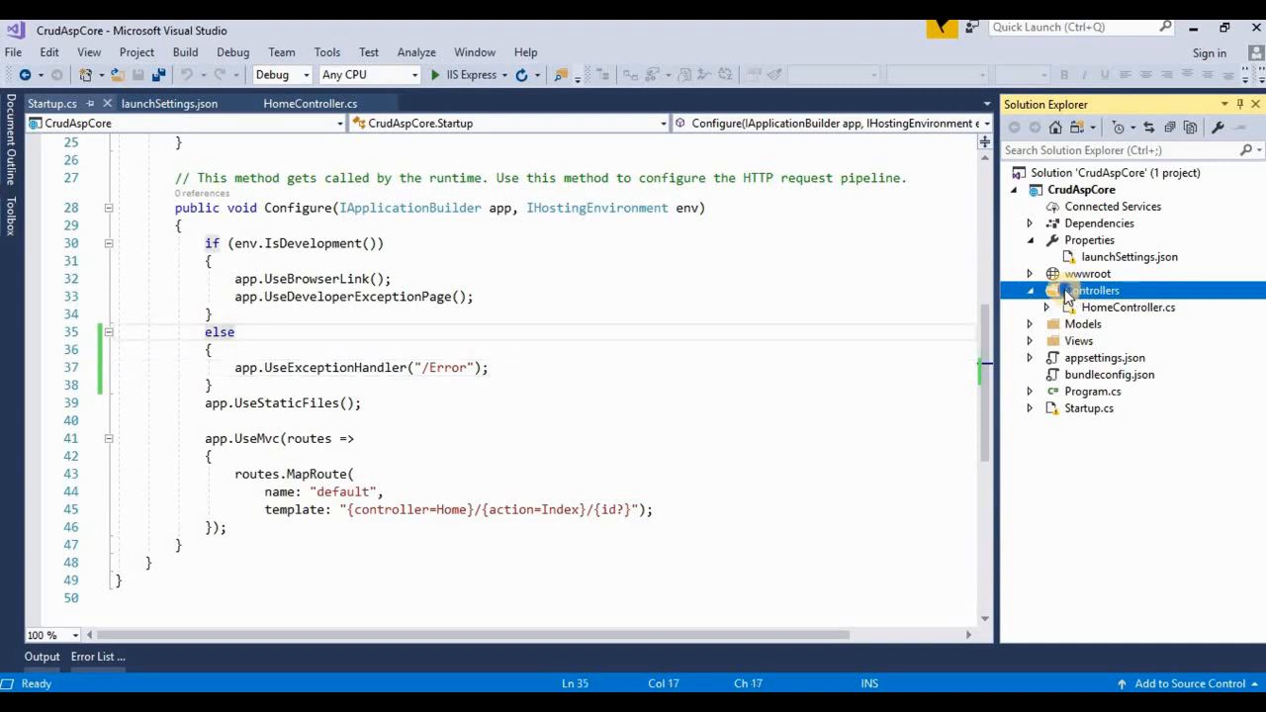
right_click(1092, 289)
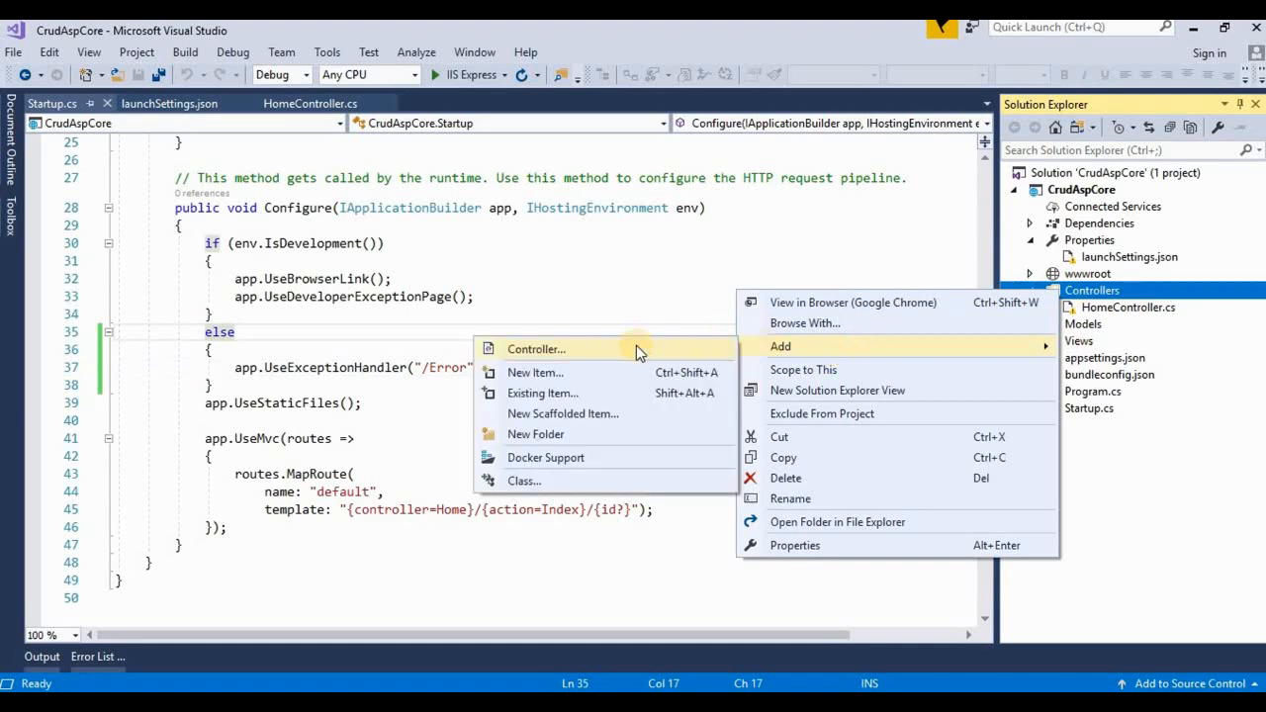
click(536, 348)
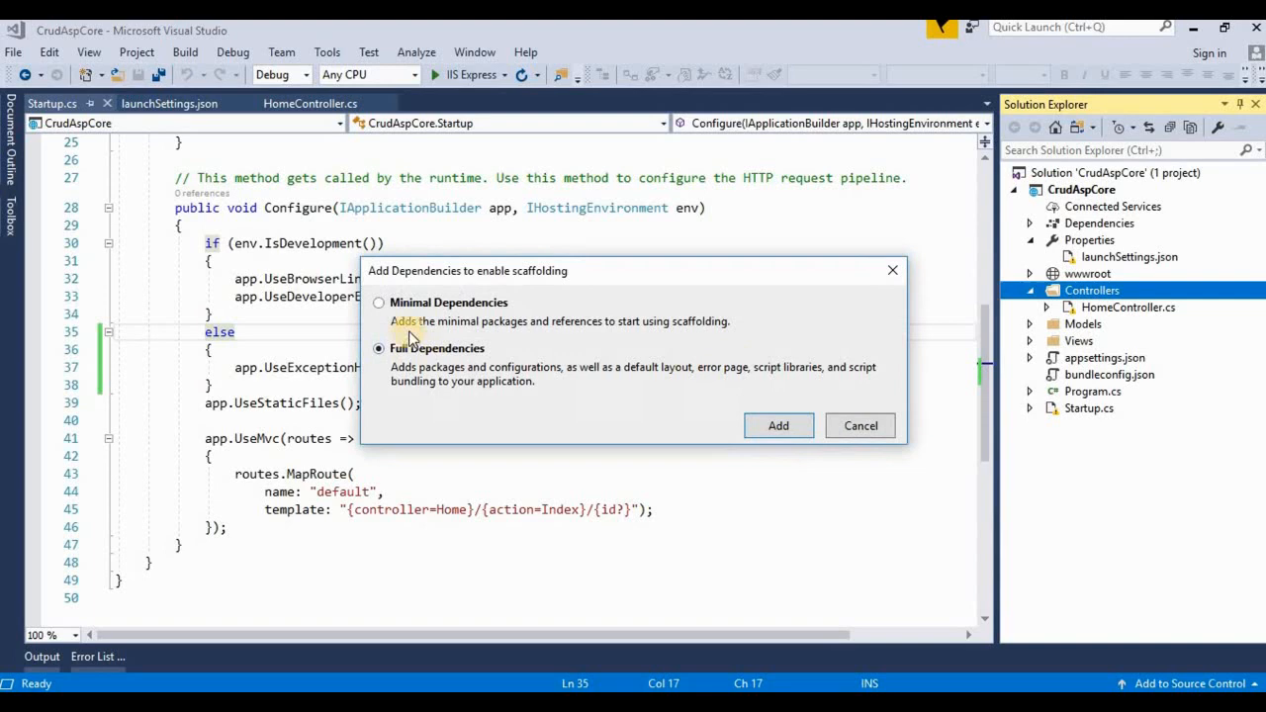
click(377, 303)
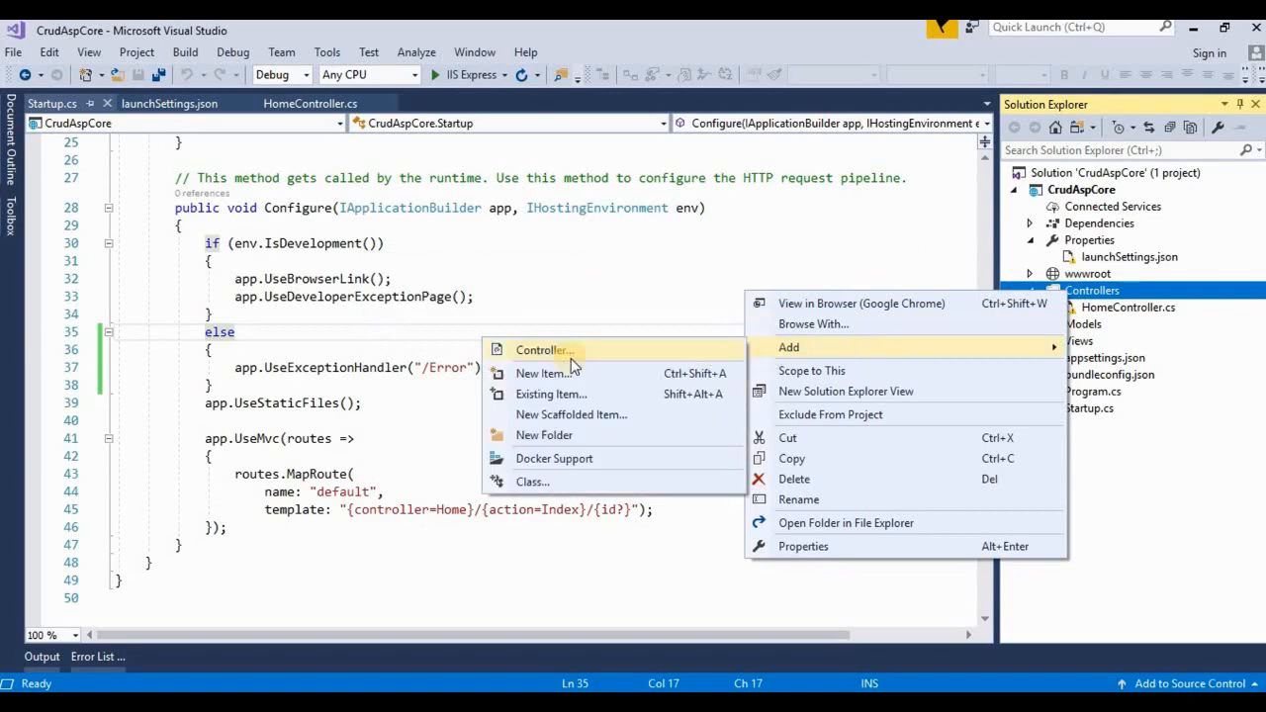
click(544, 348)
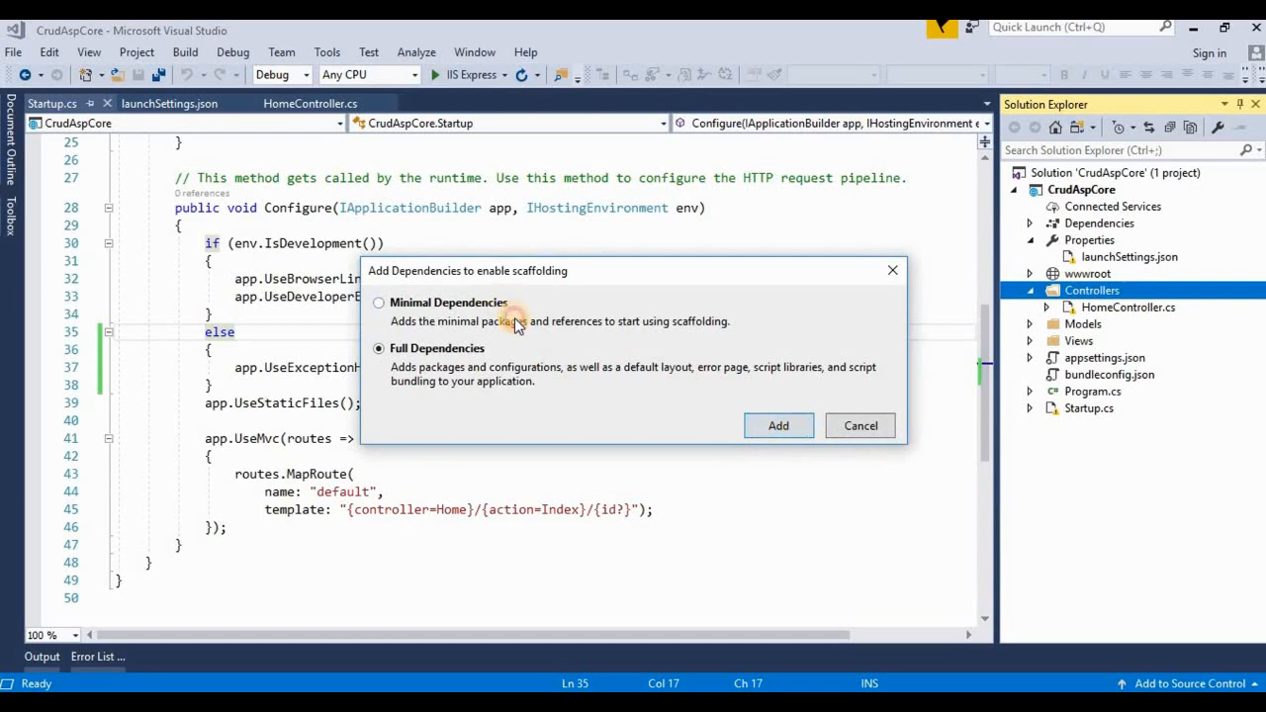
click(380, 303)
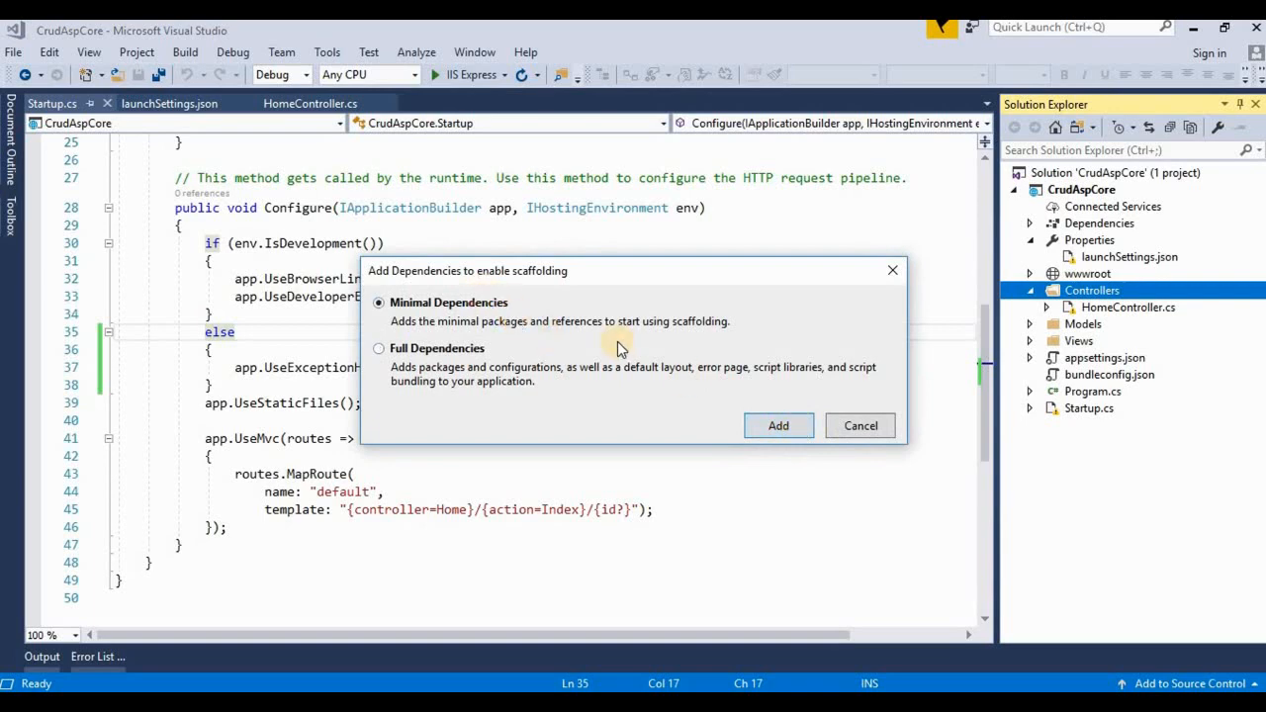
click(858, 425)
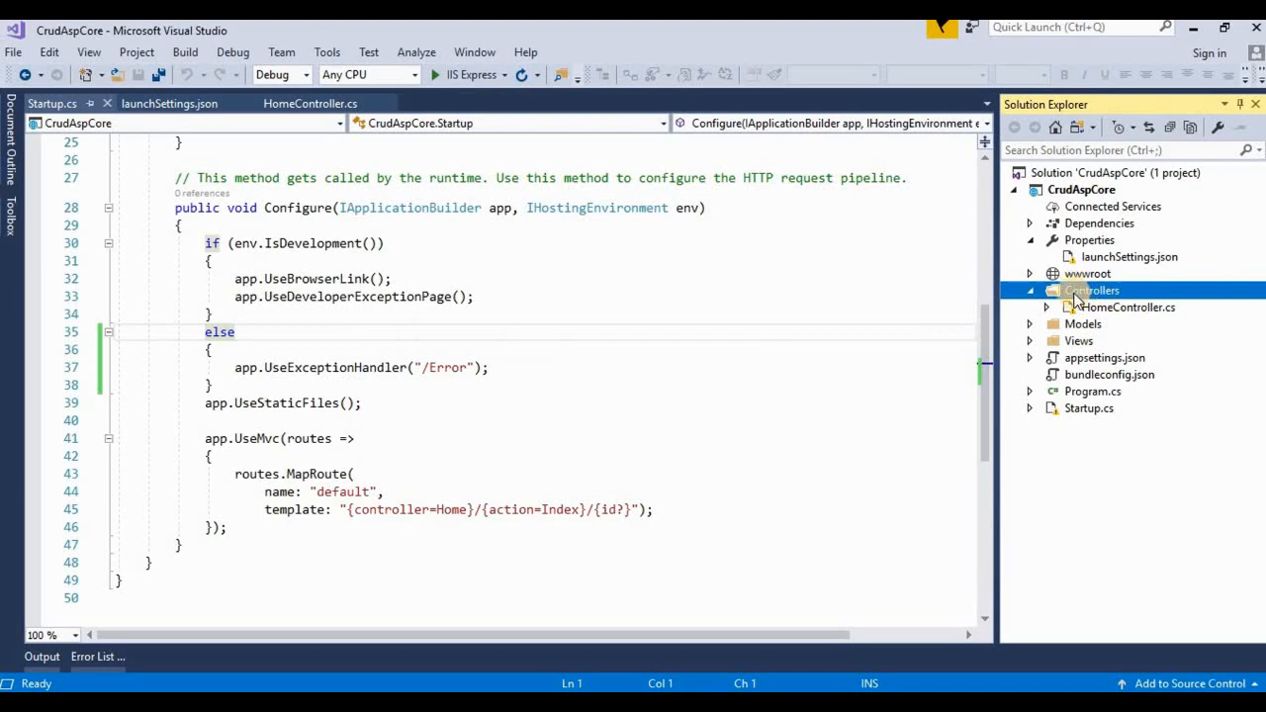
Step: Add a new MVC Controller Class named ErrorController.cs to the Controllers folder
right_click(1093, 289)
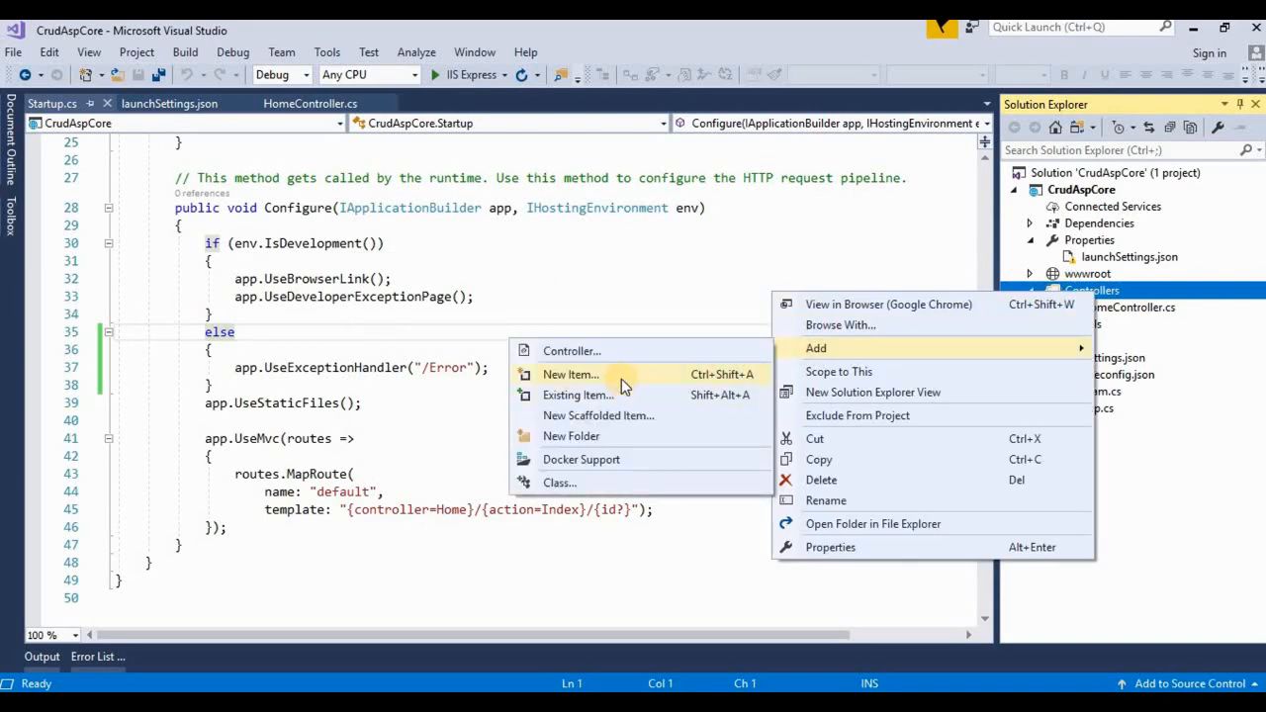
click(570, 374)
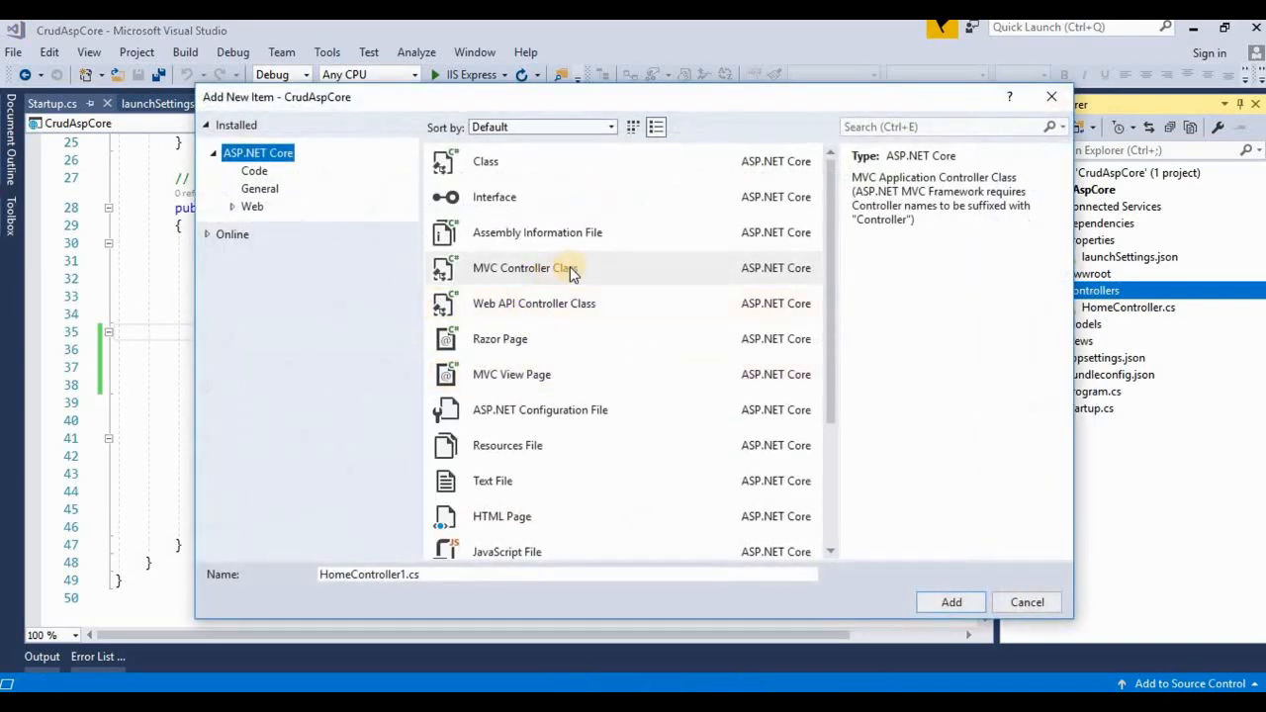
click(526, 267)
text(Error)
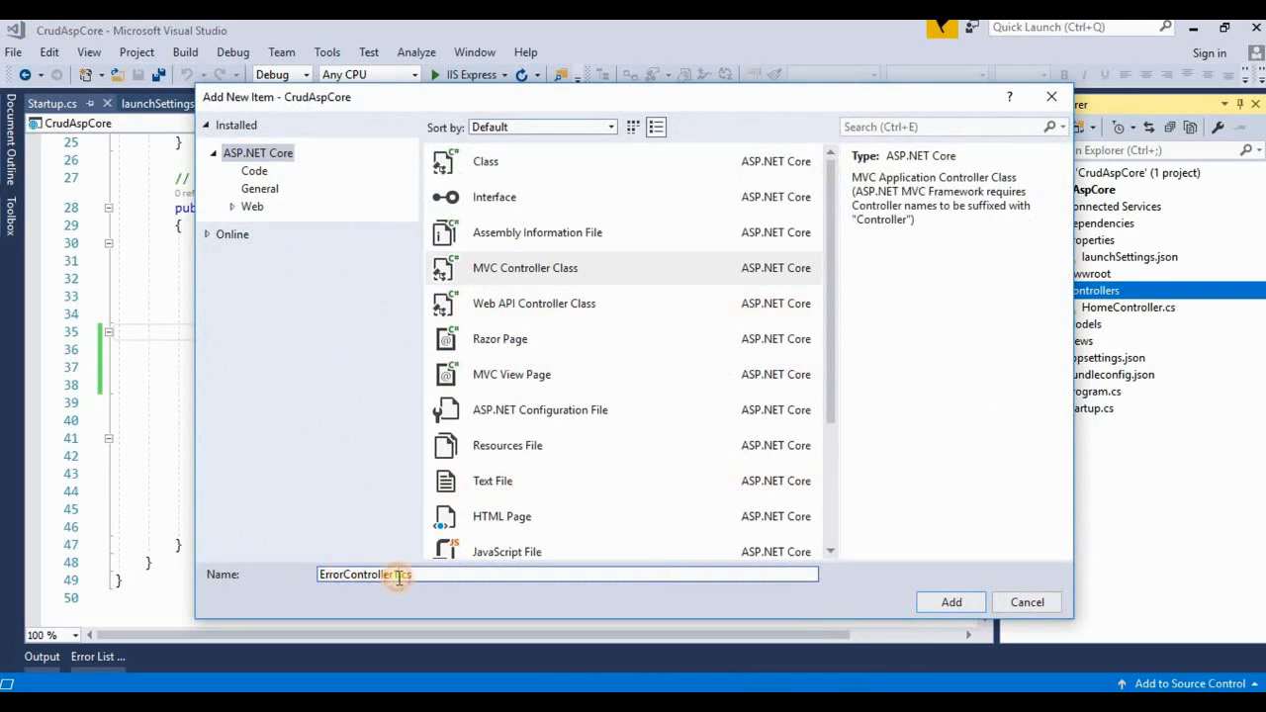
click(949, 602)
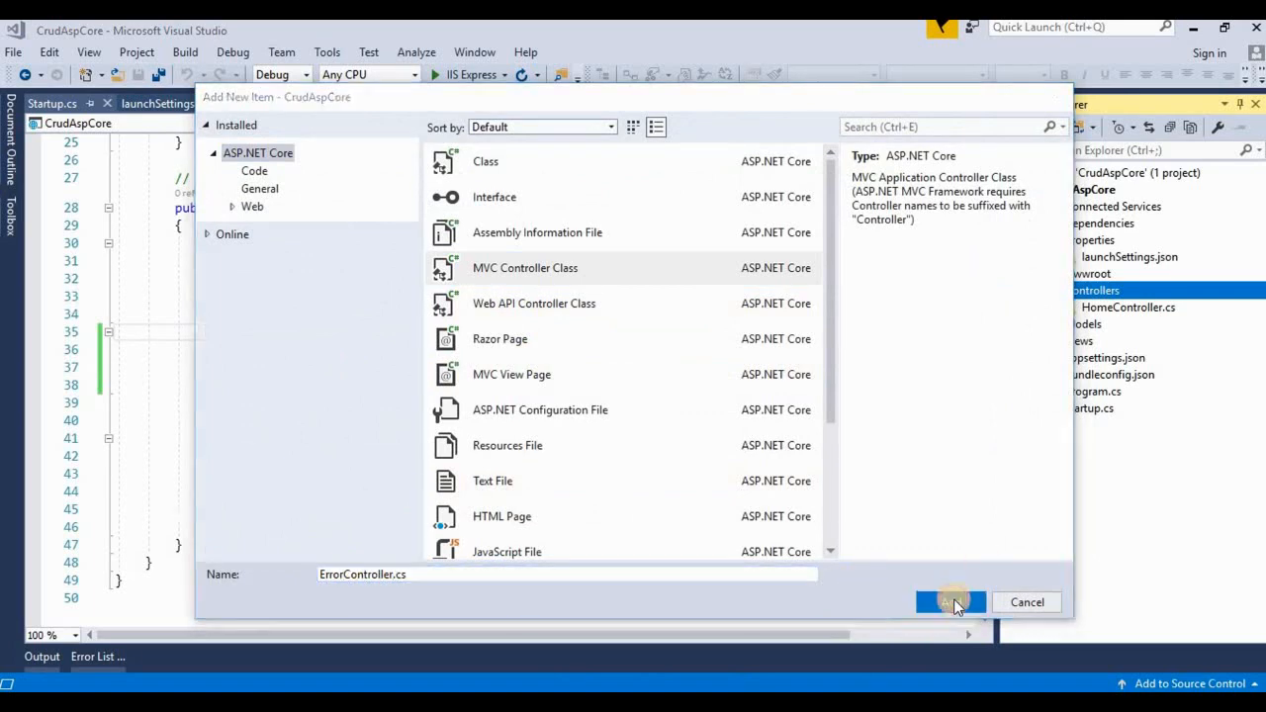
click(950, 602)
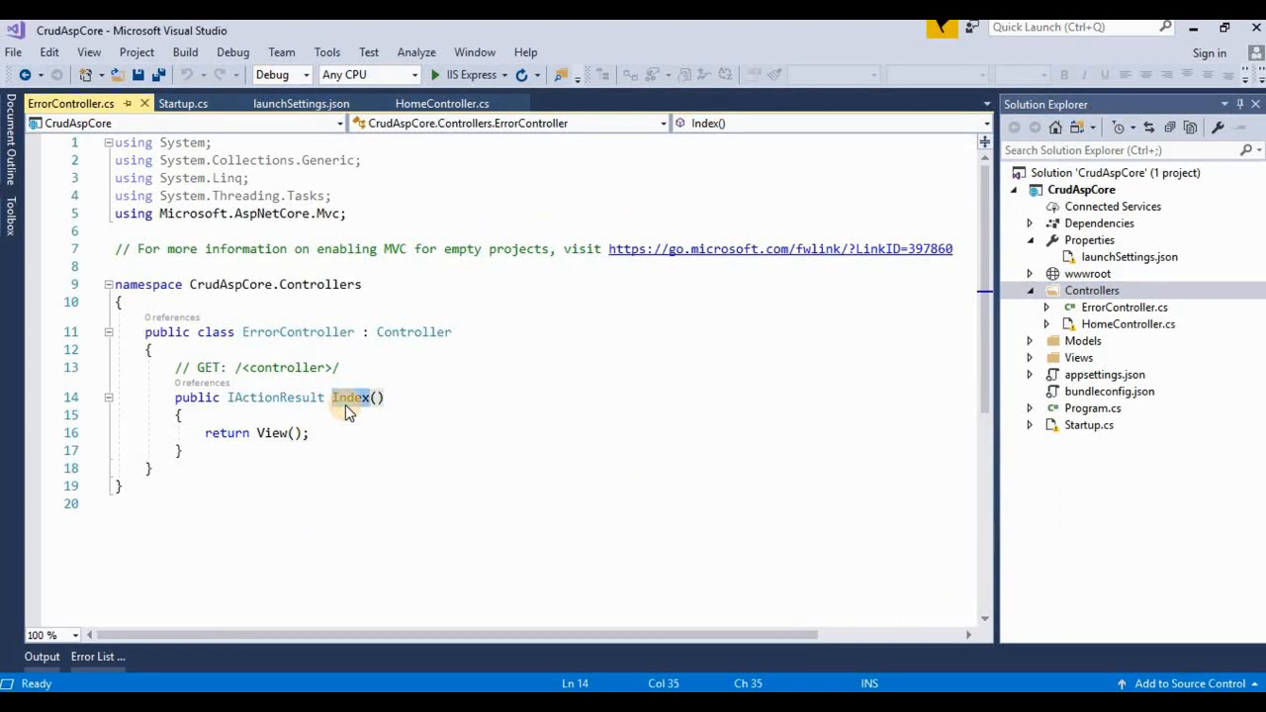
Step: Rename Index() to Error(), add [Route("Error")] above it, and save ErrorController
text(Error)
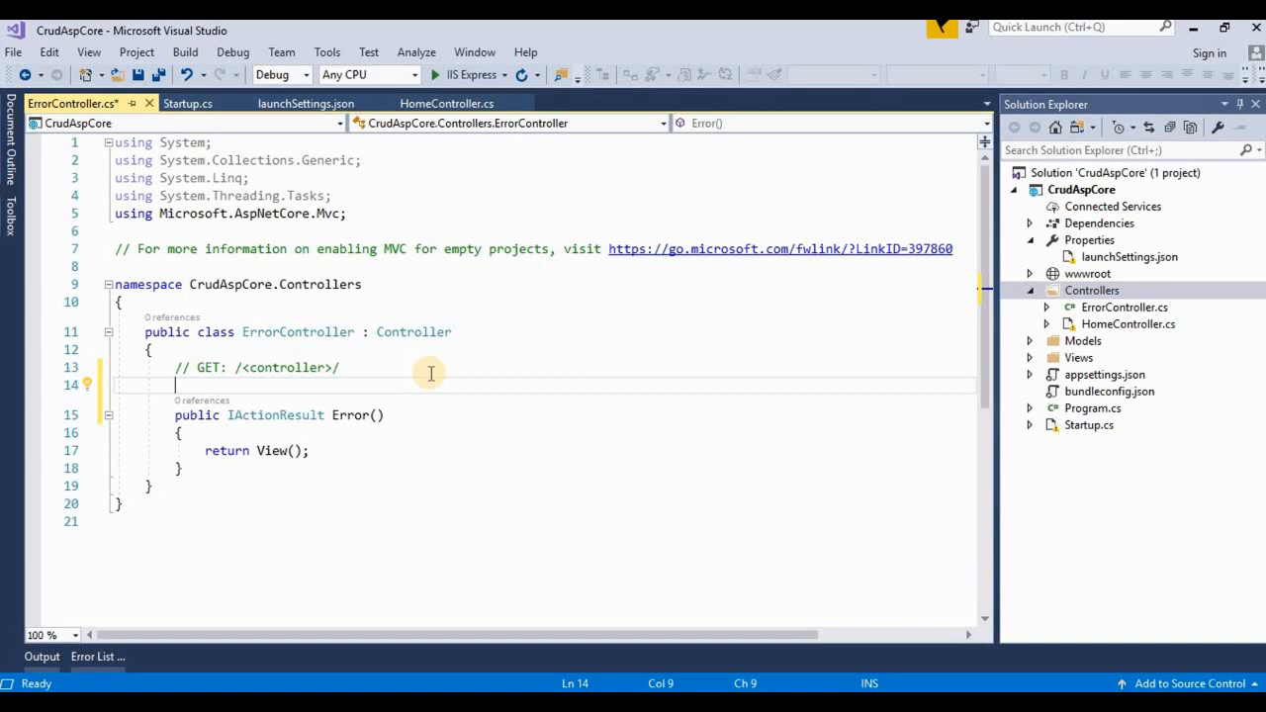
text([])
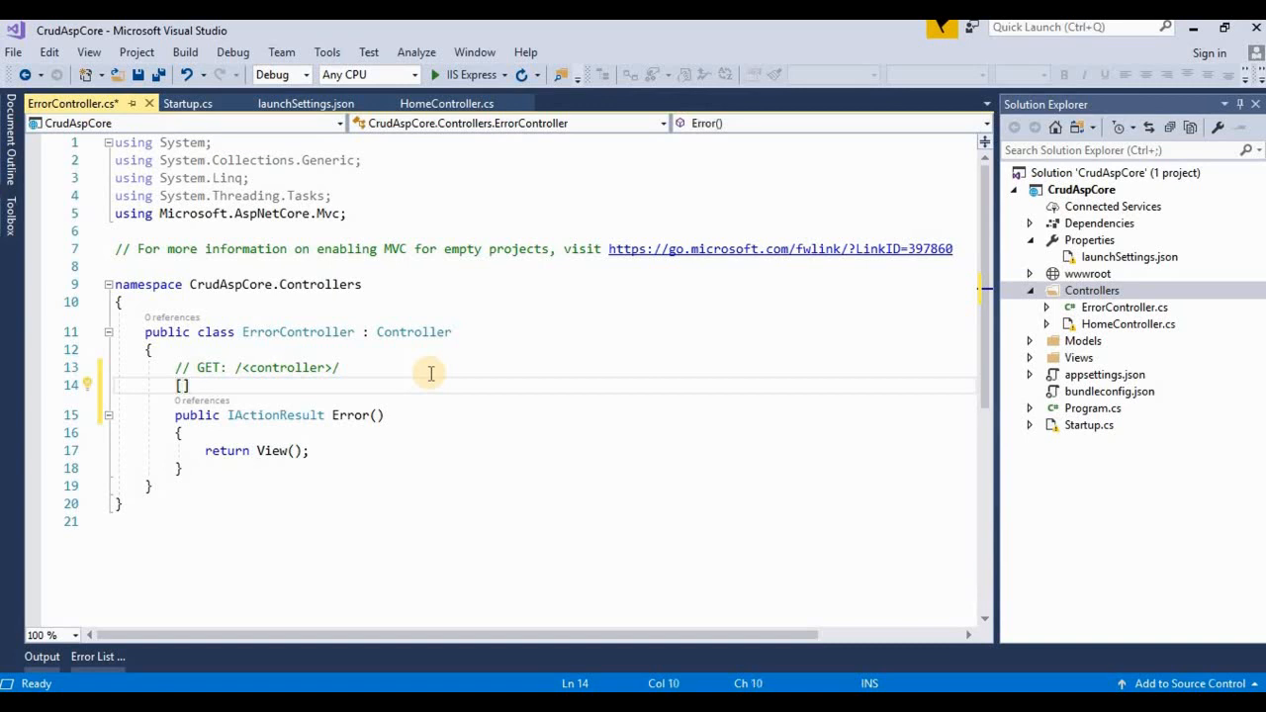
text(Route)
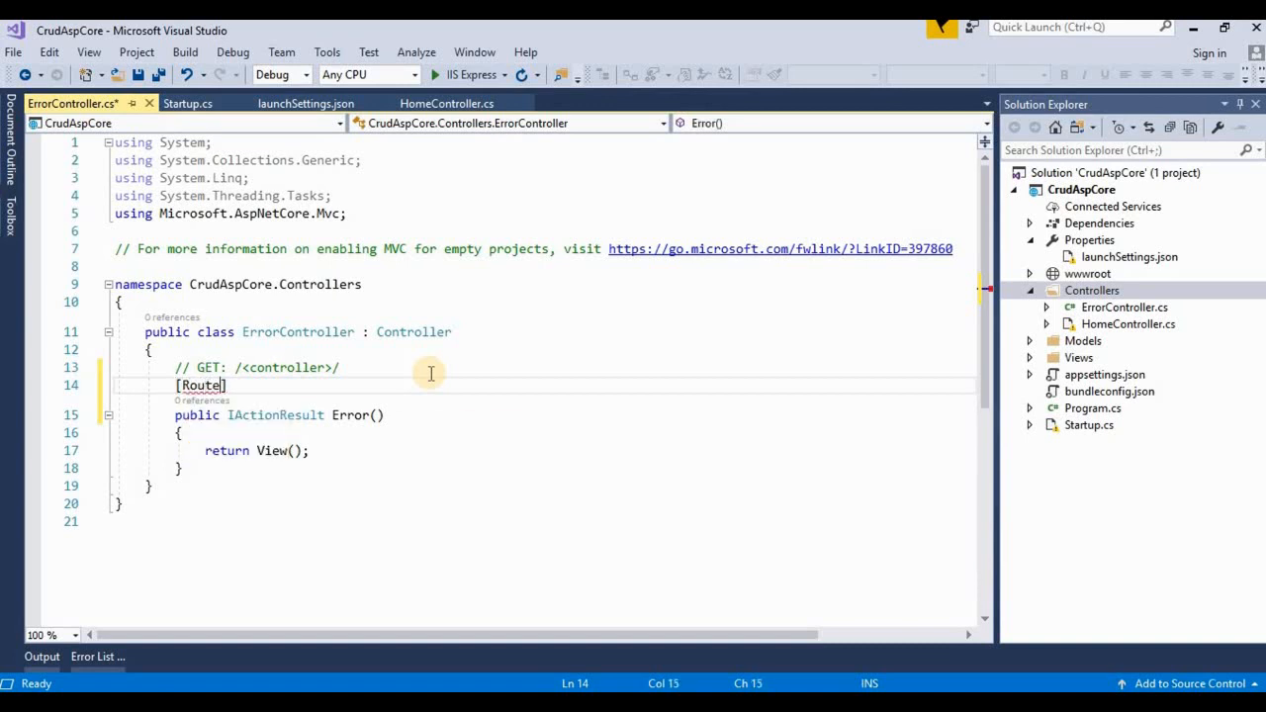
text(())
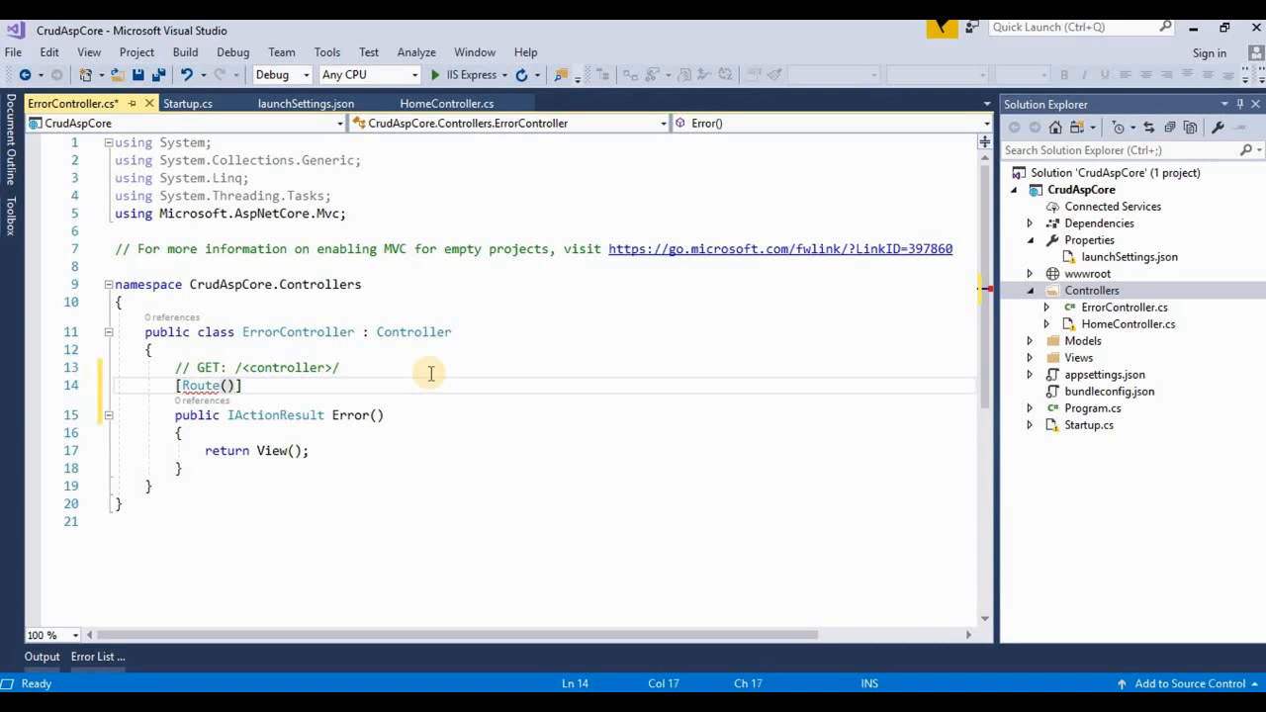
text("")
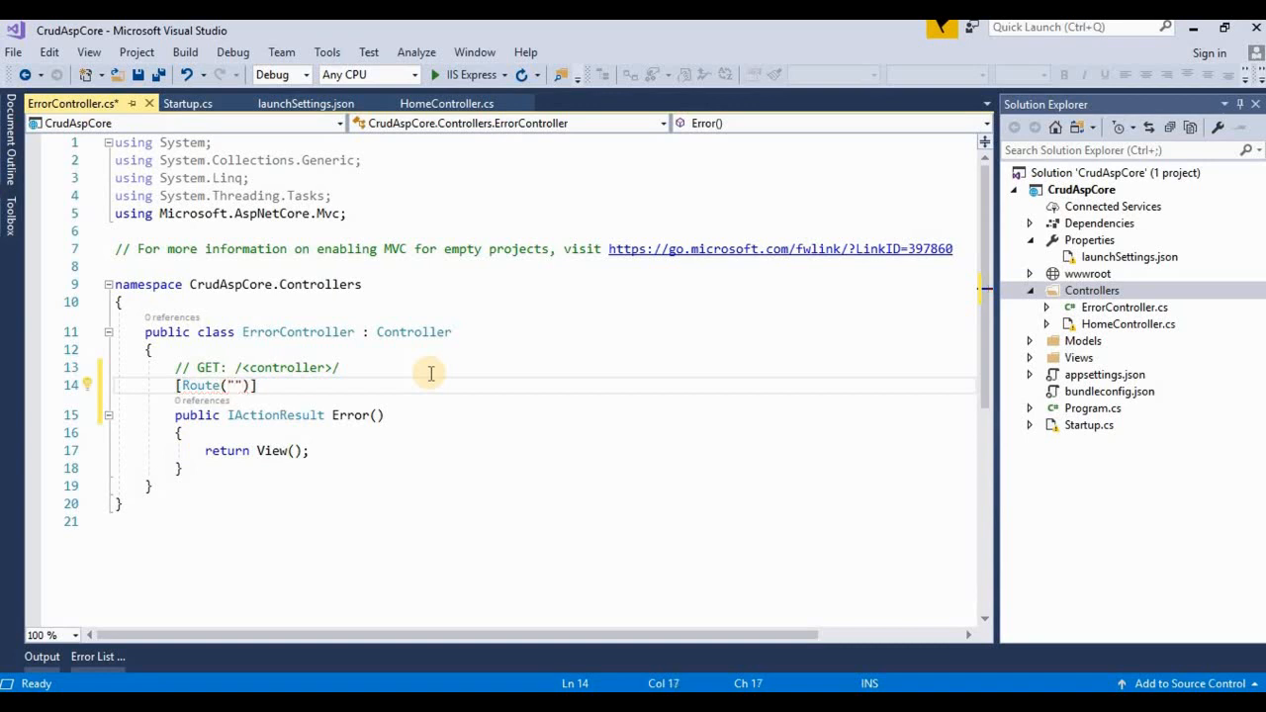
text(Ero)
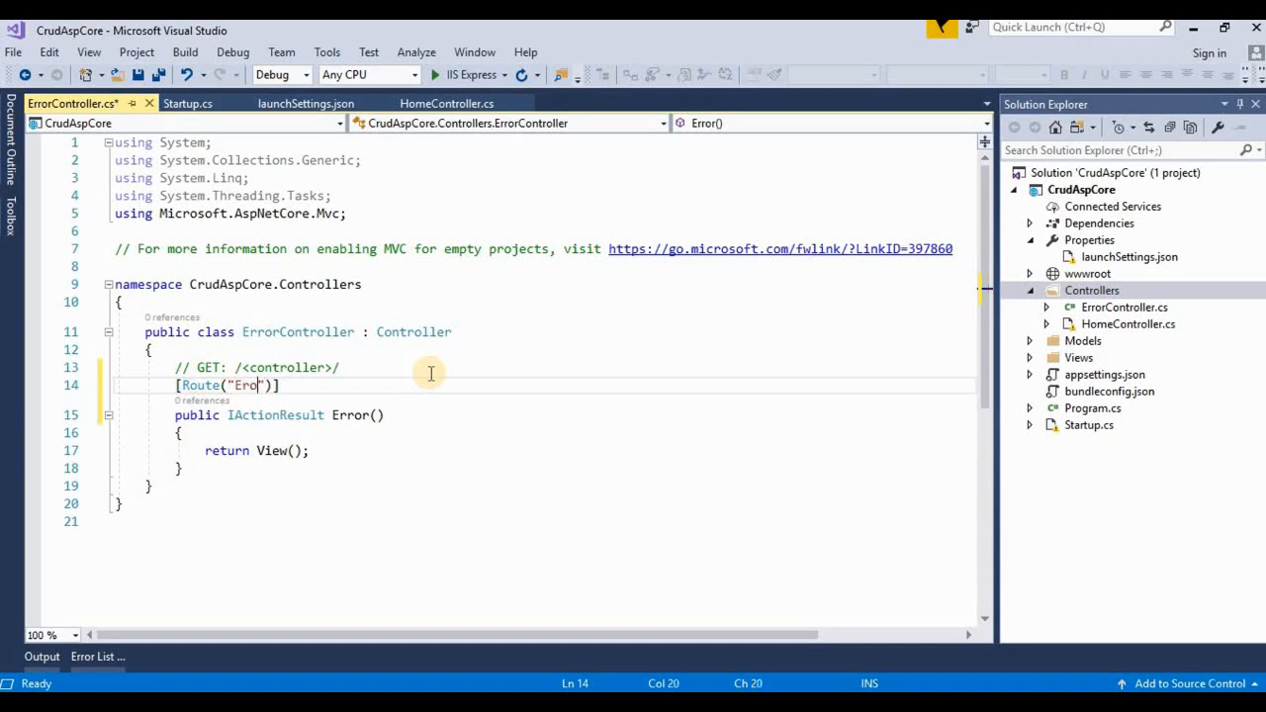
text(ror)
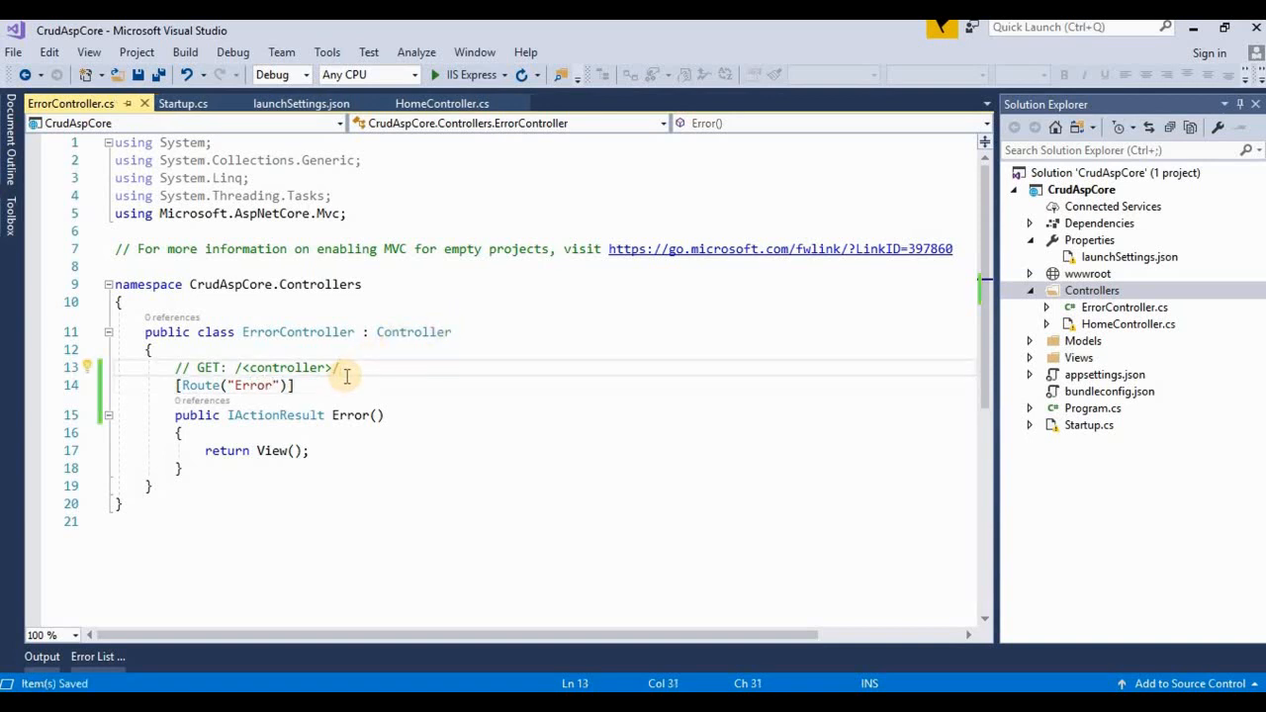
mouse_move(511, 431)
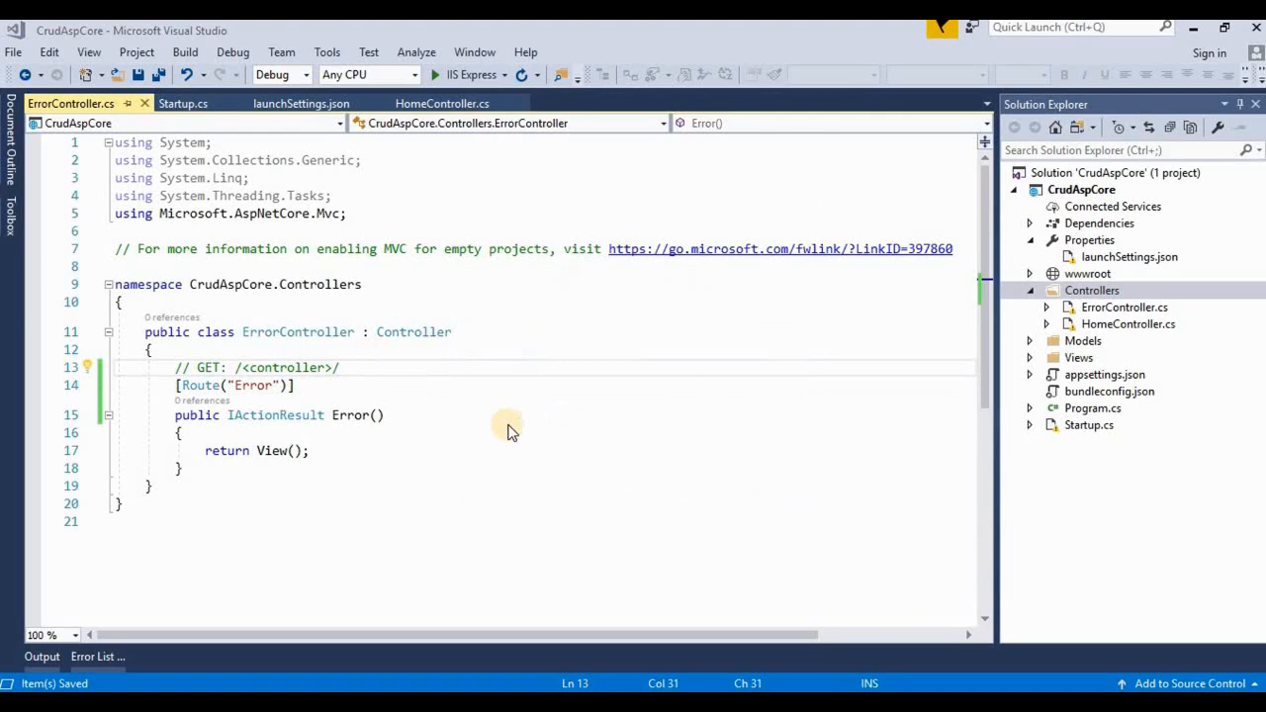
click(182, 103)
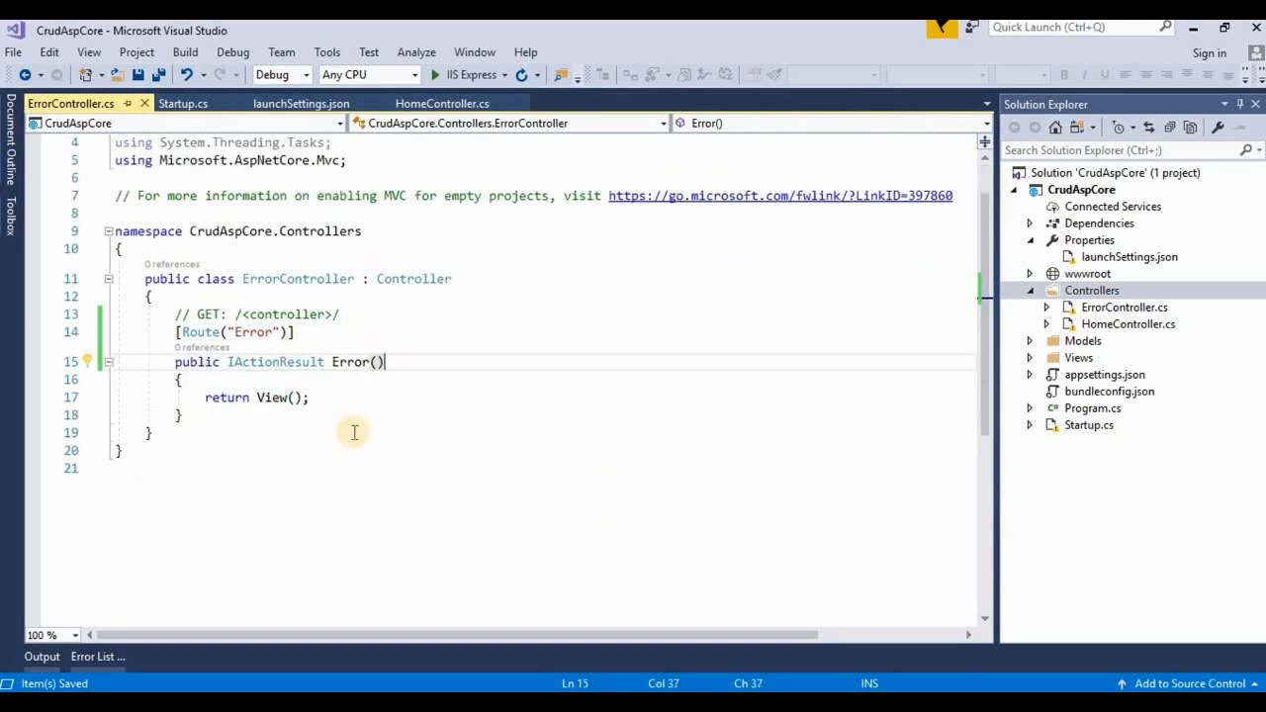
Step: Start the Error action with var exceptionHandler = as a new statement
click(304, 385)
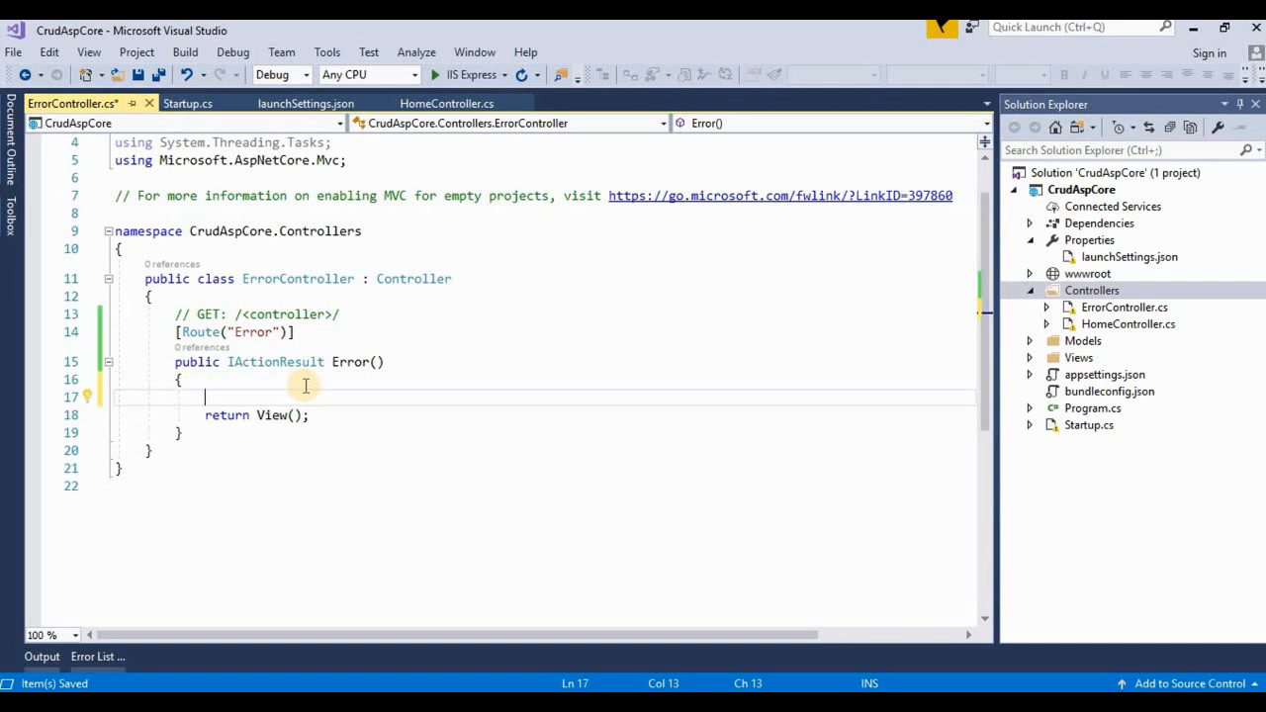
text(var)
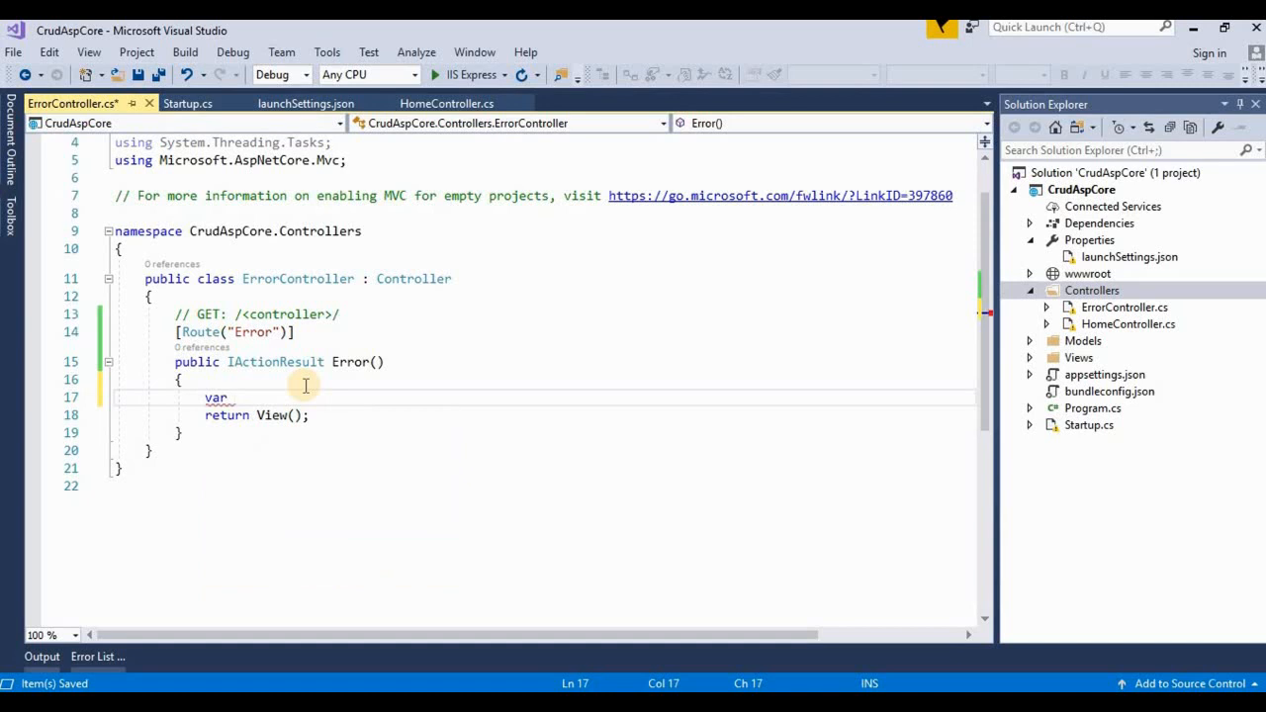
text(excep)
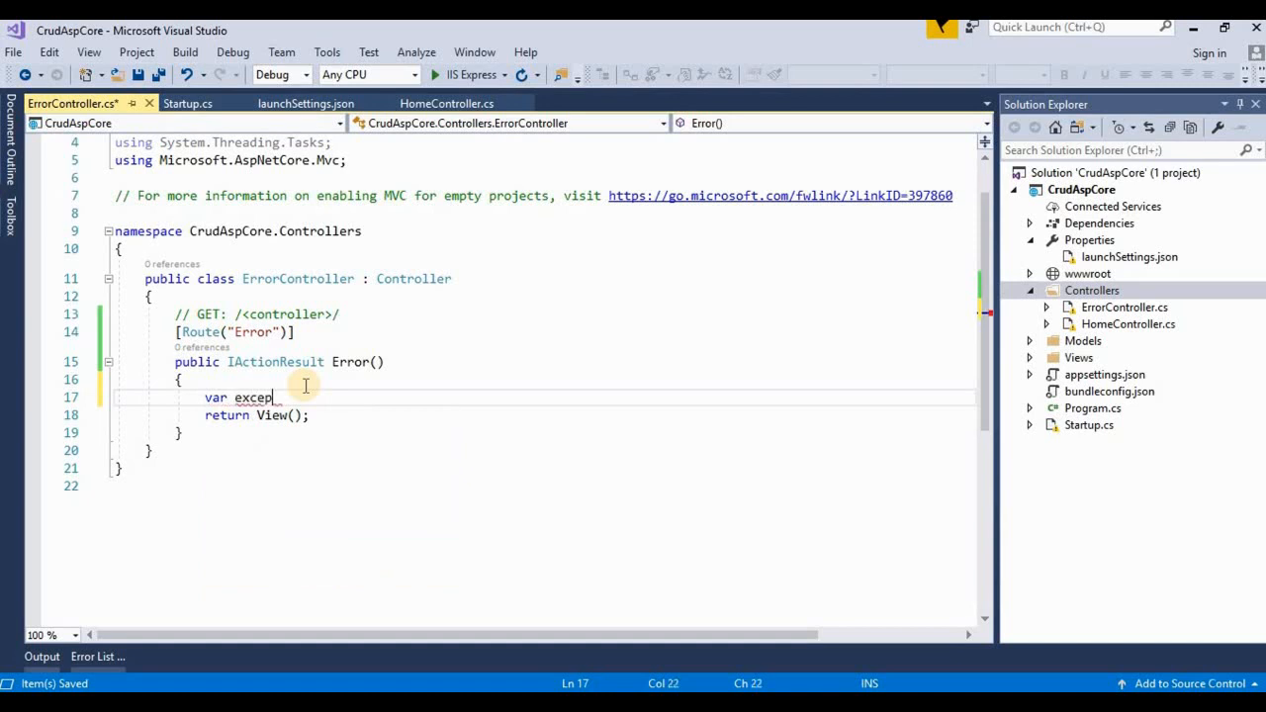
text(tio)
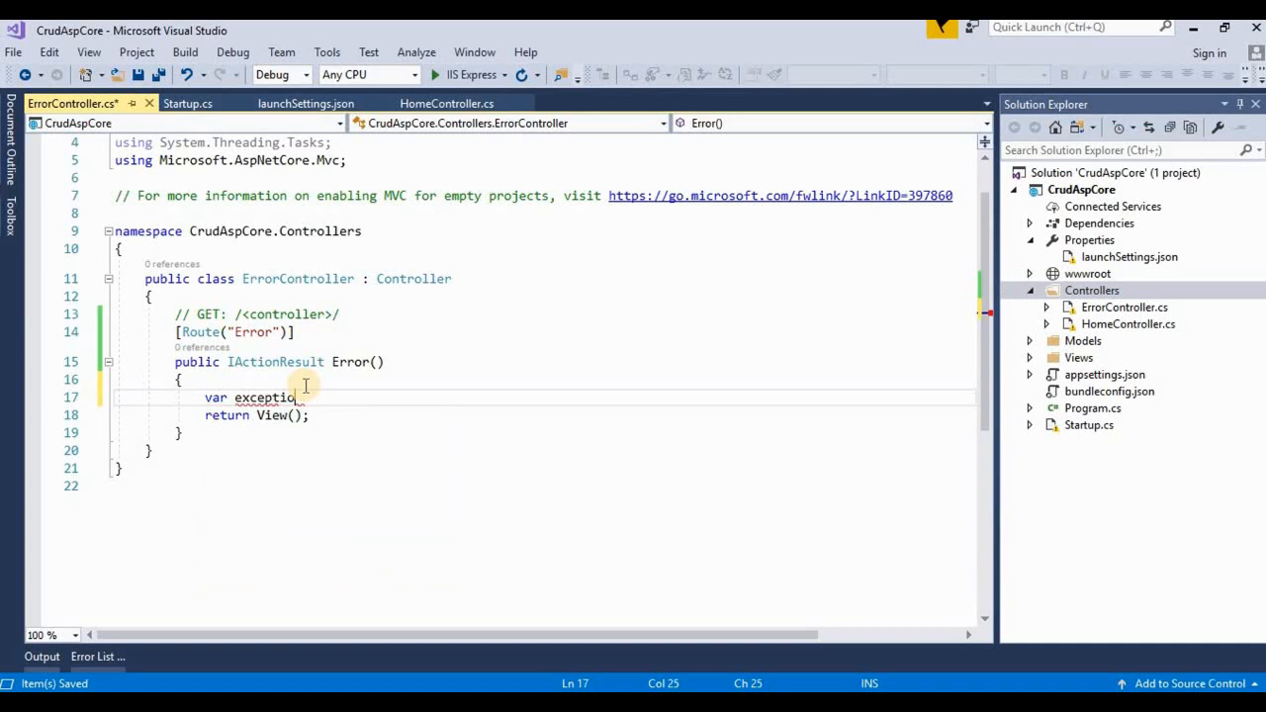
text(handler)
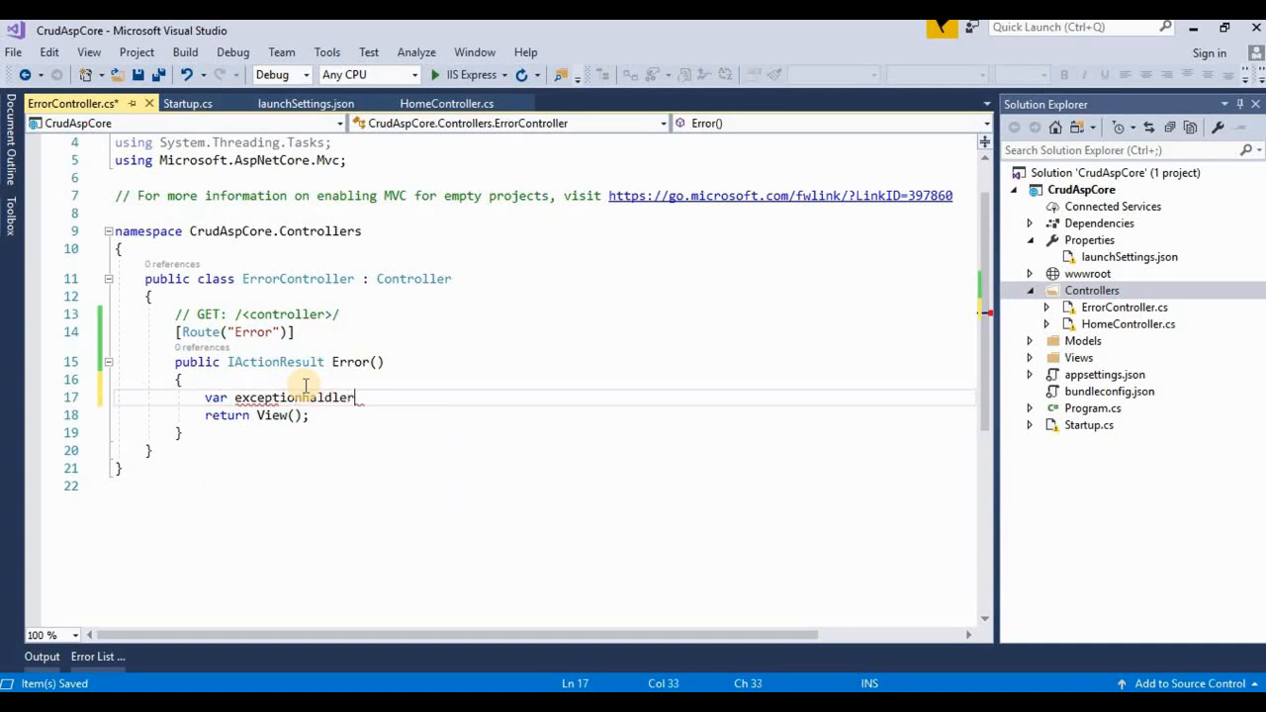
text(=)
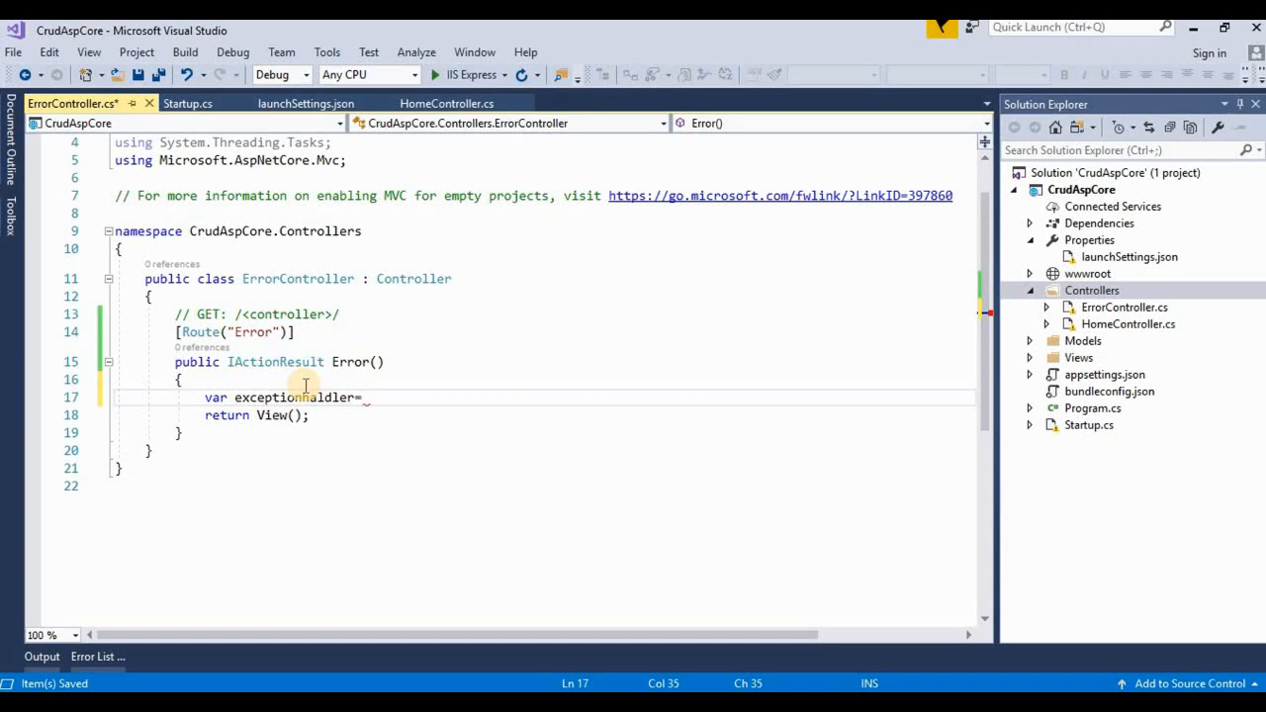
Step: Continue the assignment with HttpContext.Features.Get< and begin naming the exception feature type
text(HttpContext.)
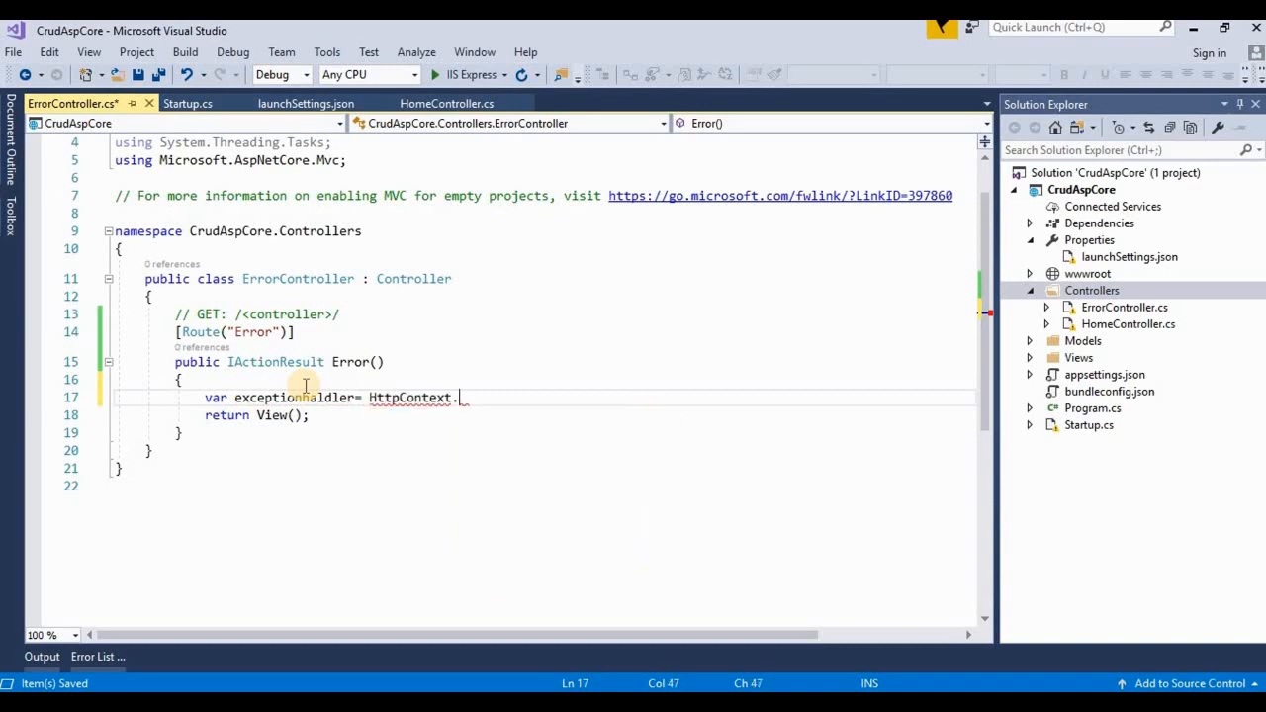
text(feat)
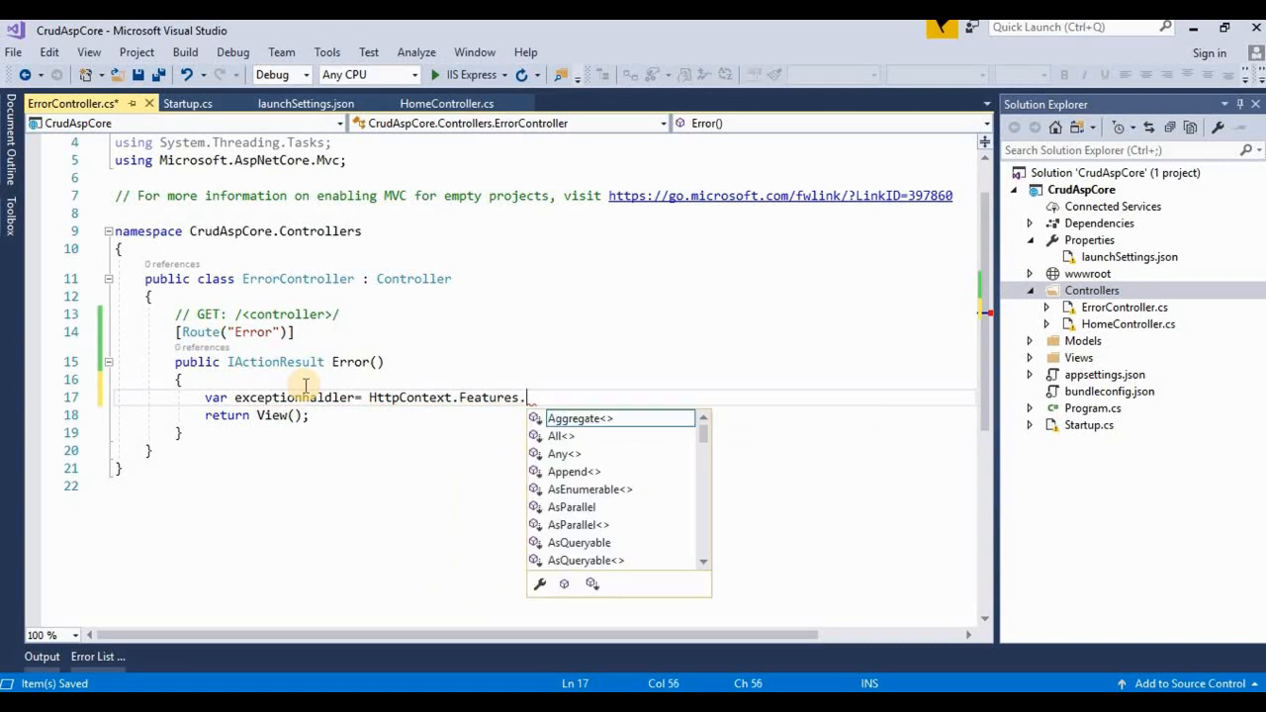
text(ge)
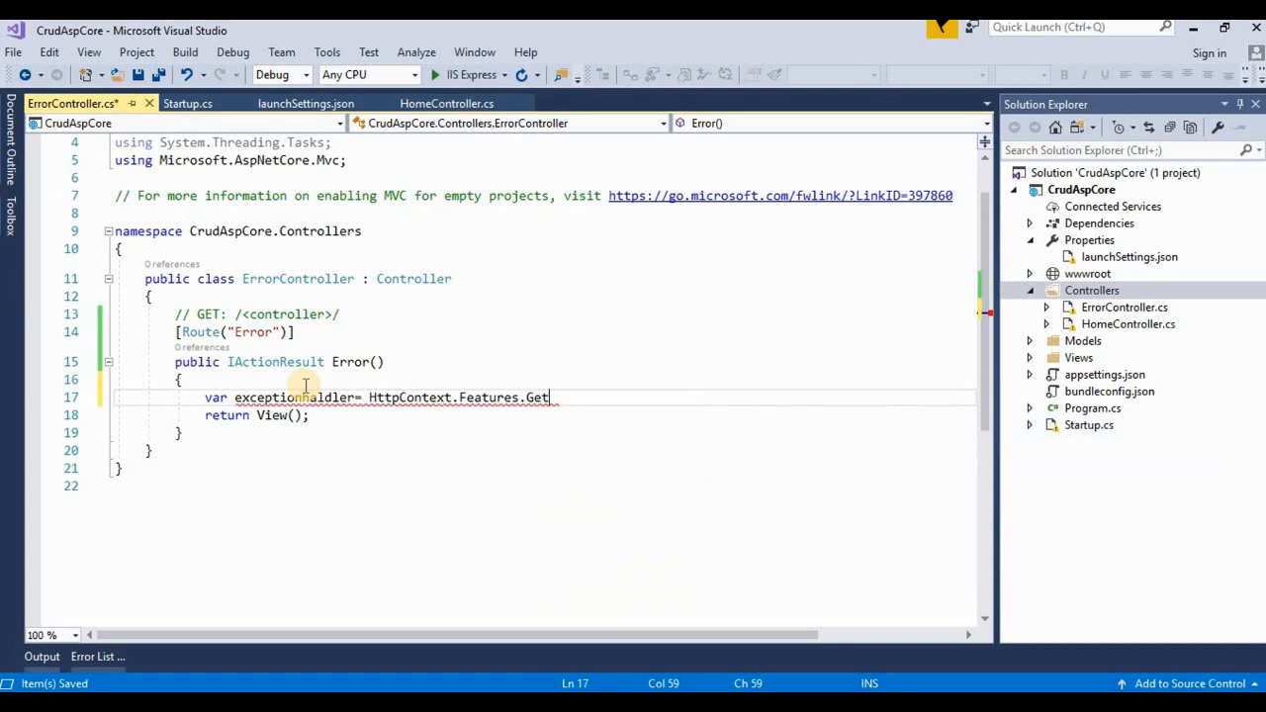
text(<>)
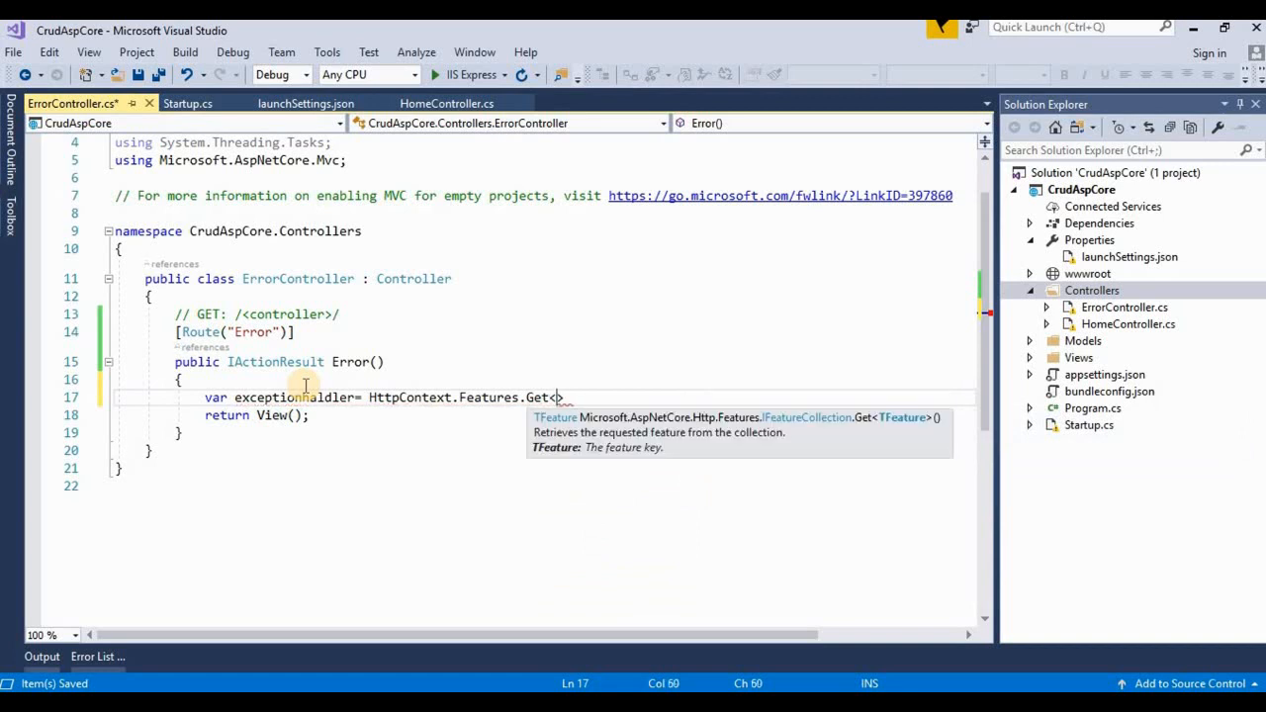
text(<)
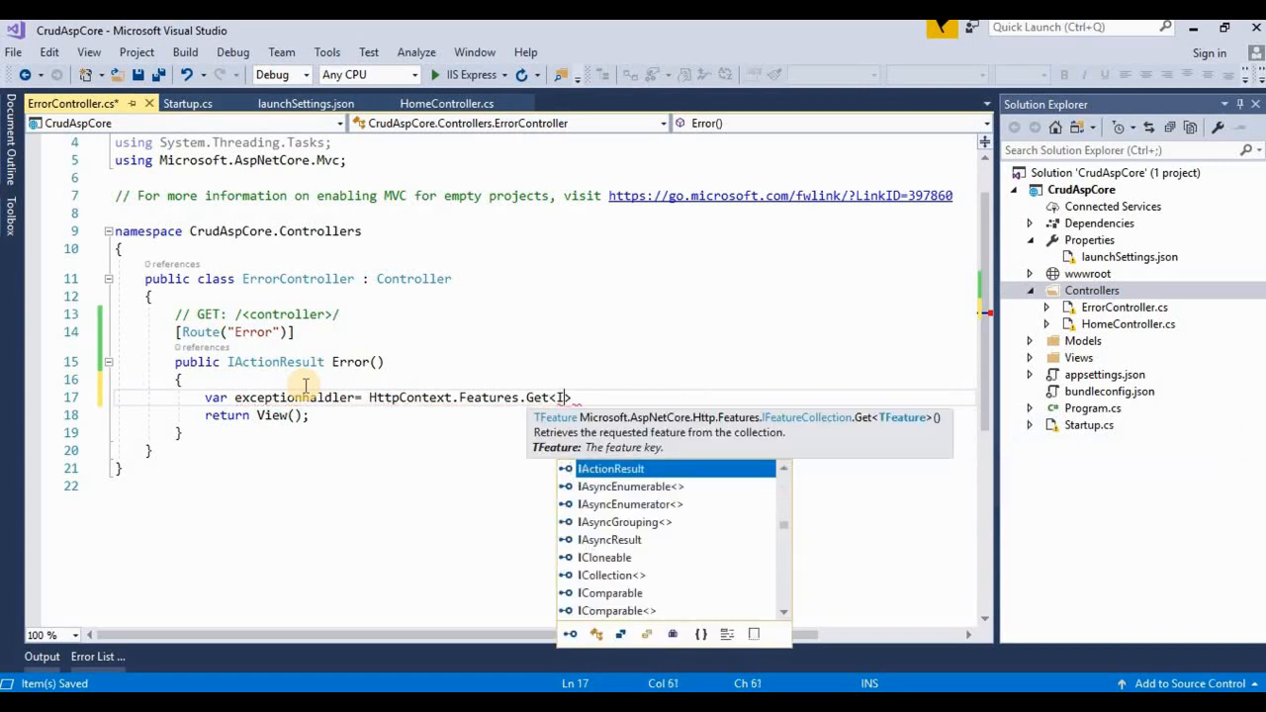
text(exc)
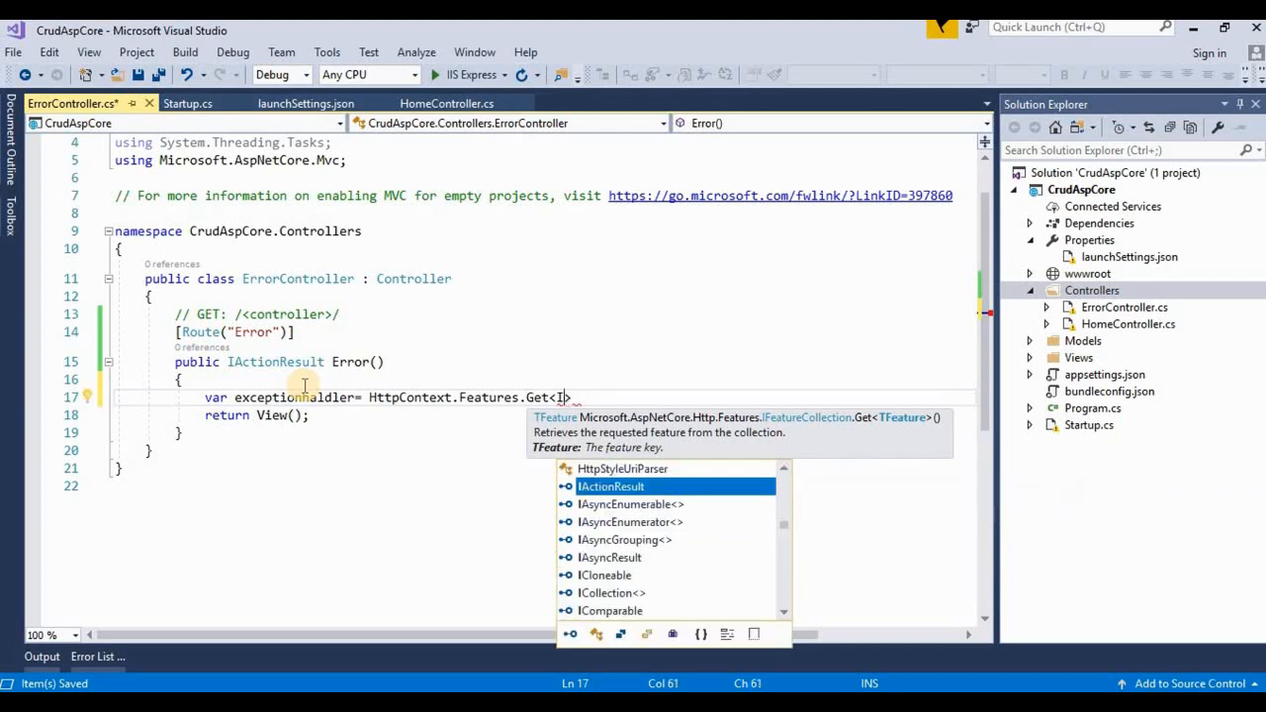
text(Ex)
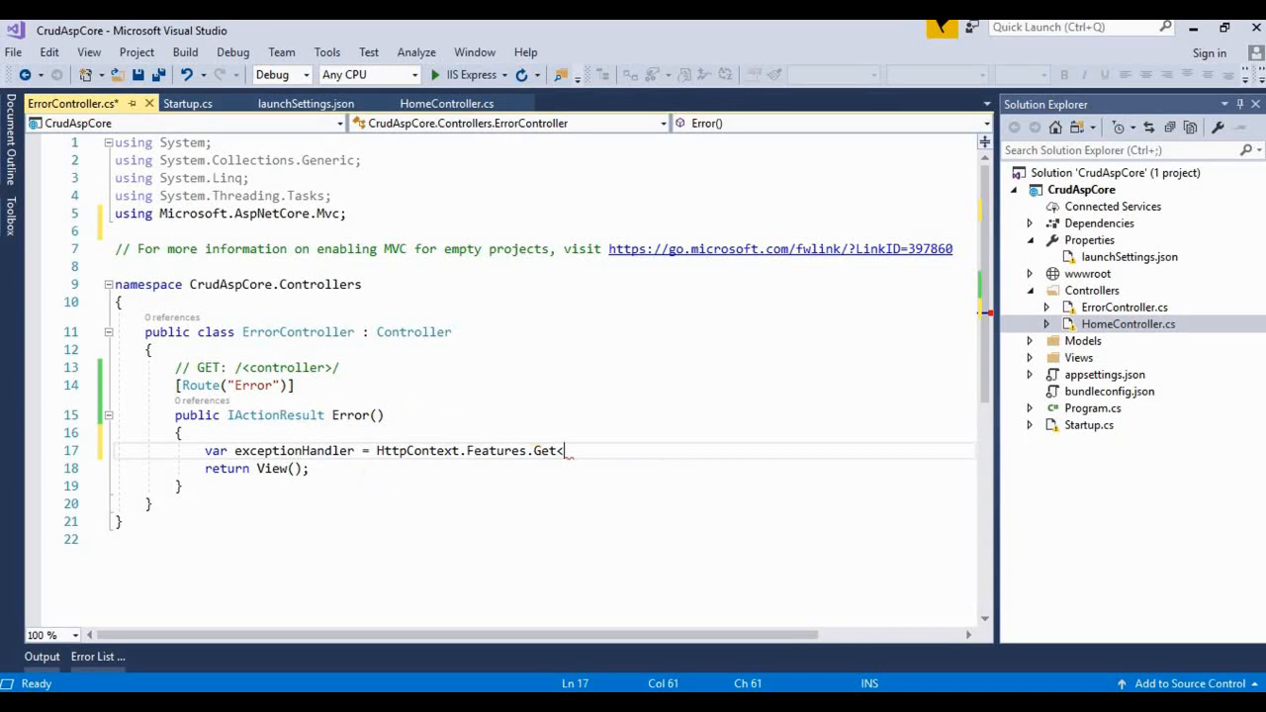
mouse_move(22, 360)
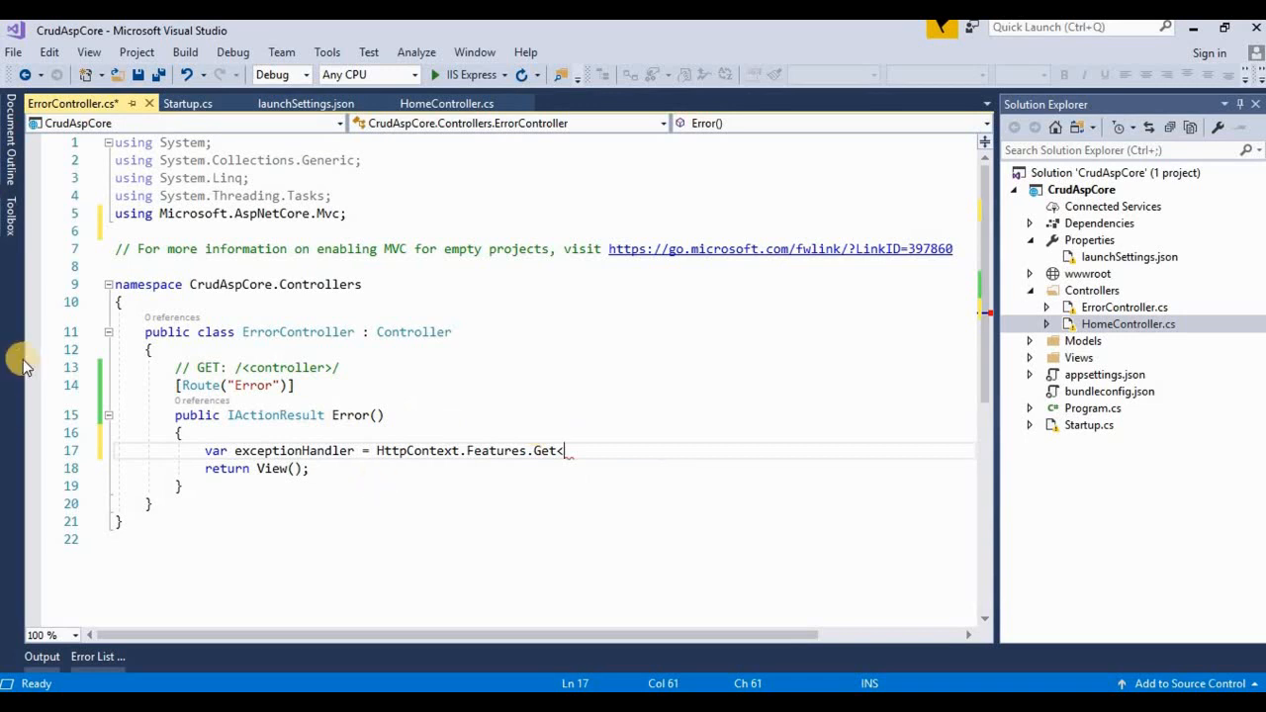
Step: Add using Microsoft.AspNetCore.Diagnostics; below the Mvc import
click(360, 213)
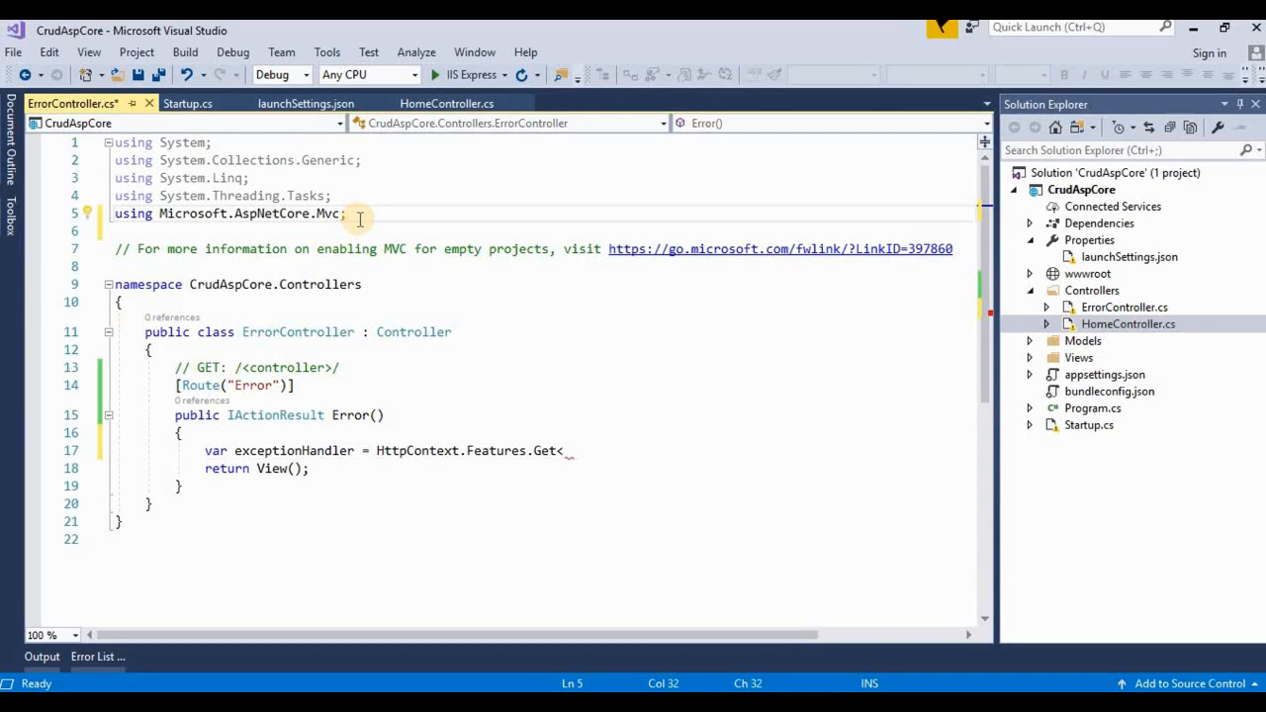
text(usi)
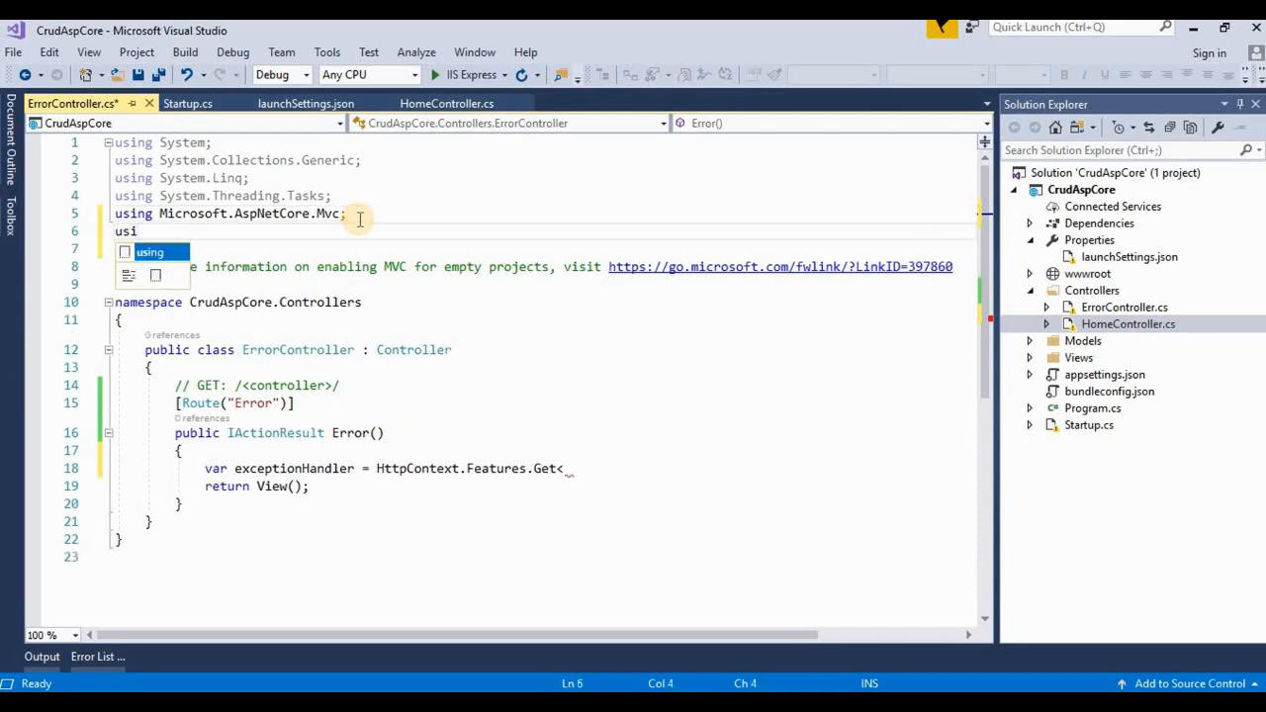
text(Mc)
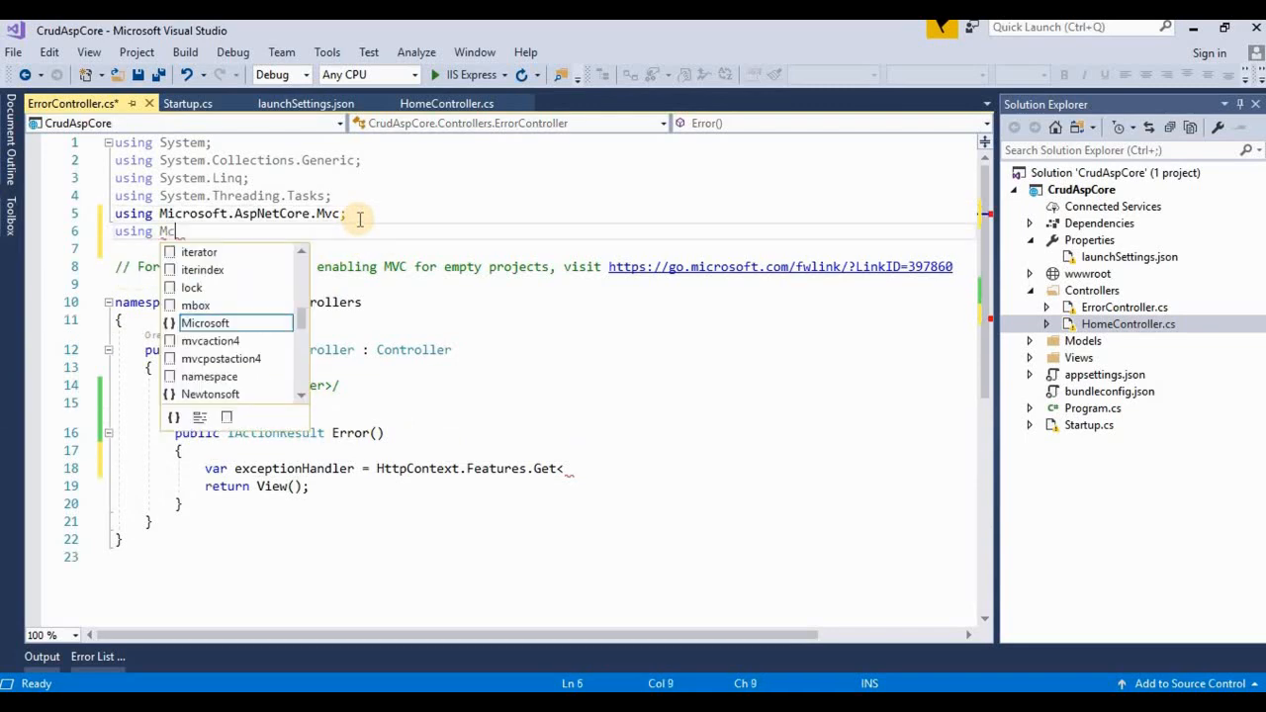
text(icrosoft.)
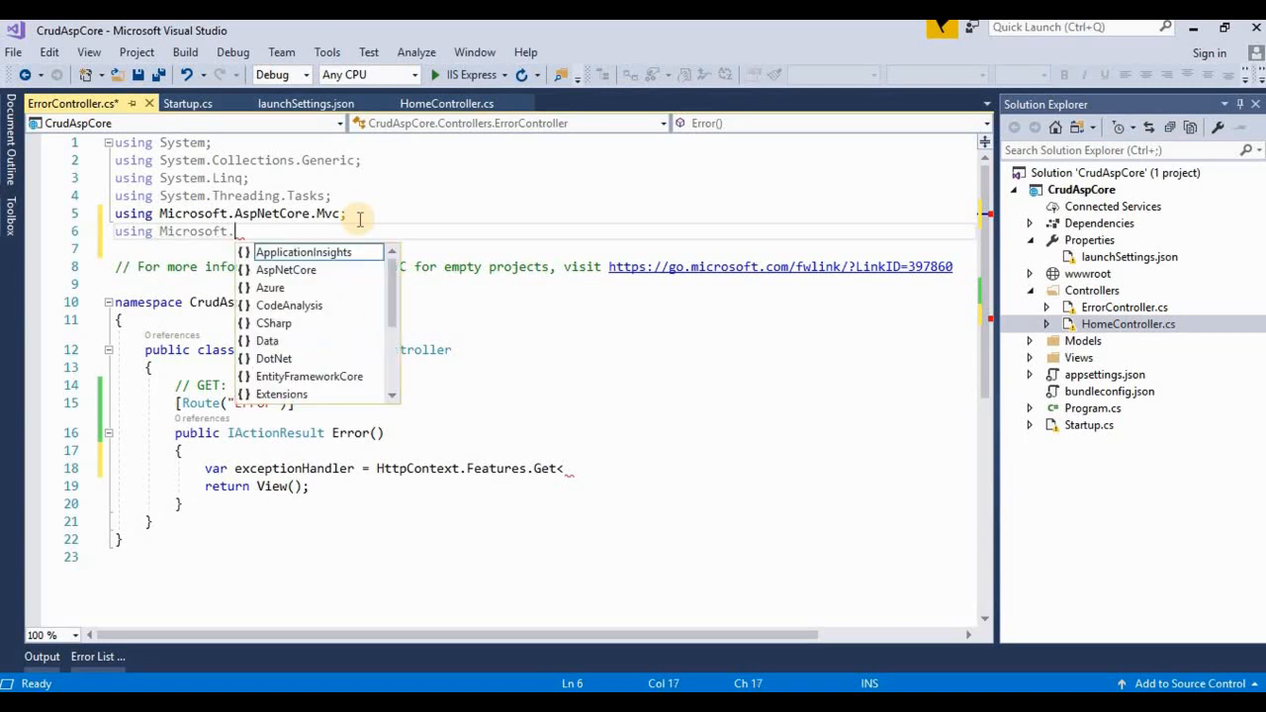
text(AspNetCore.)
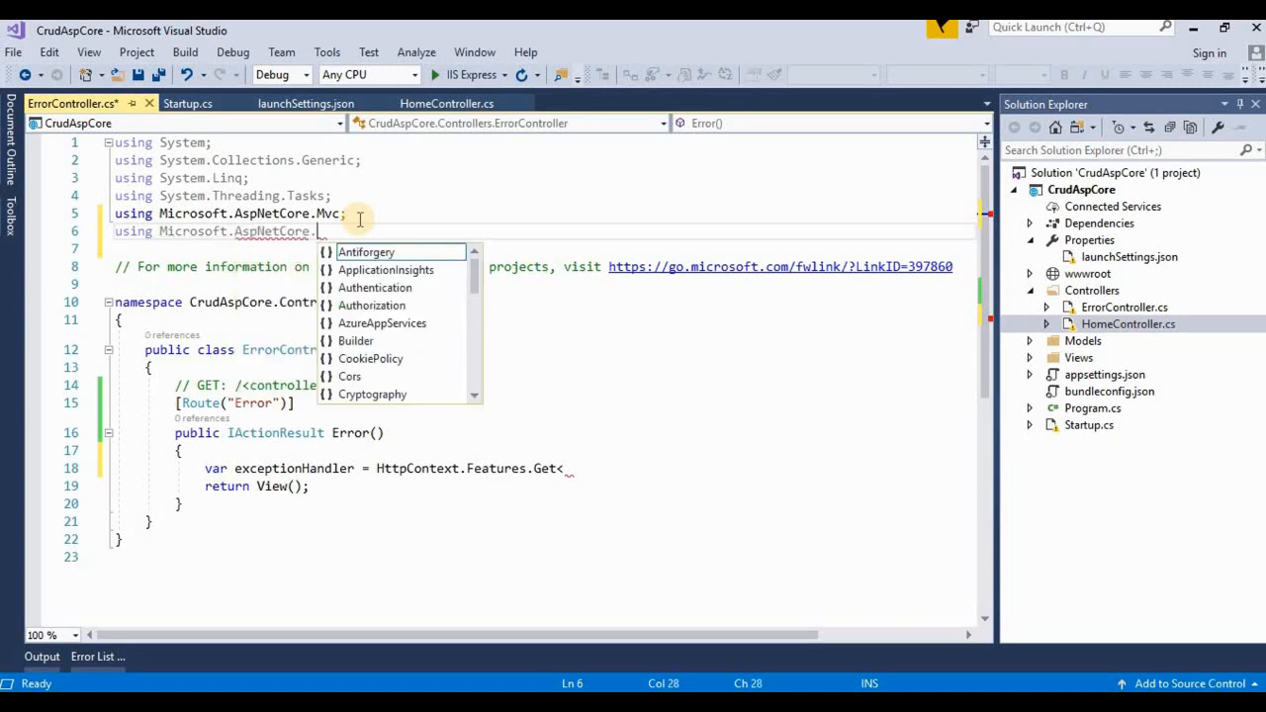
text(dis)
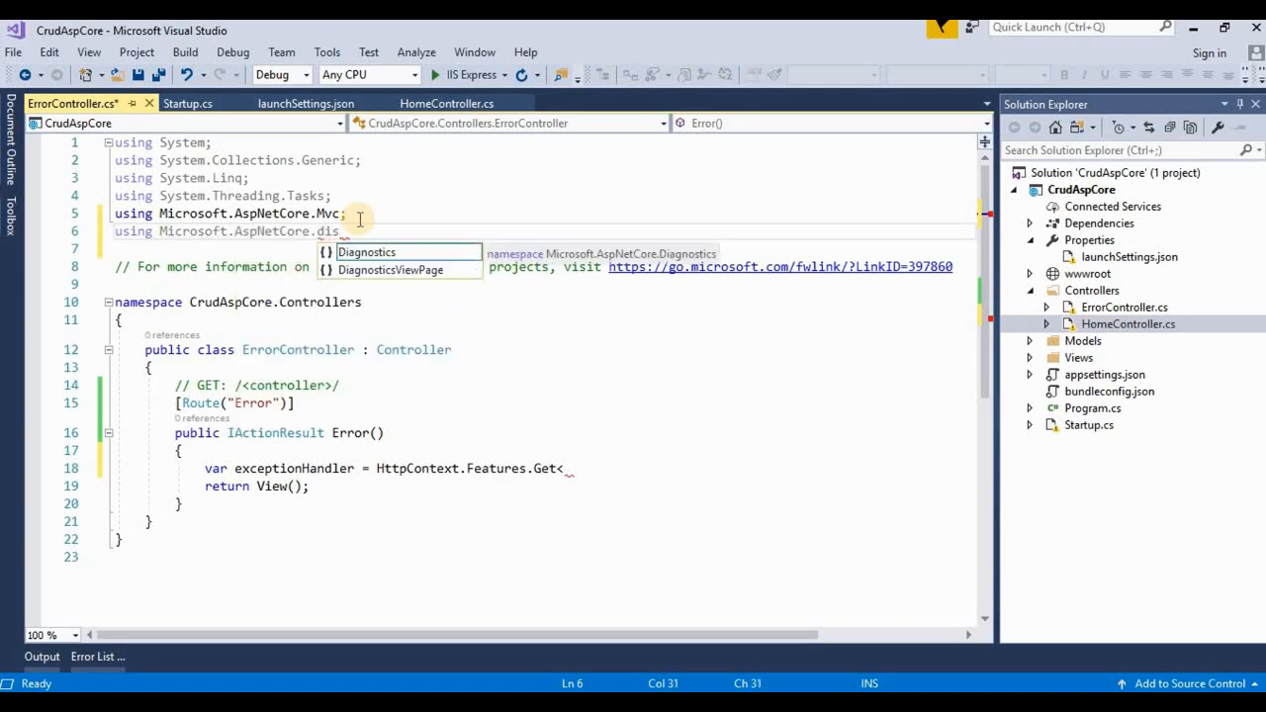
text(Diagnostics;)
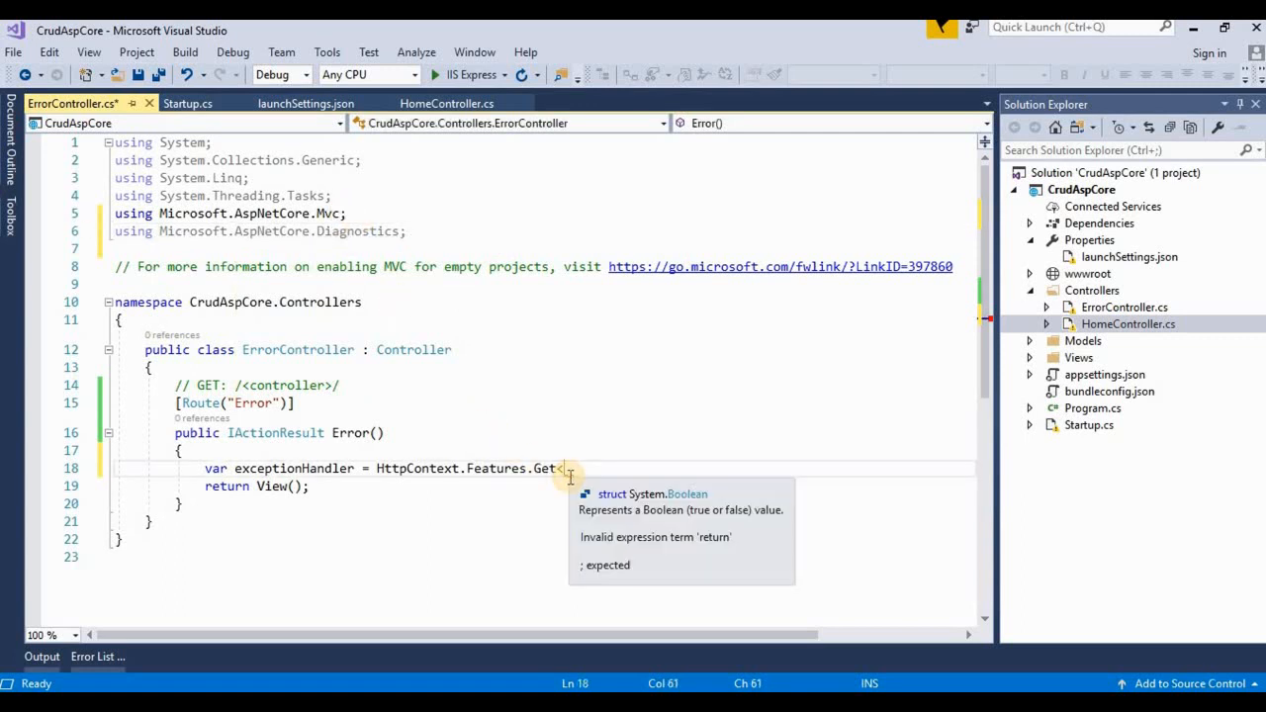
Step: Complete the statement as HttpContext.Features.Get<IExceptionHandlerPathFeature>();
text(<)
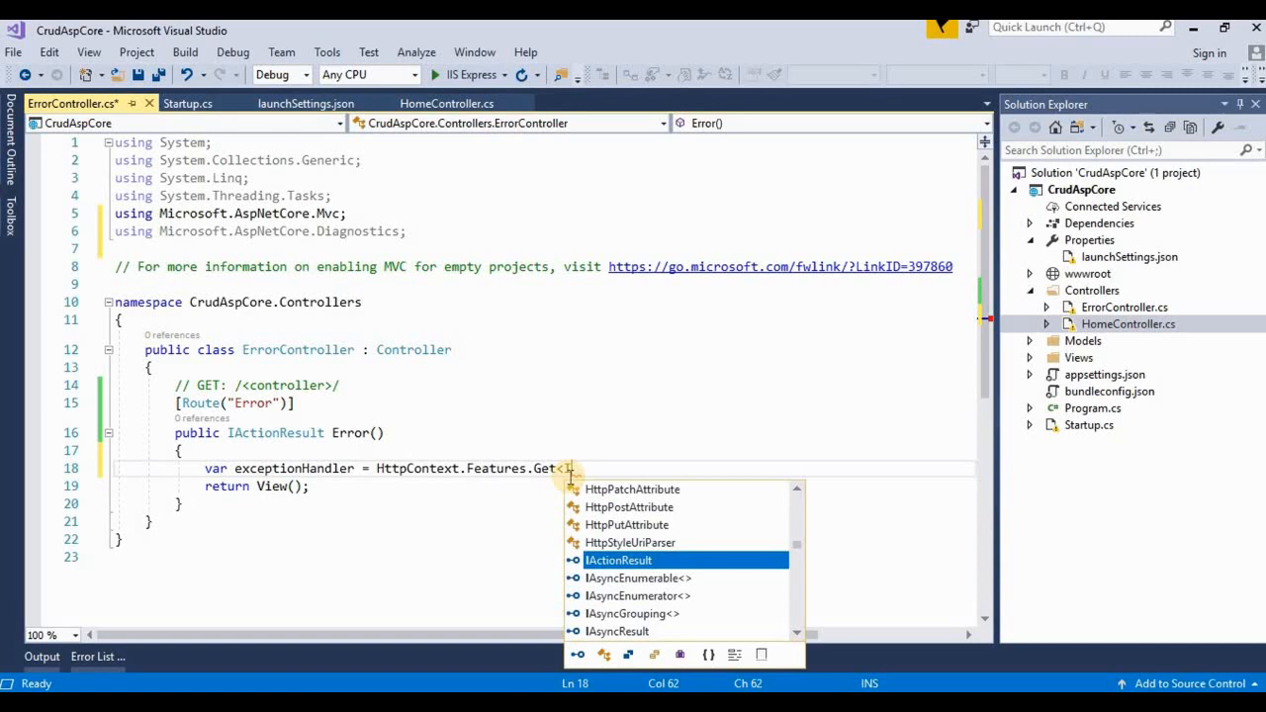
text(Excptio)
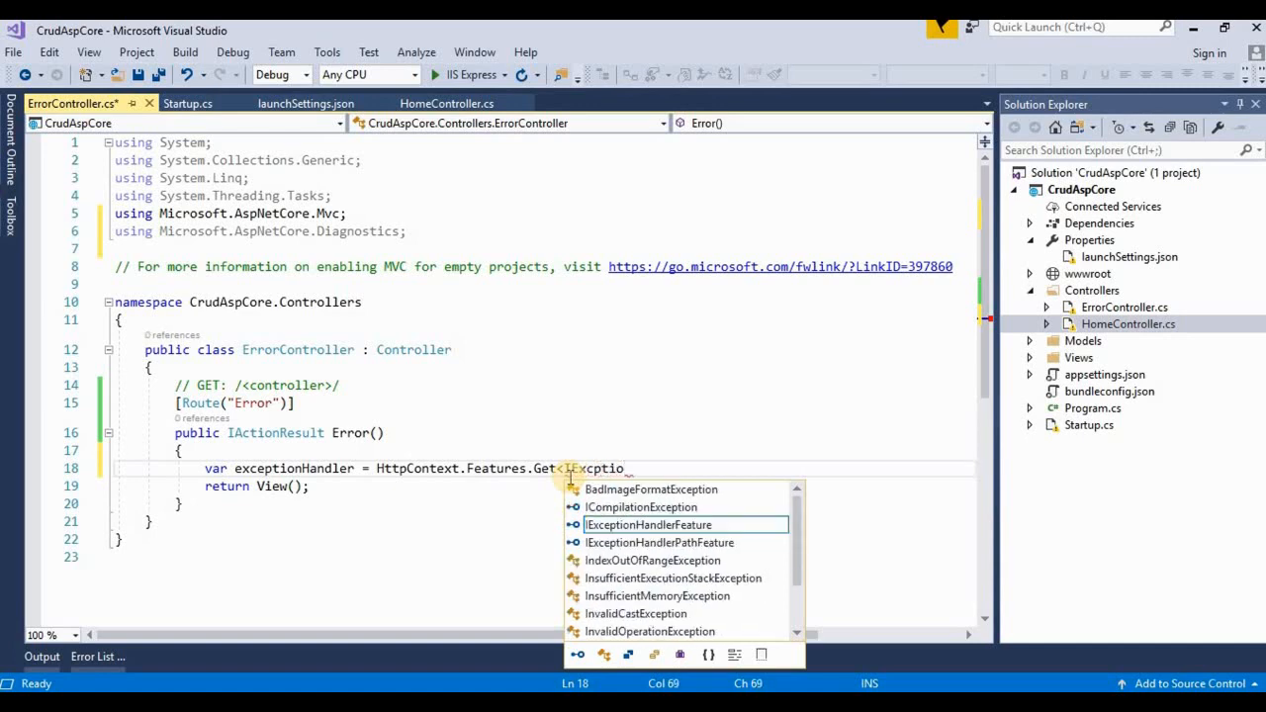
key(tab)
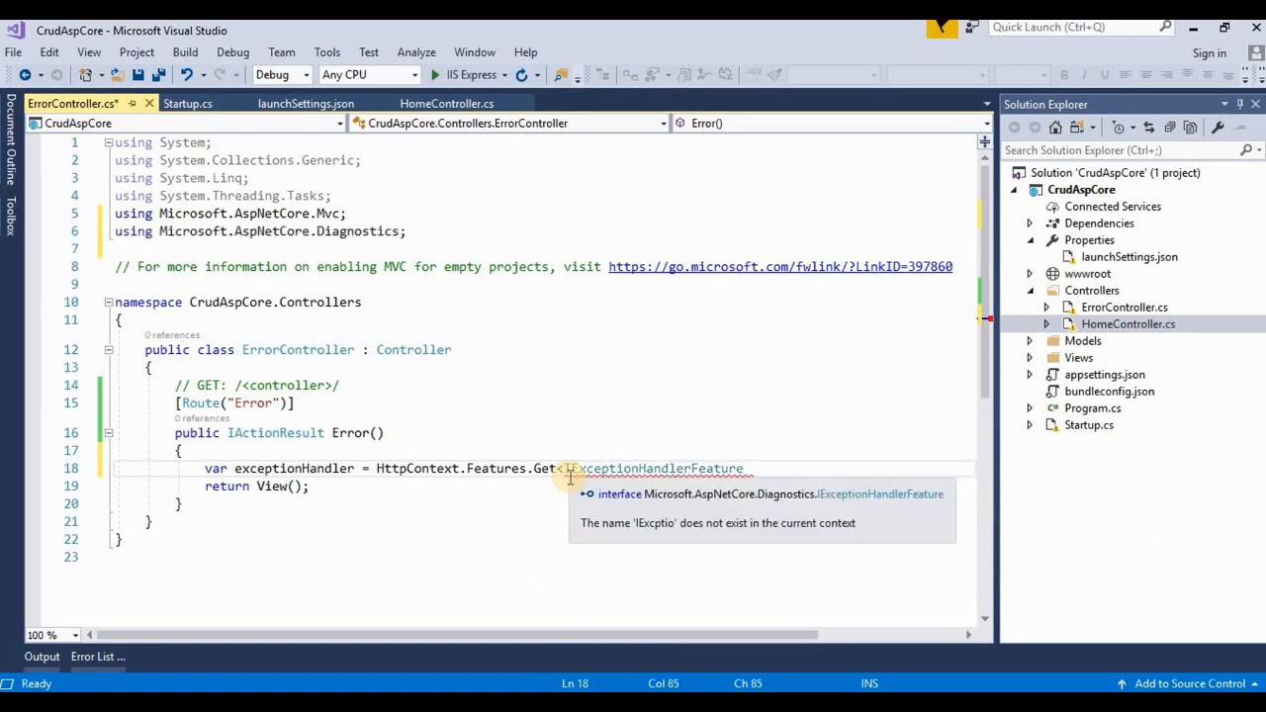
text(>)
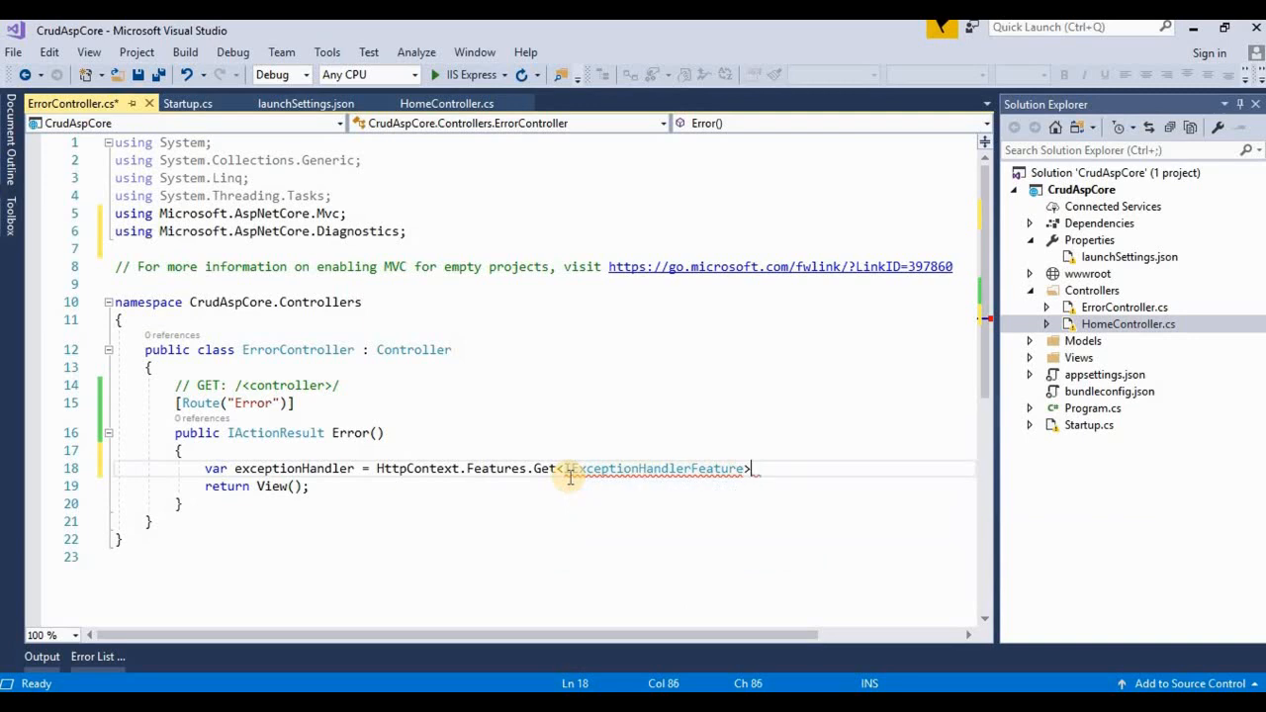
text(();)
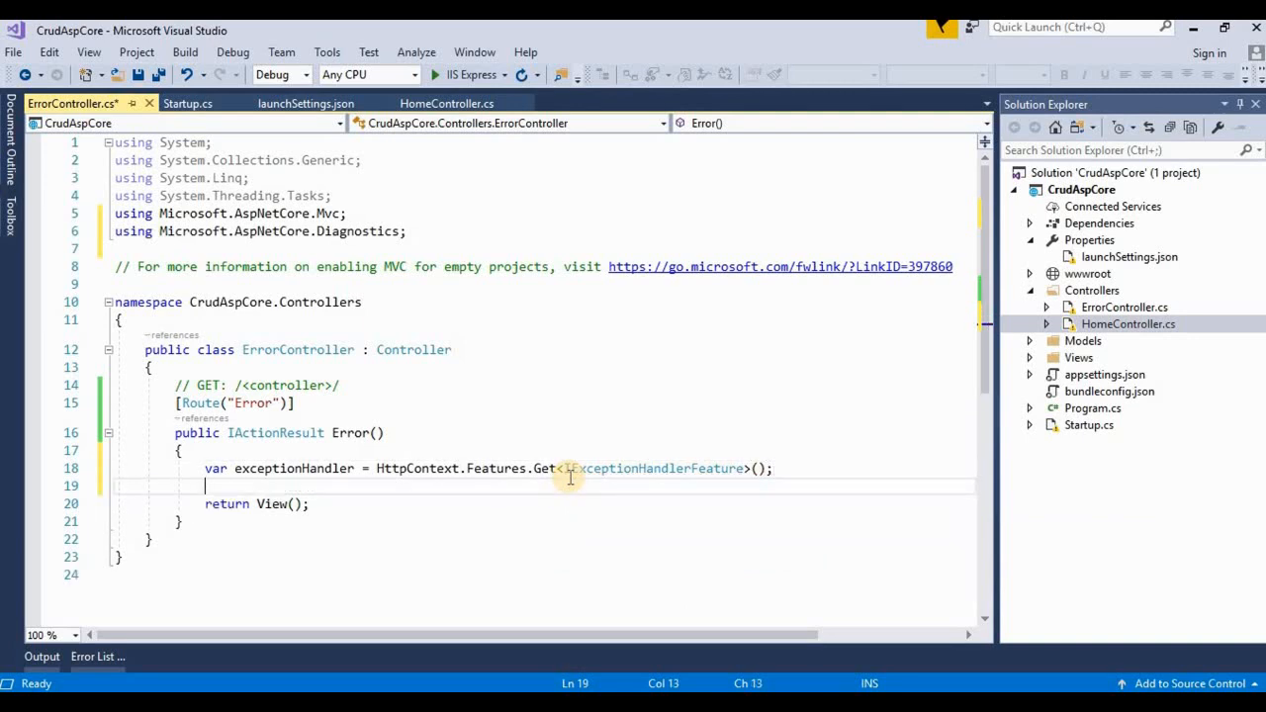
Step: Add ViewBag.expceptionpath = exceptionHandler.Path; and save the controller
scroll(down, 3)
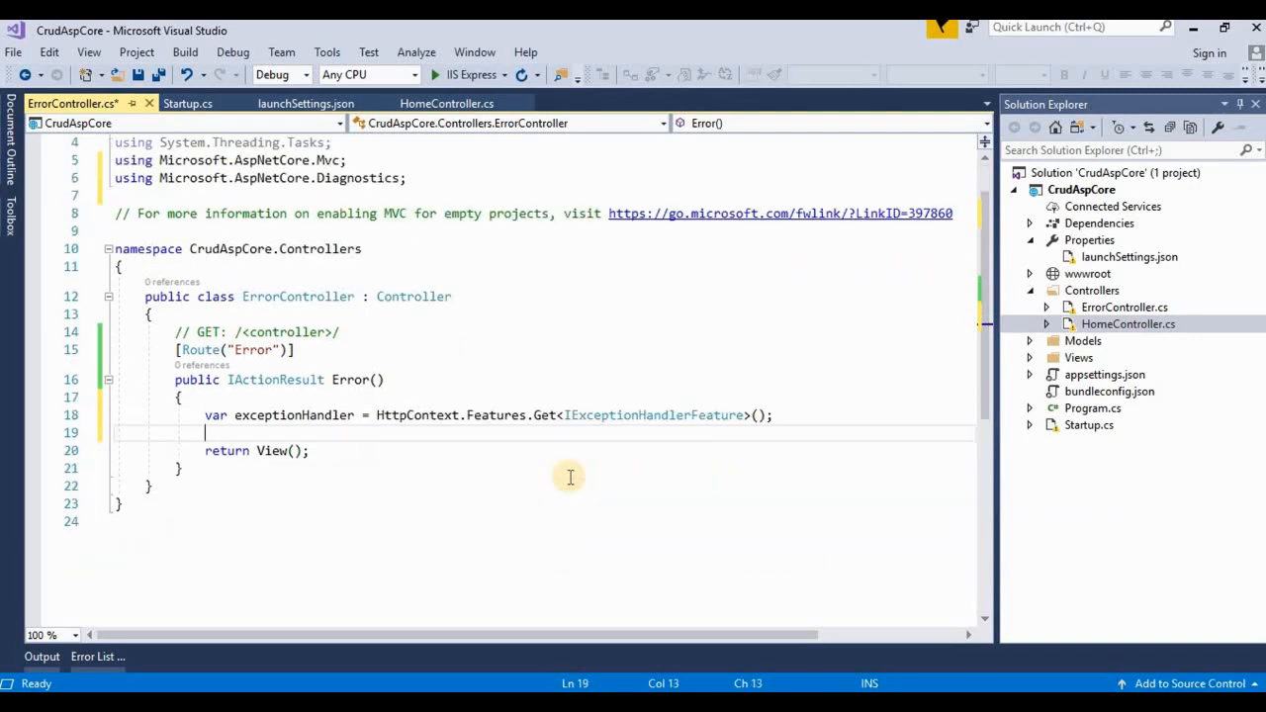
text(ViewBag.)
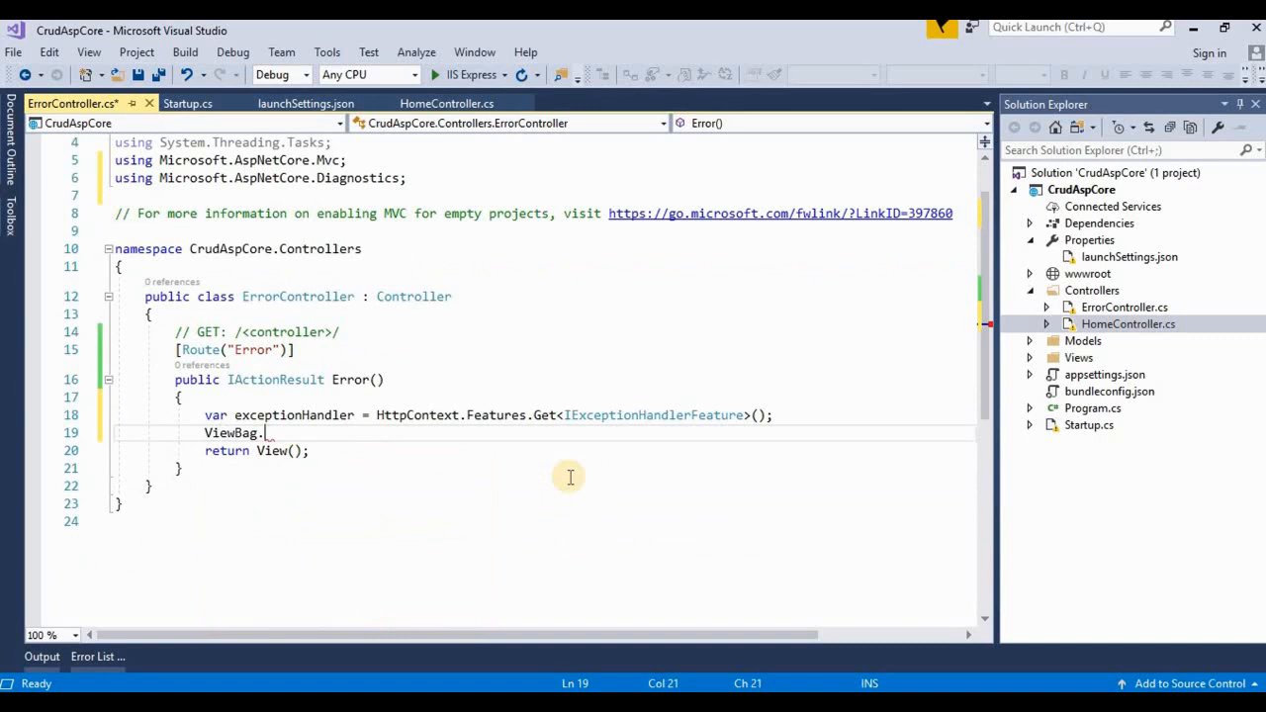
text(expceptionpath)
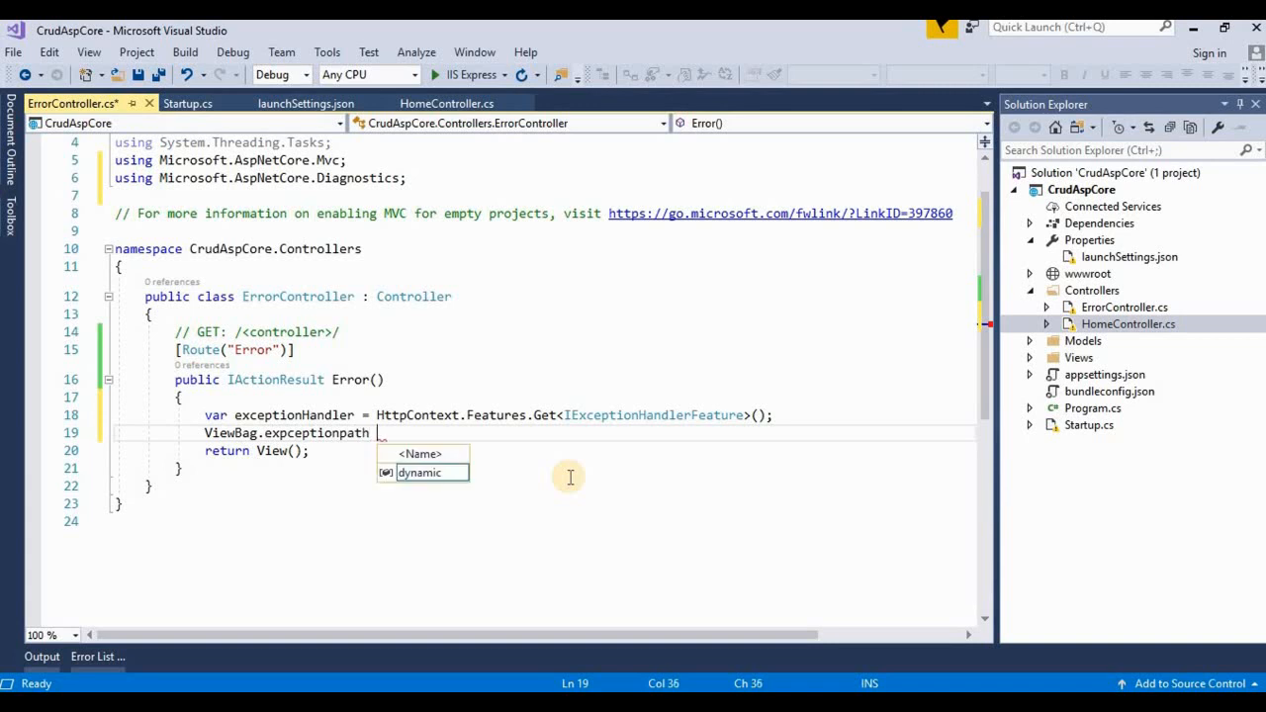
text(= exceptionHandler)
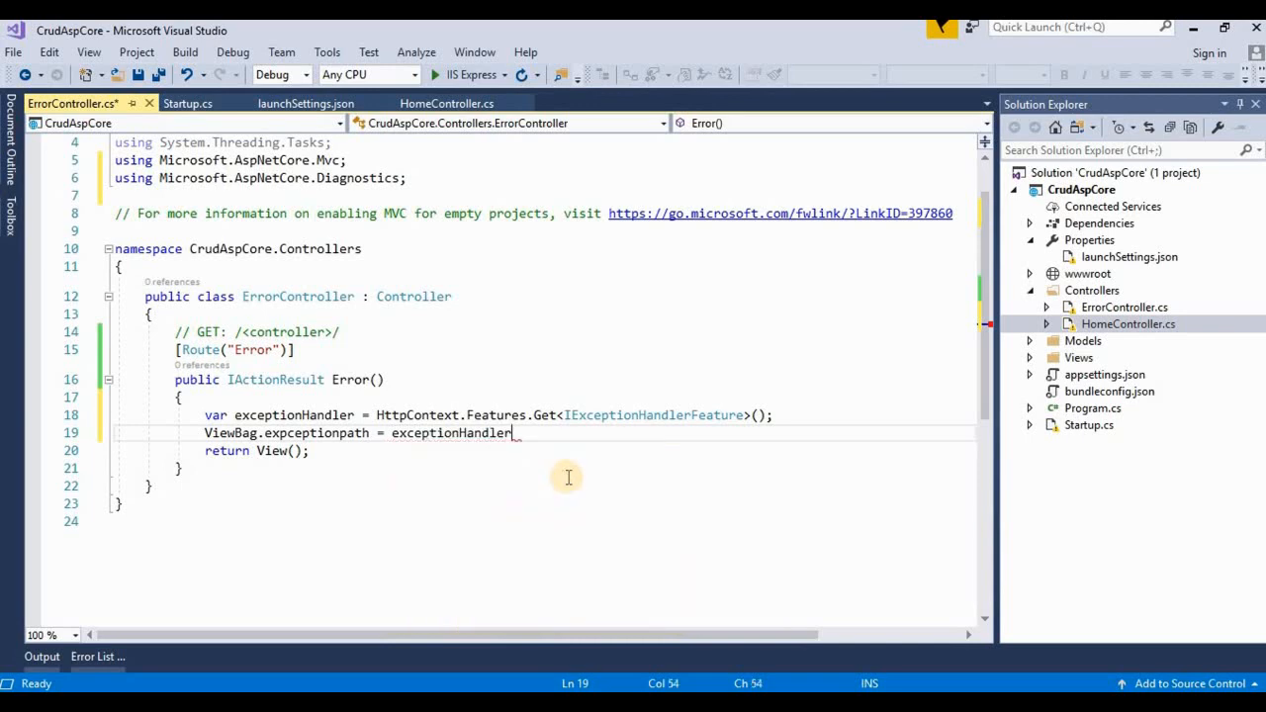
text(.)
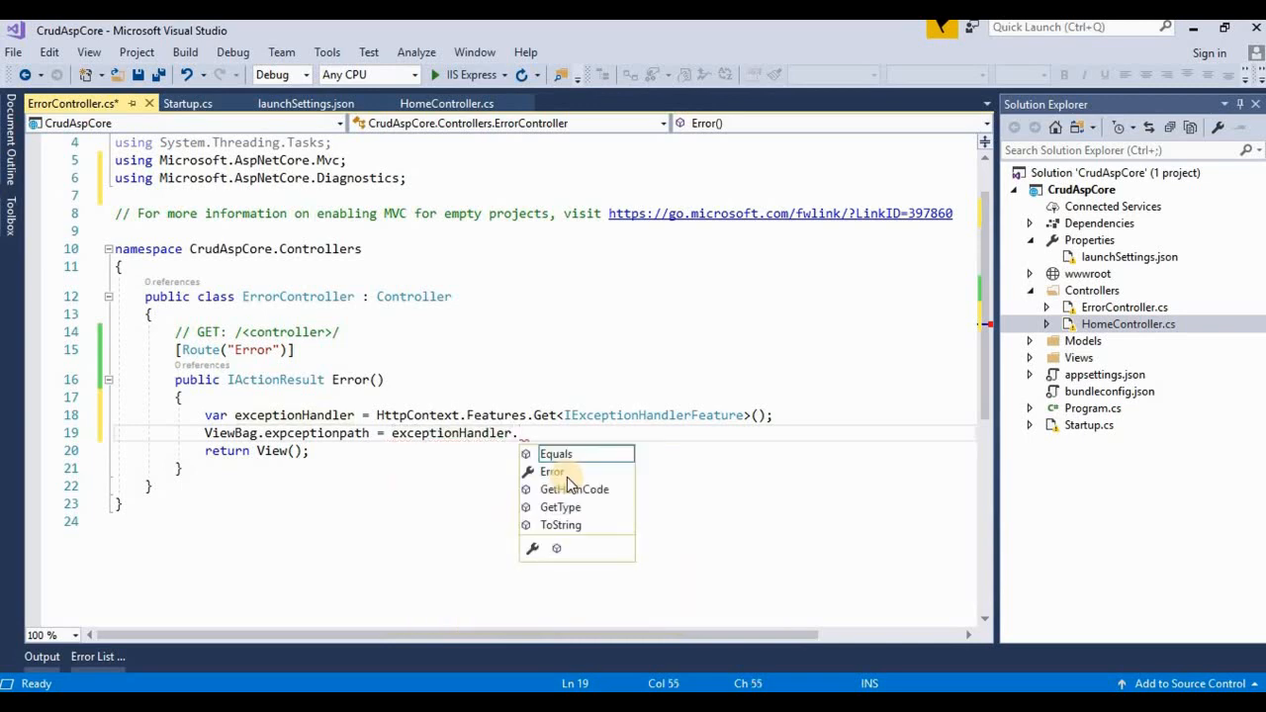
text(pat)
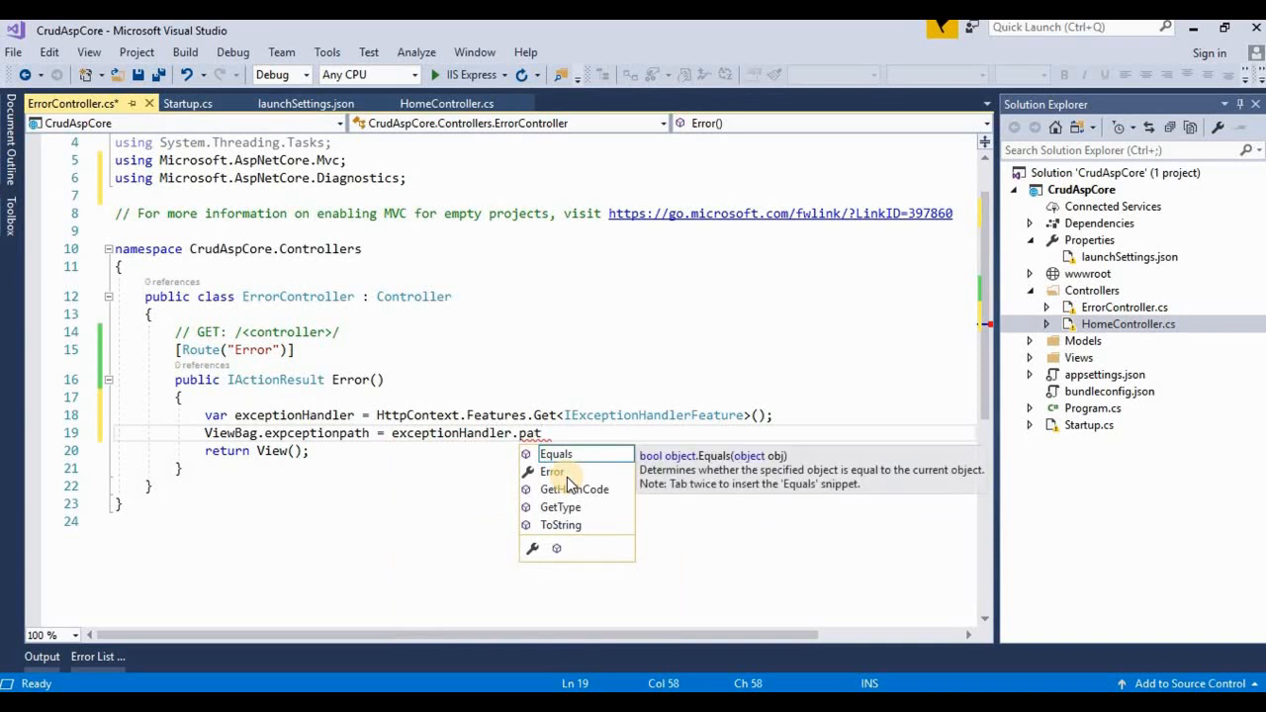
key(Backspace)
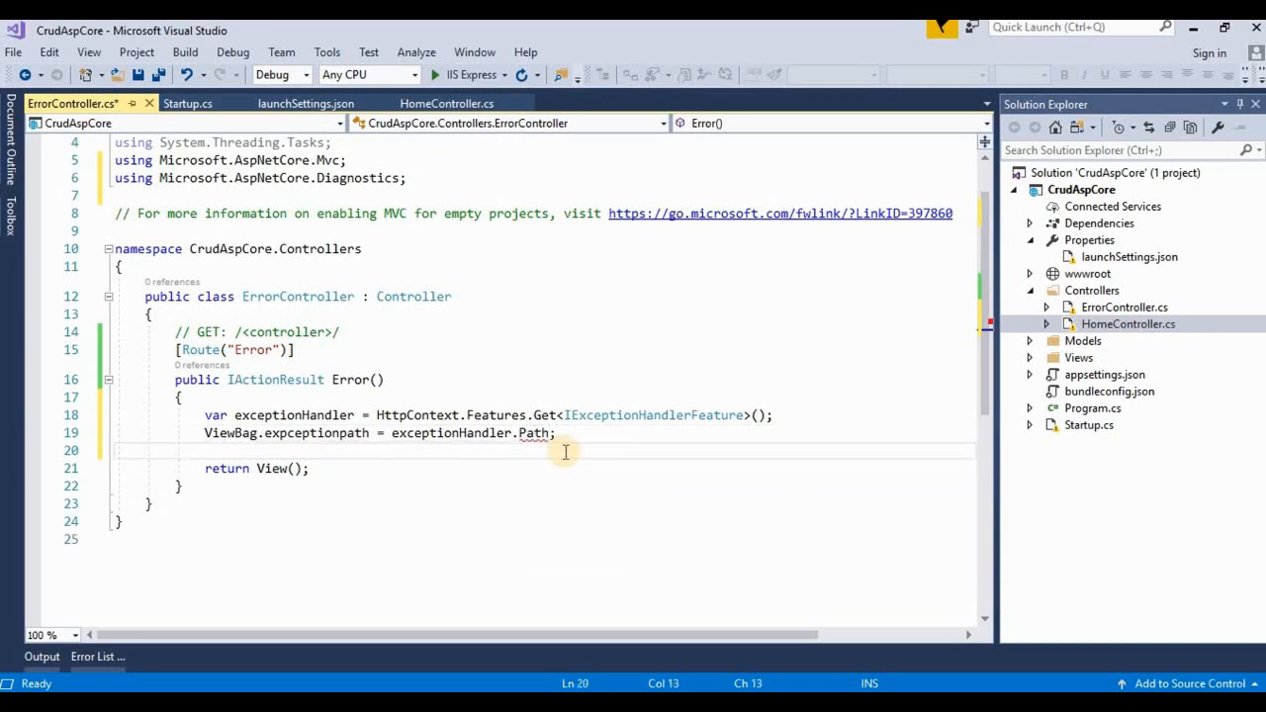
key(ctrl+s)
text(Path)
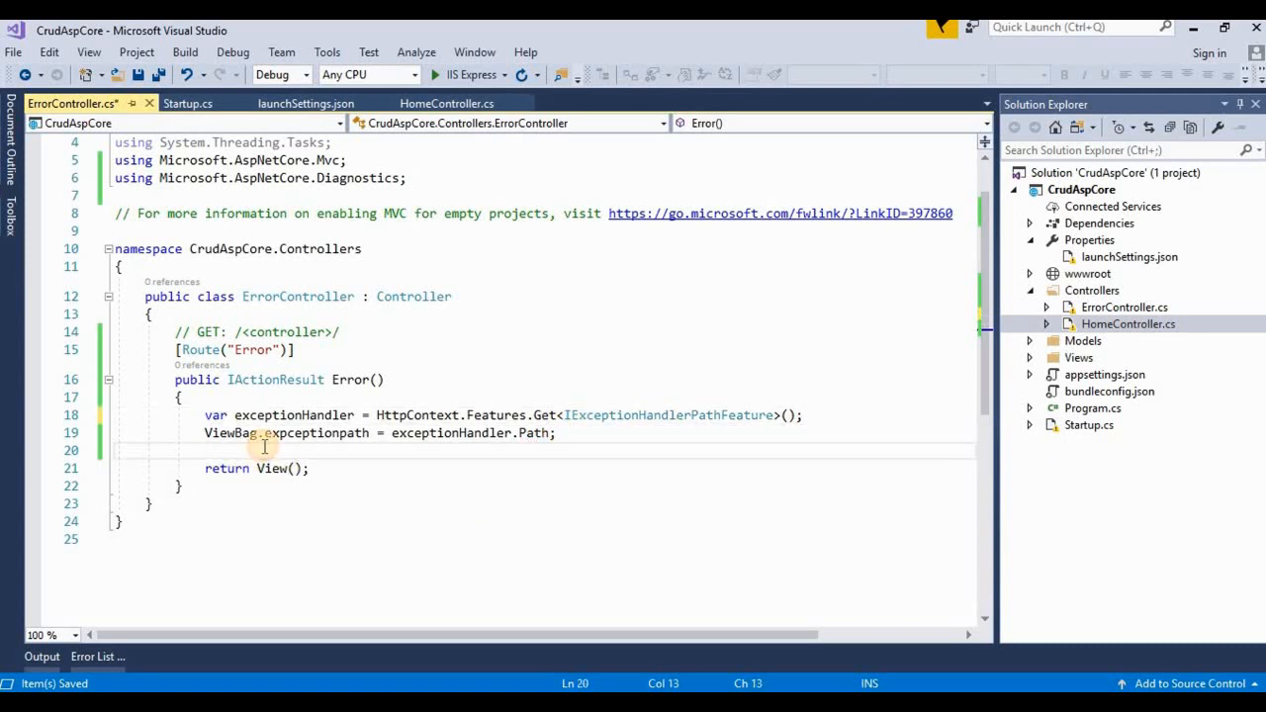
Step: Add ViewBag.ExceptionMessage = exceptionHandler.Error.Message; to the Error action
text(ViewBag.)
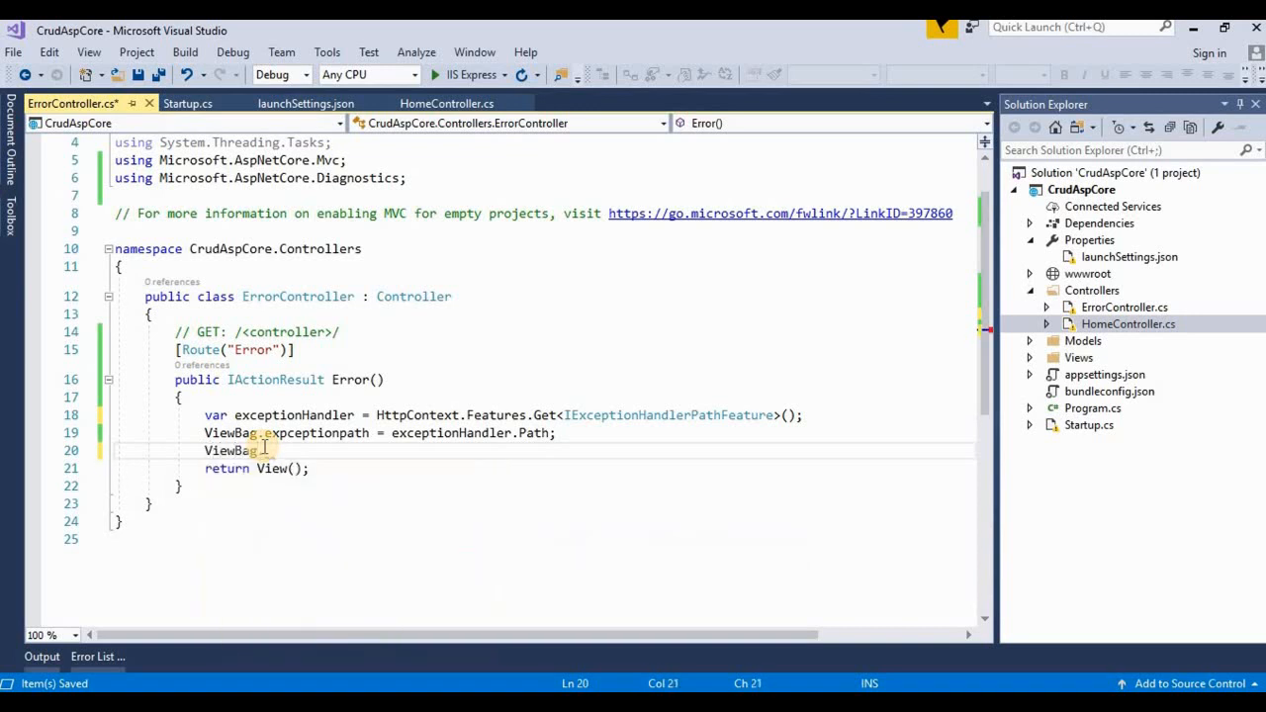
text(exce)
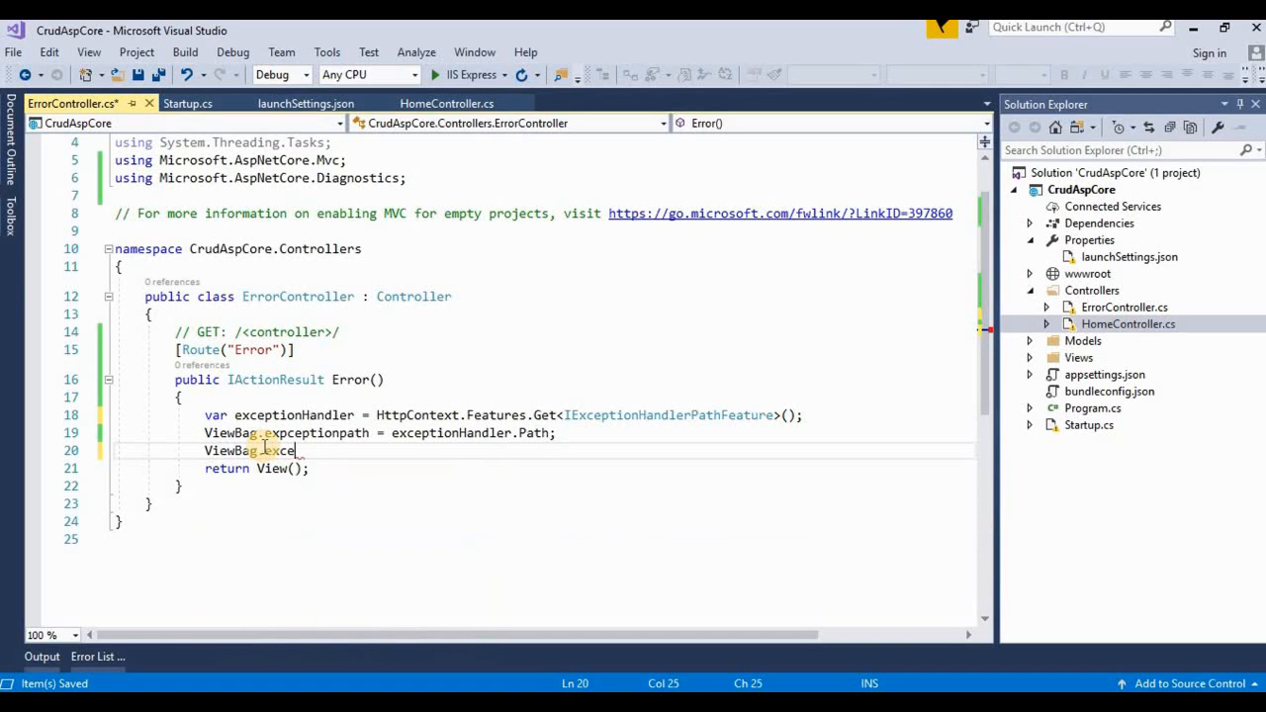
key(BackSpace)
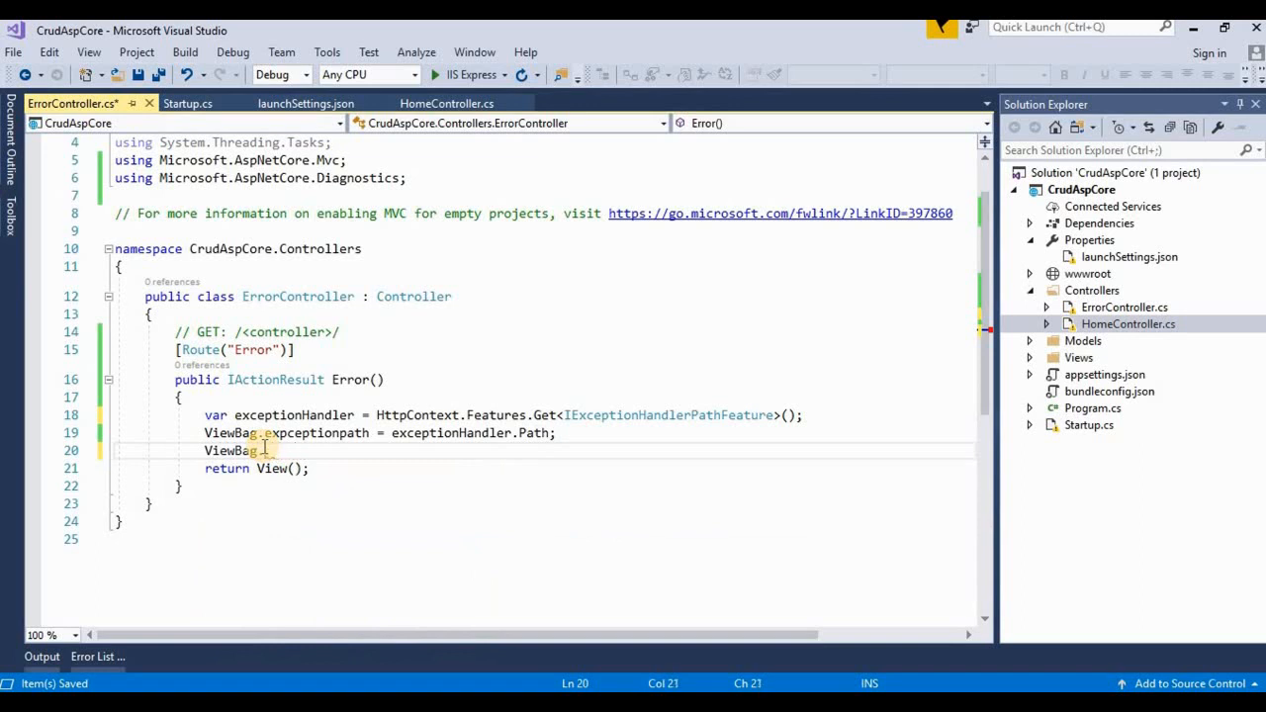
text(Exception)
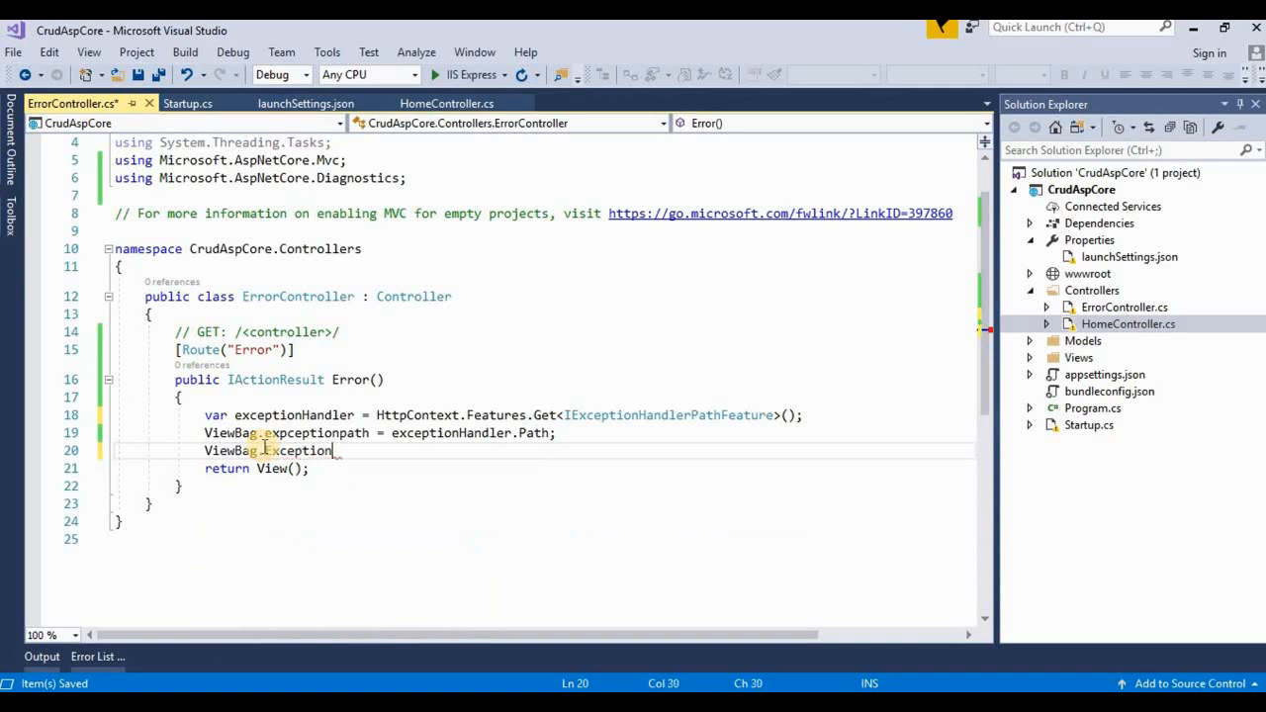
text(Message = exceptionHandler/)
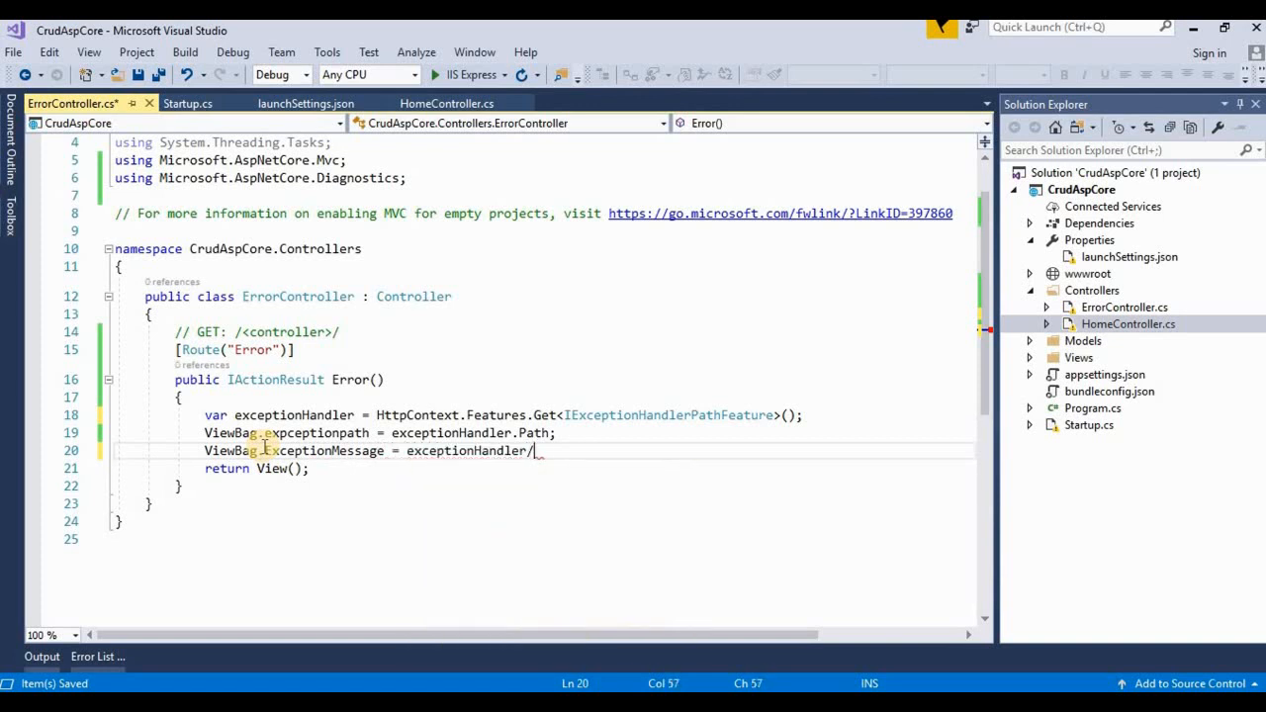
text(en)
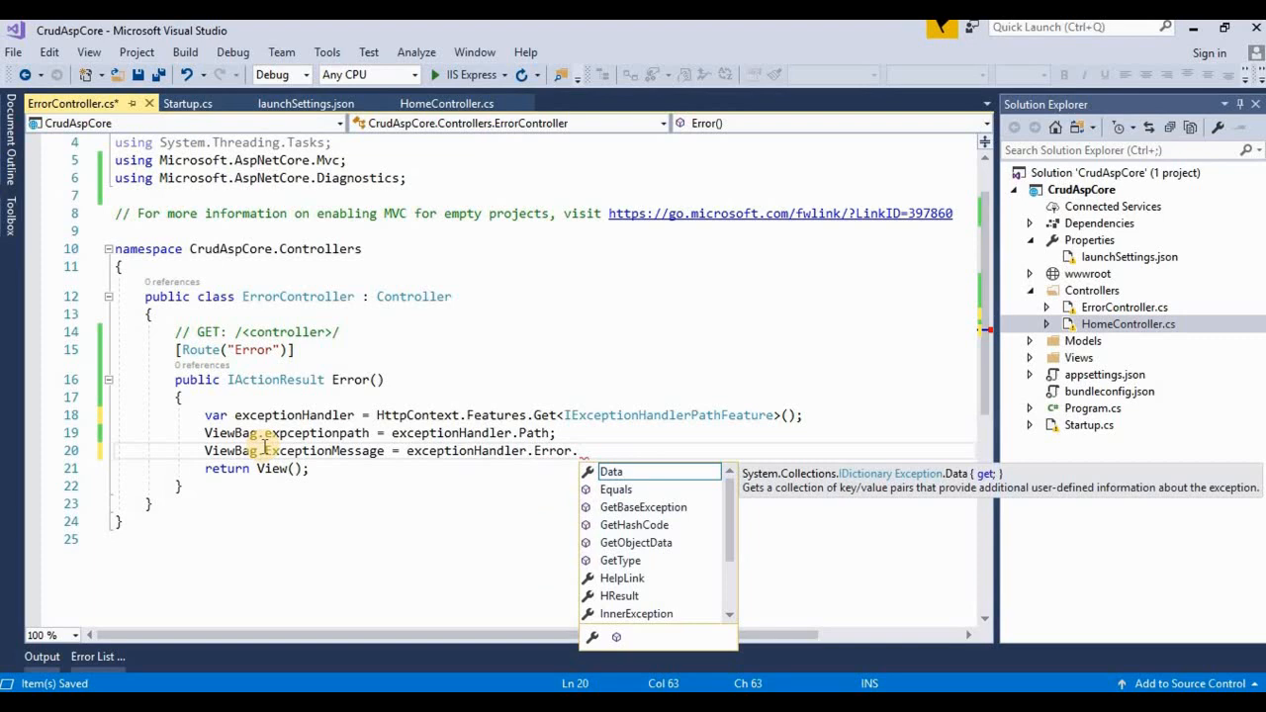
text(Message;)
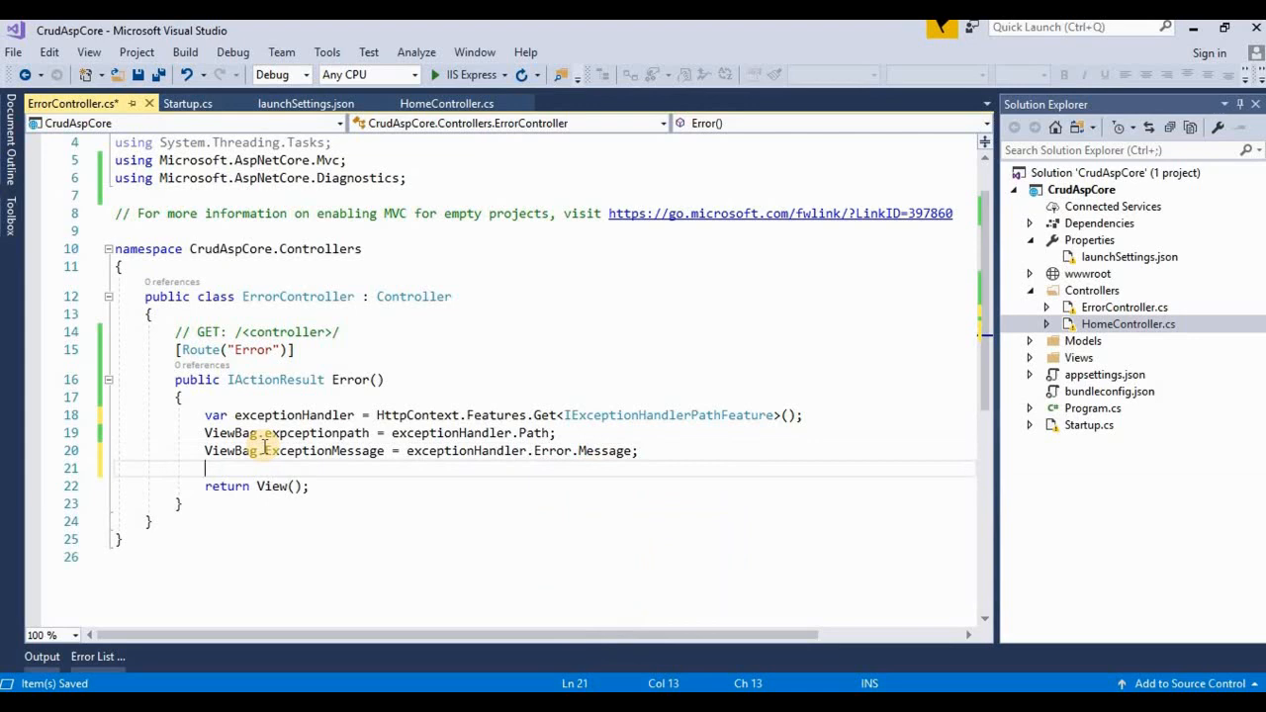
Step: Add ViewBag.Stacktrace = exceptionHandler.Error.StackTrace; below it
text(ViewBag)
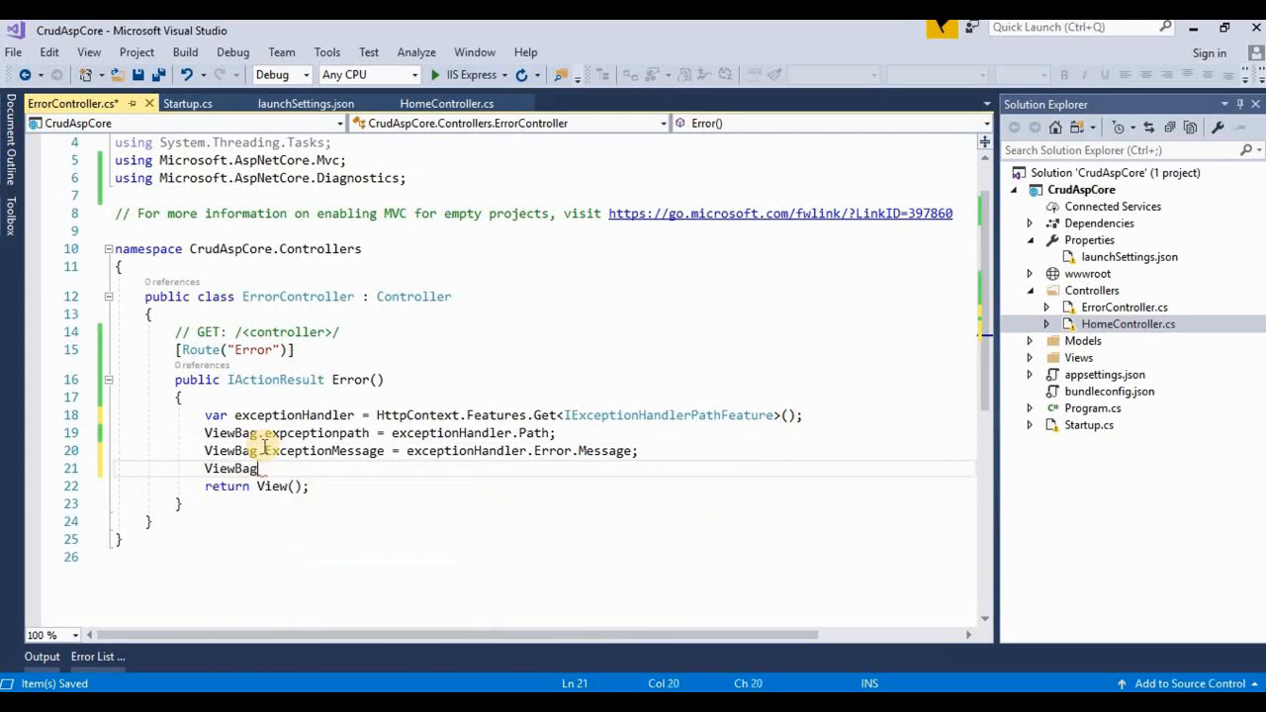
text(.sta)
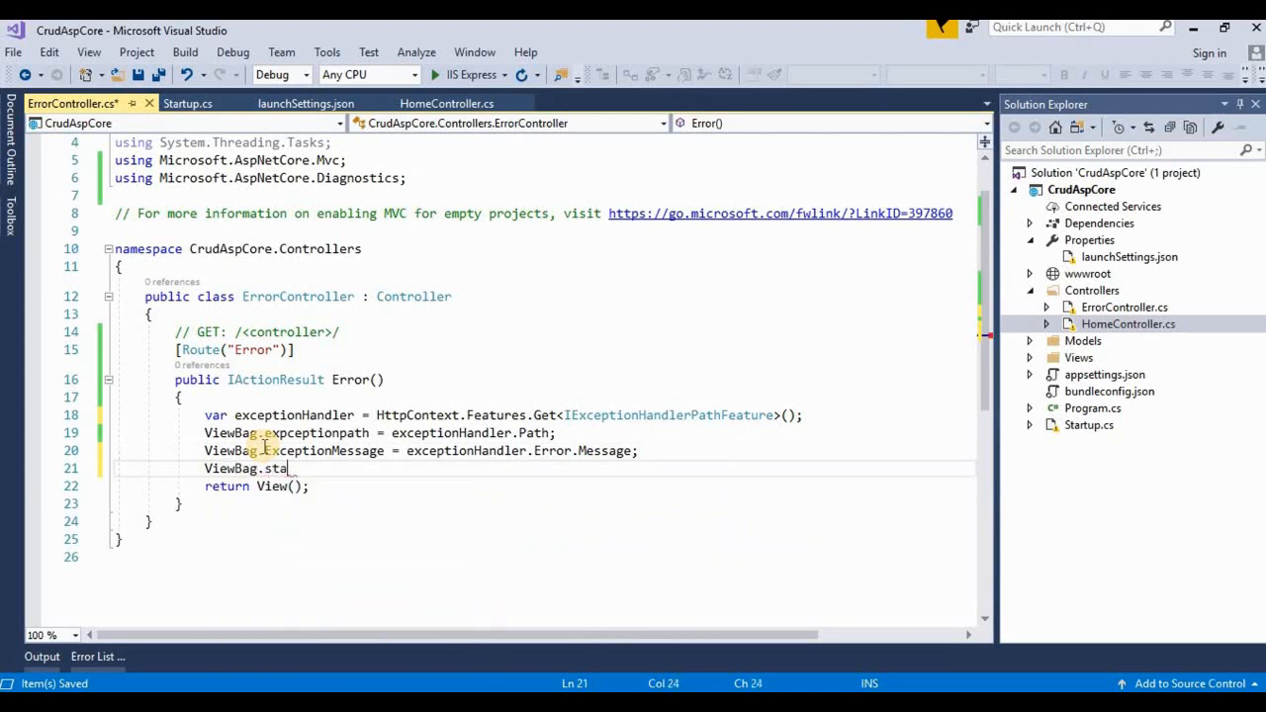
key(BackSpace)
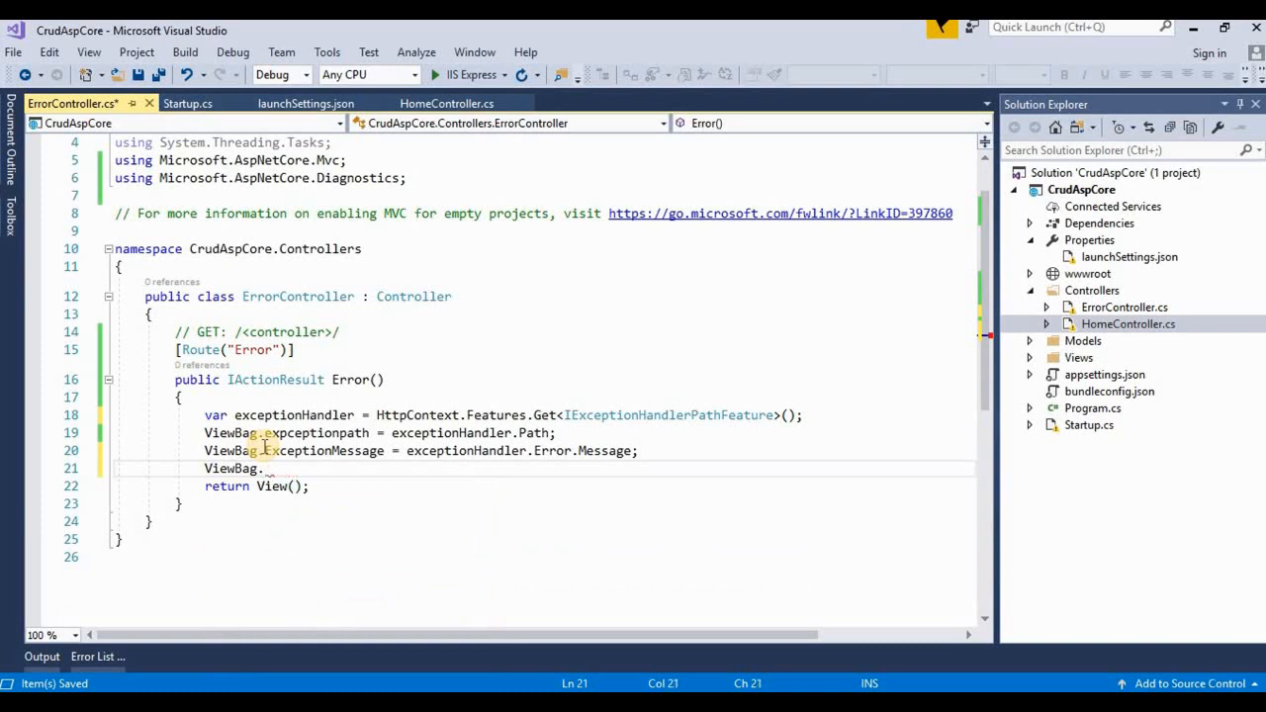
text(Stac)
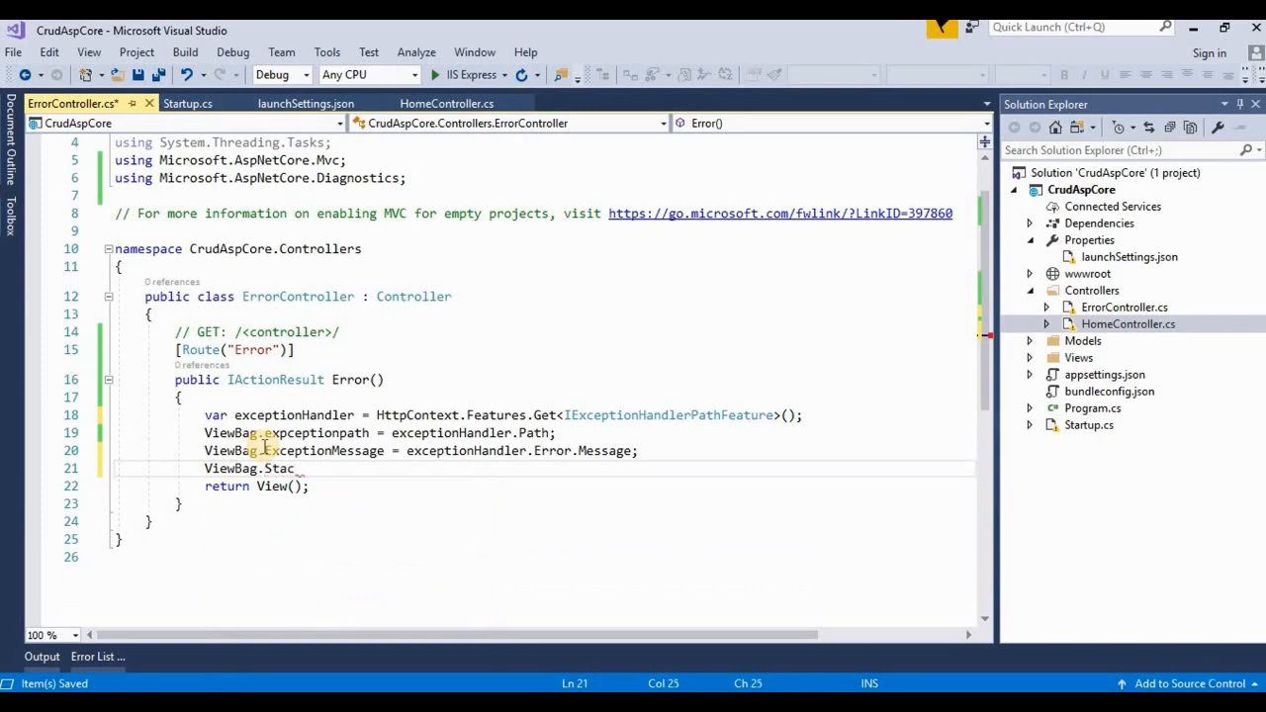
text(trace)
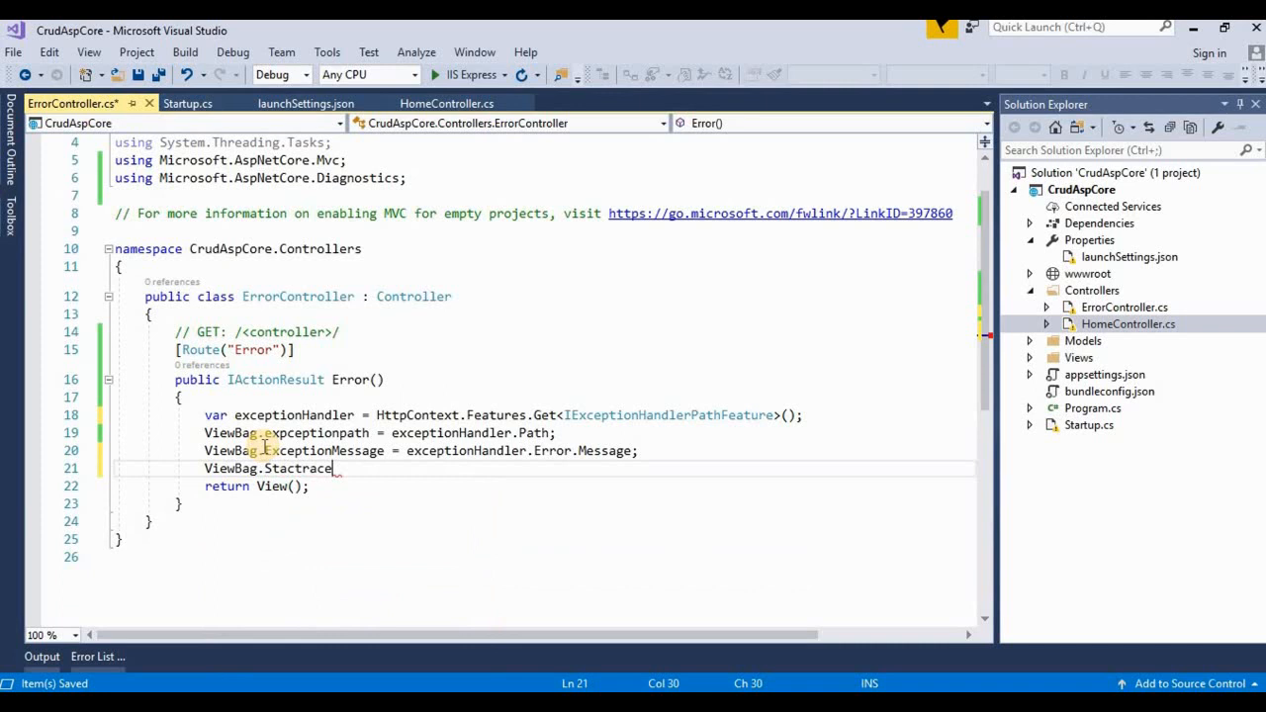
text(= exceptionHandler)
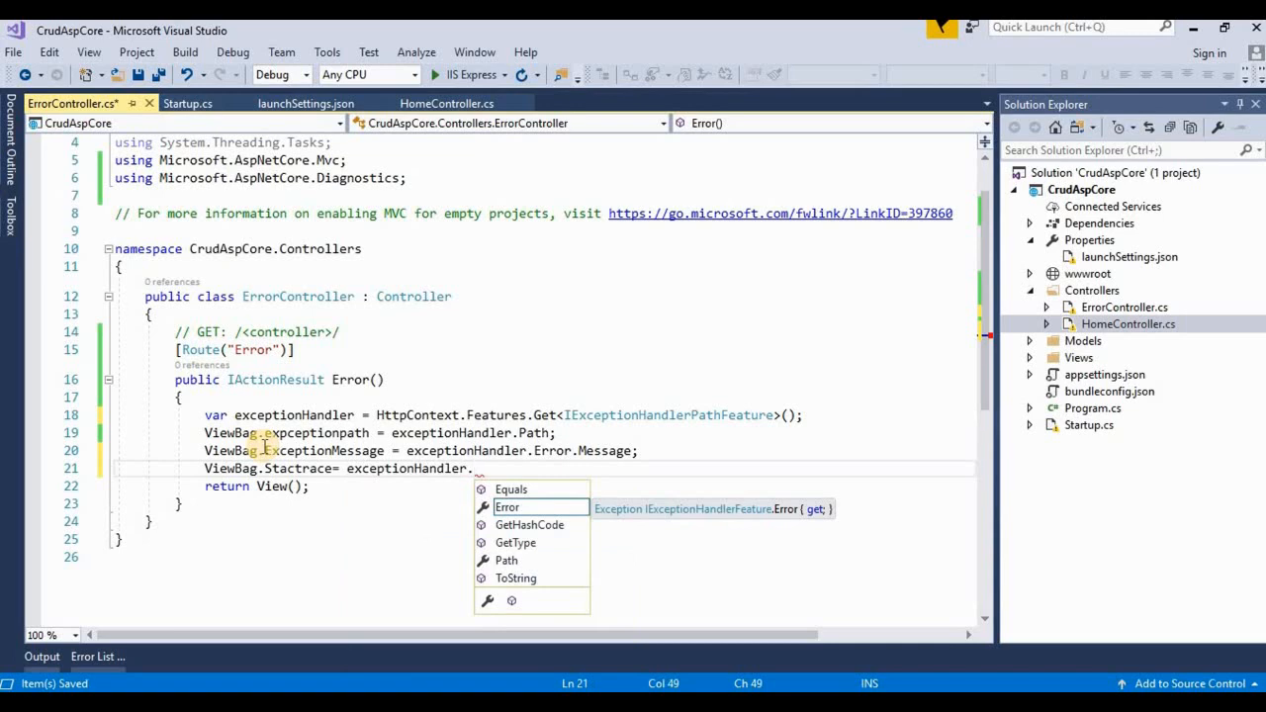
text(.s)
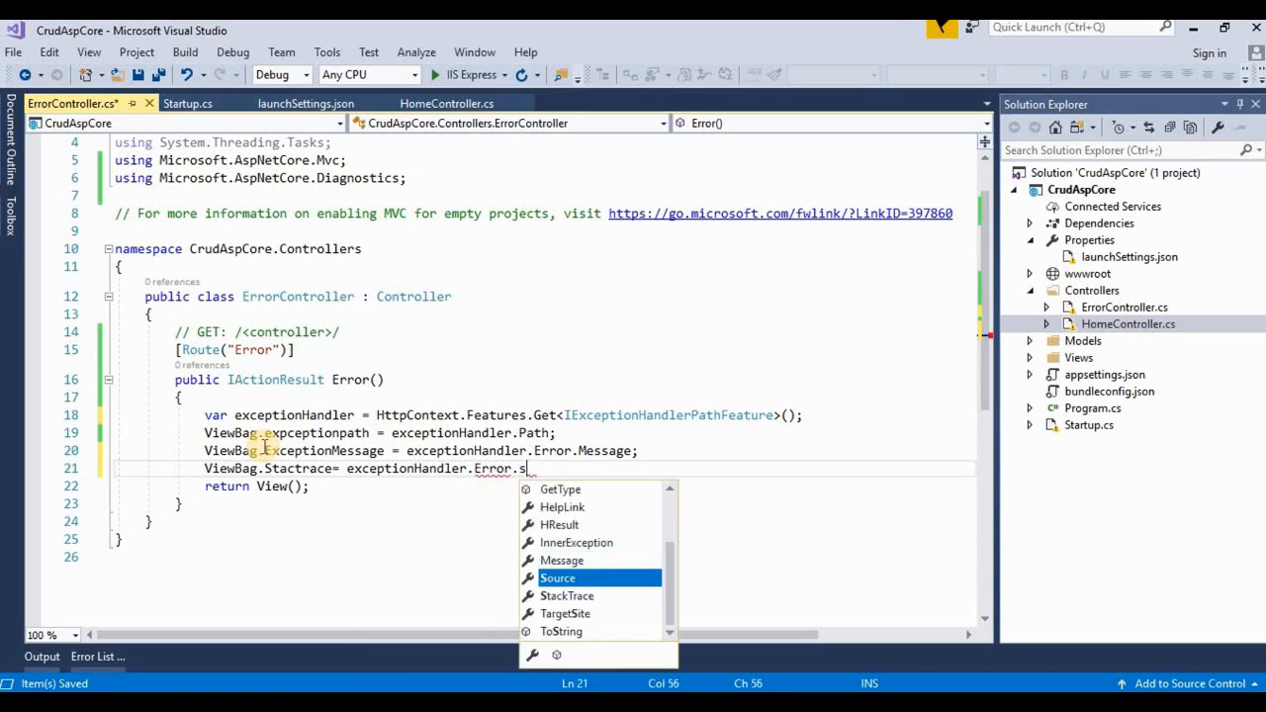
text(StackTrace;)
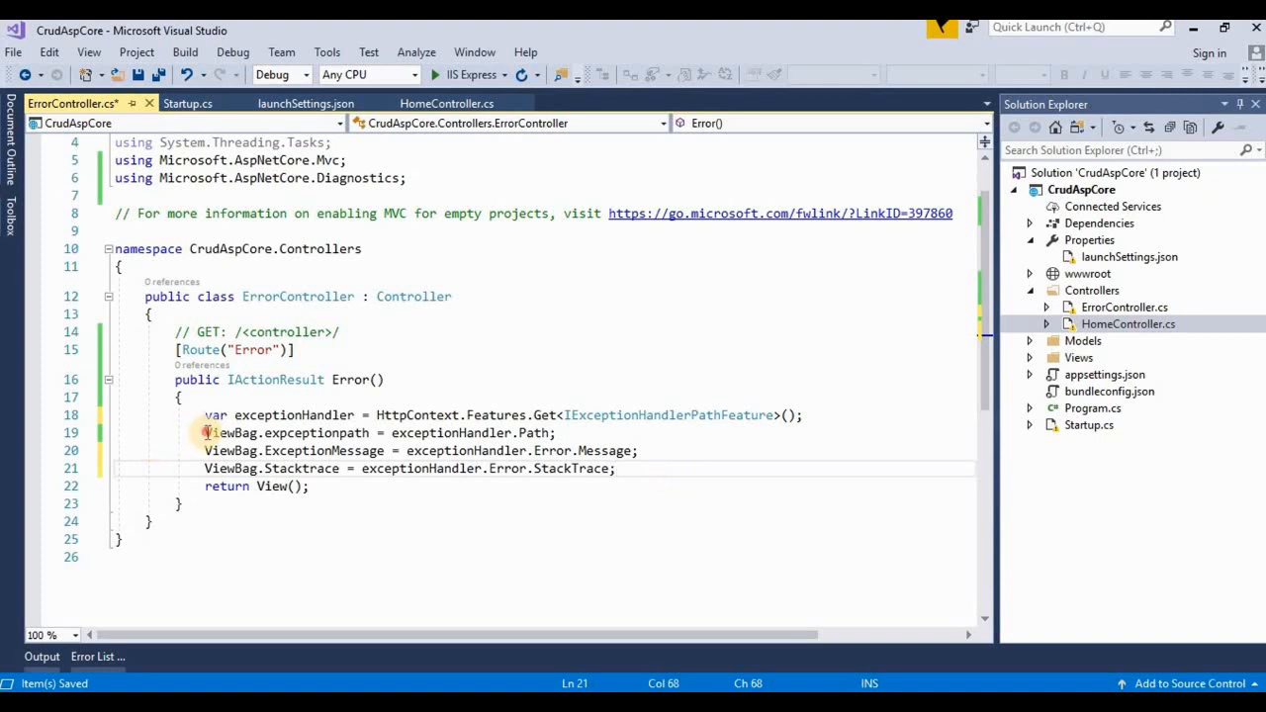
Step: Change the action's return to View("Error")
drag(204, 431, 614, 467)
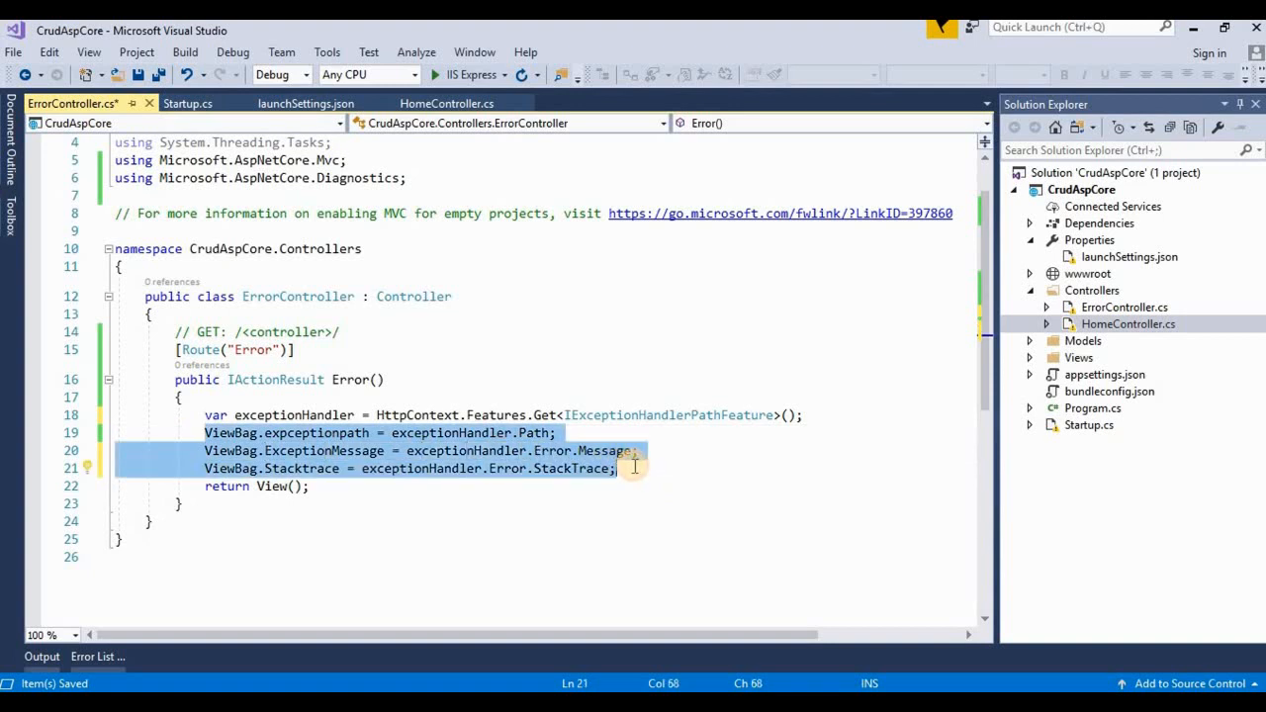
click(319, 495)
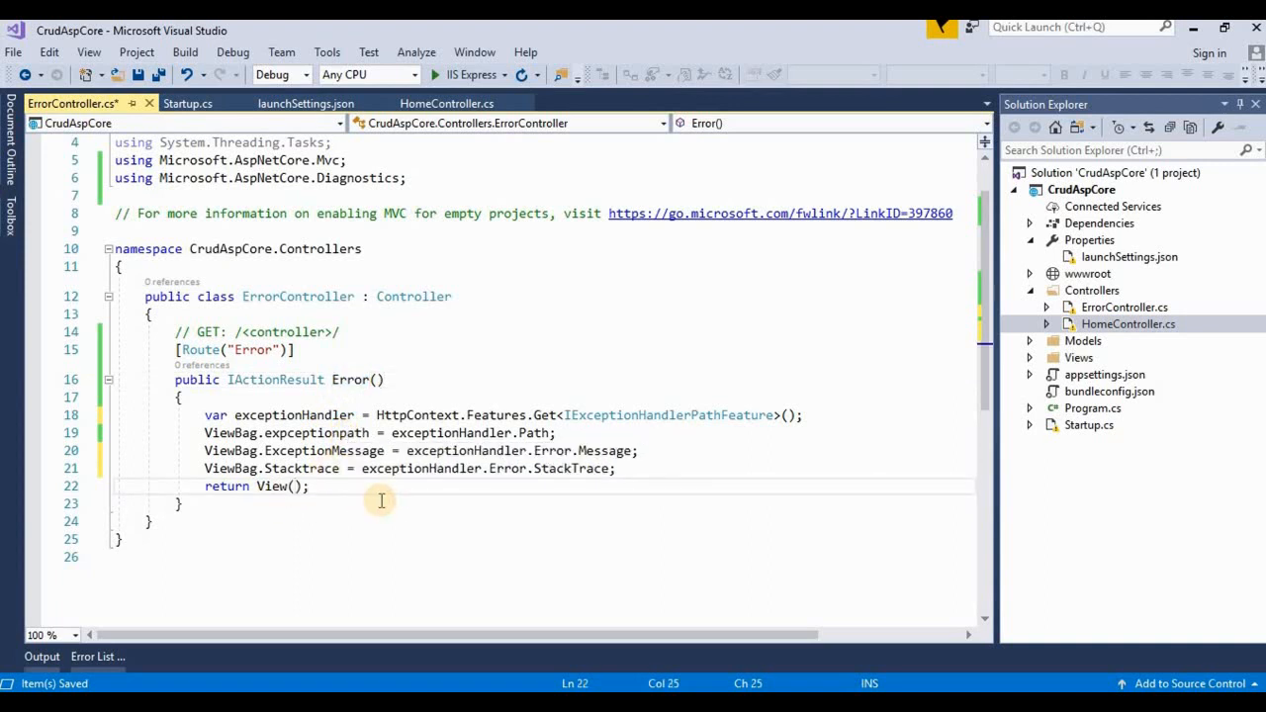
text(Error")
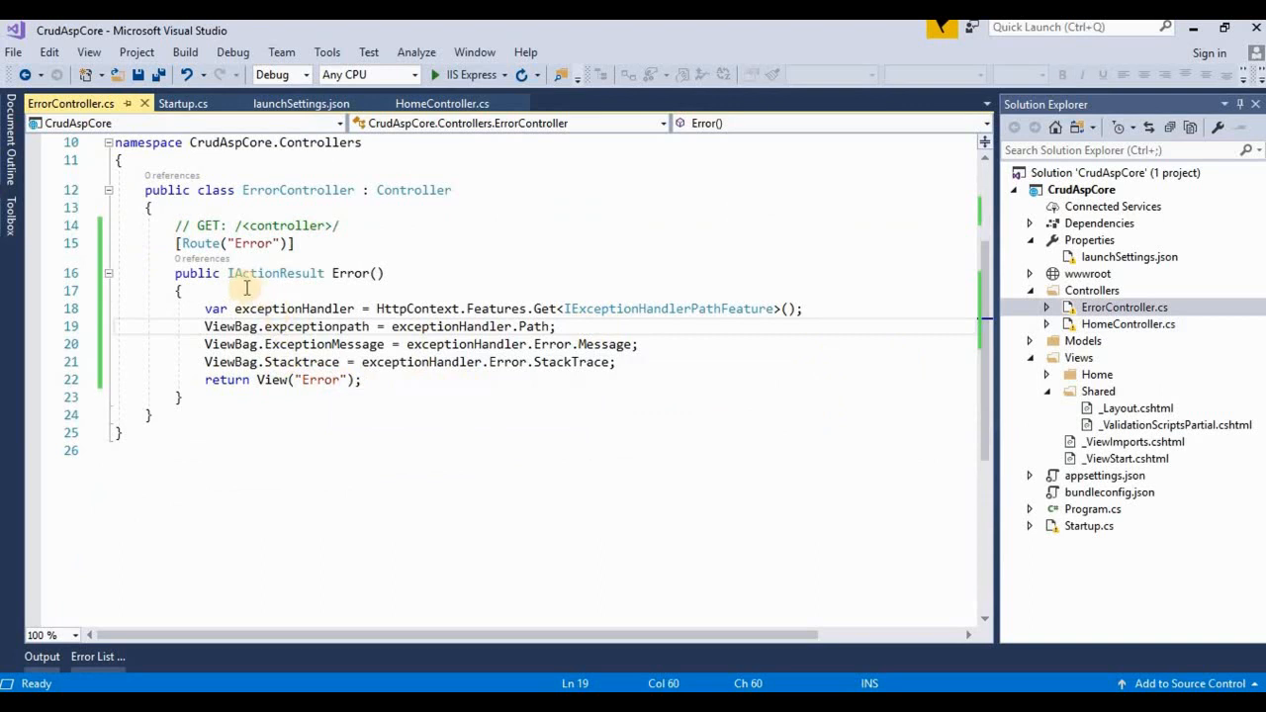
mouse_move(277, 274)
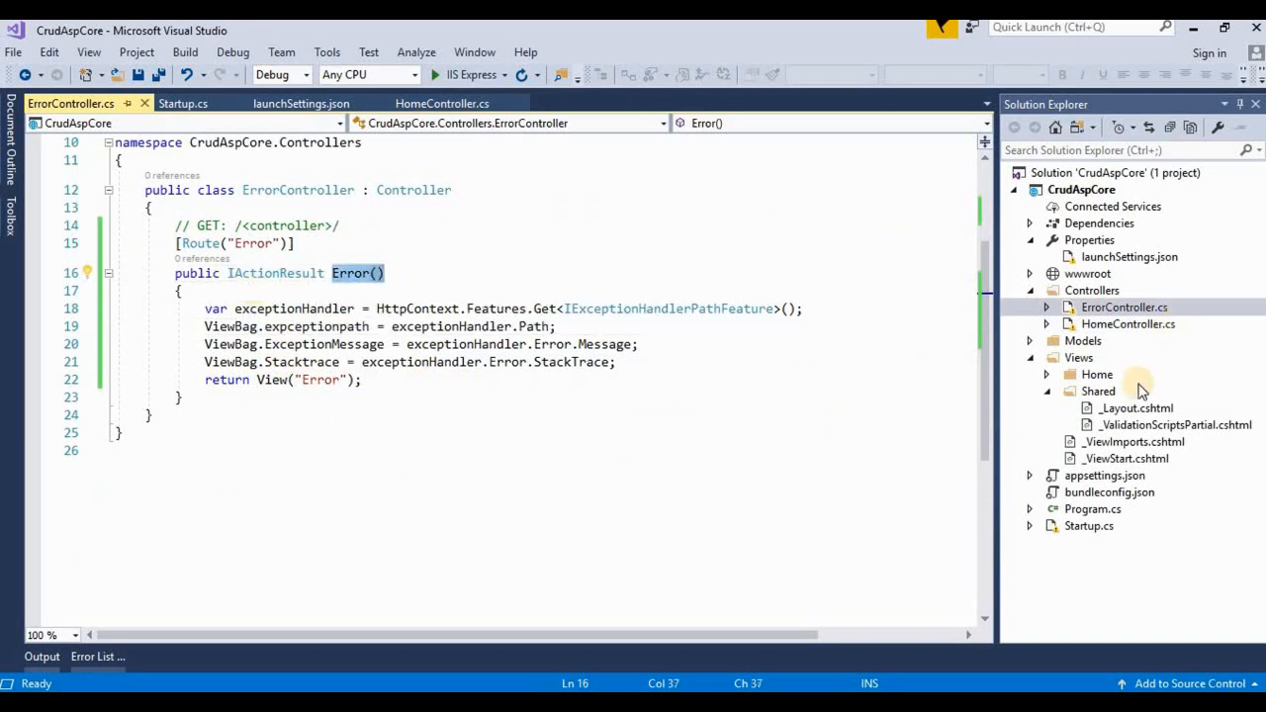
Step: Create a new empty view named Error inside the Views/Shared folder
click(1098, 391)
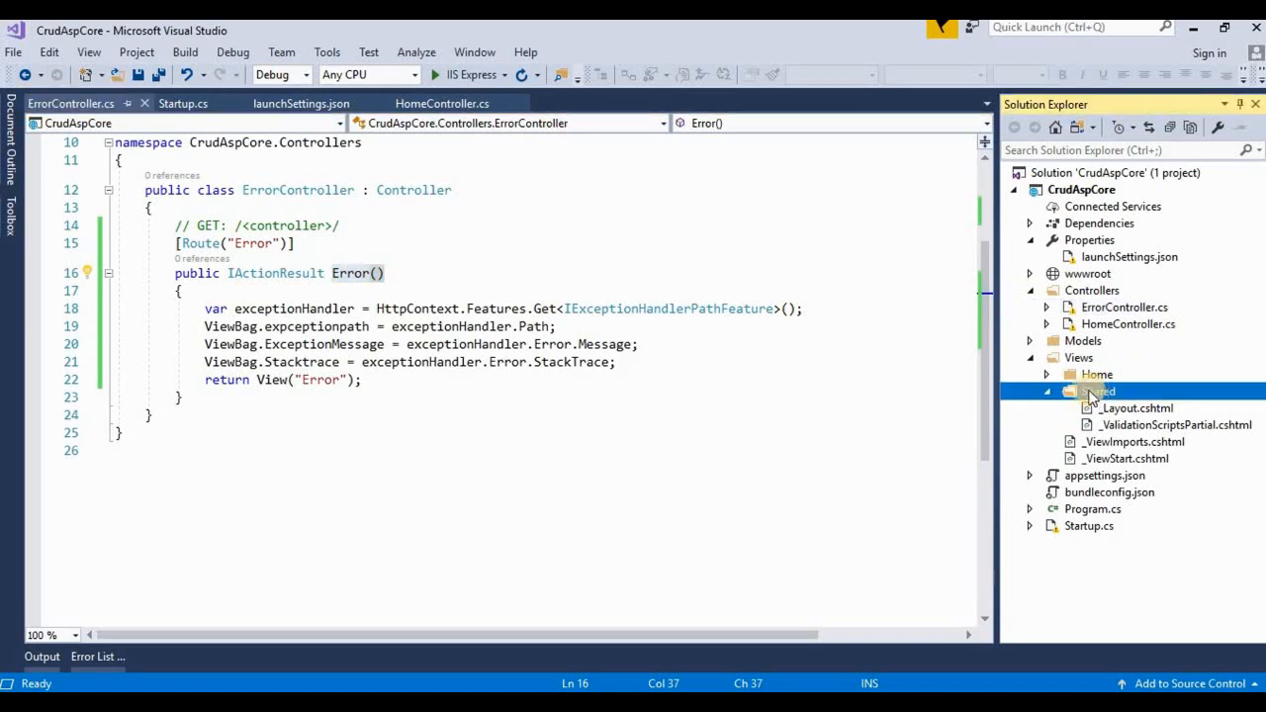
click(1098, 392)
text(E)
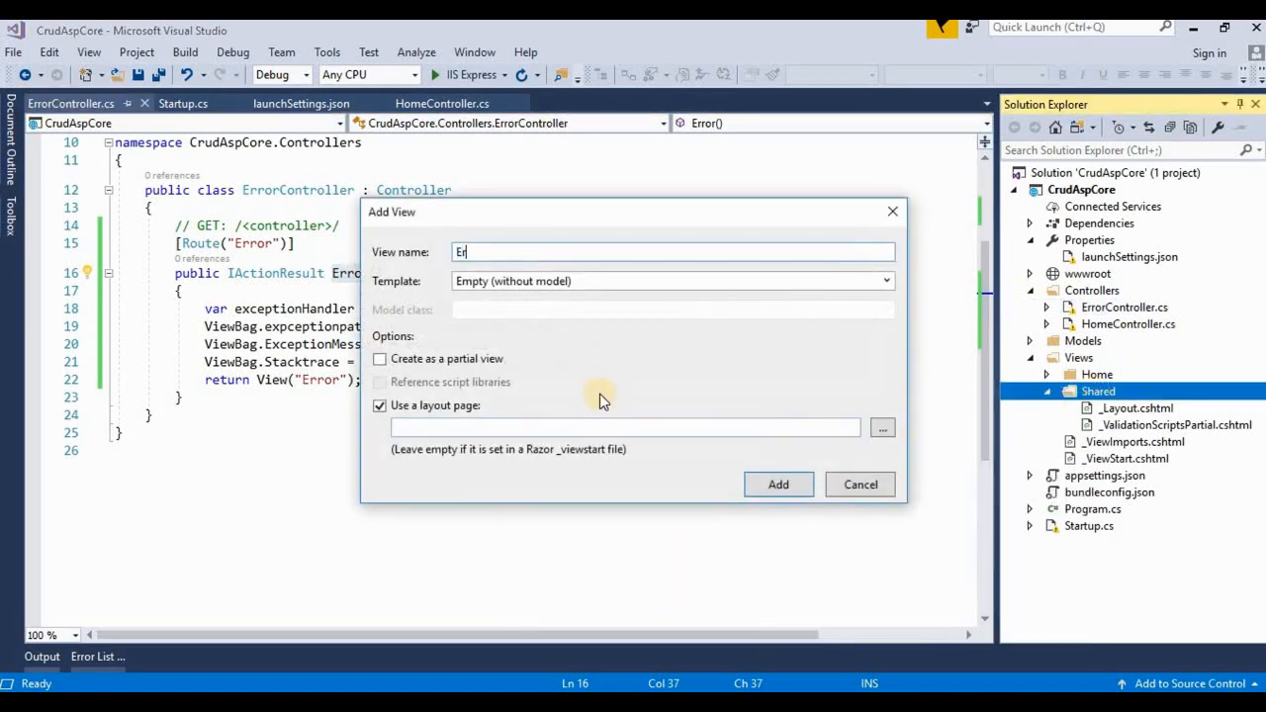
text(ror)
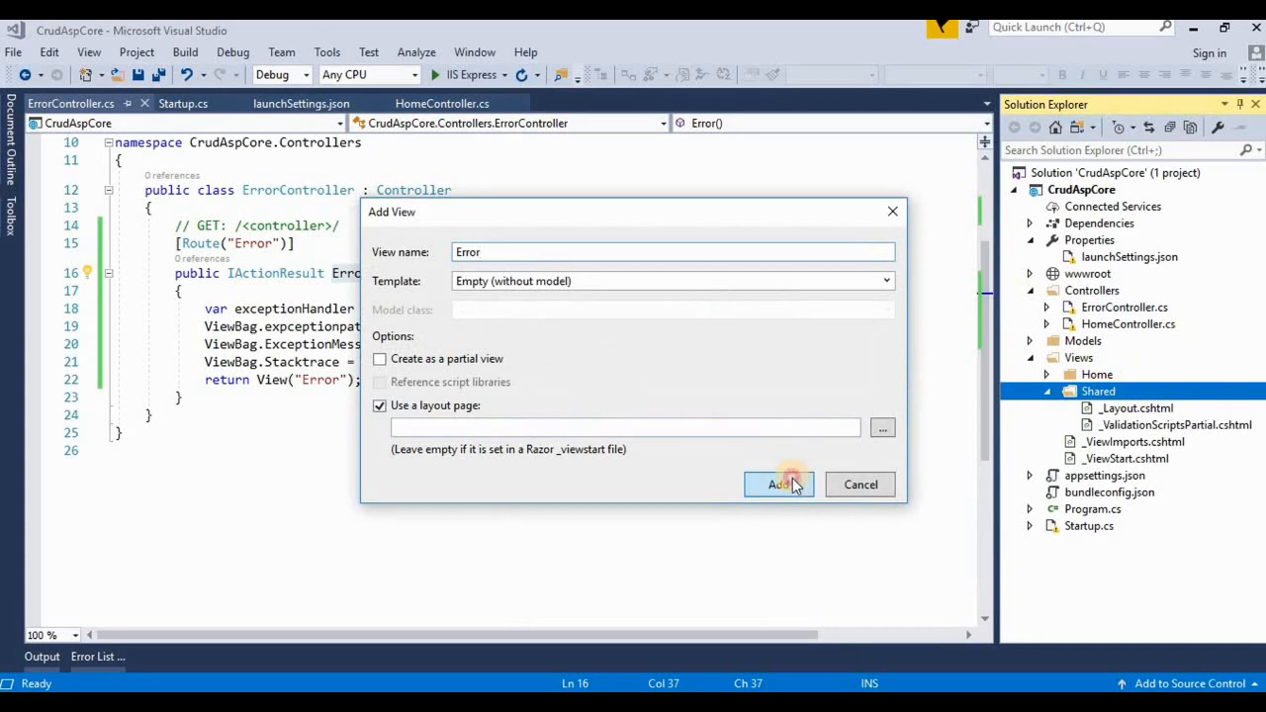
click(780, 483)
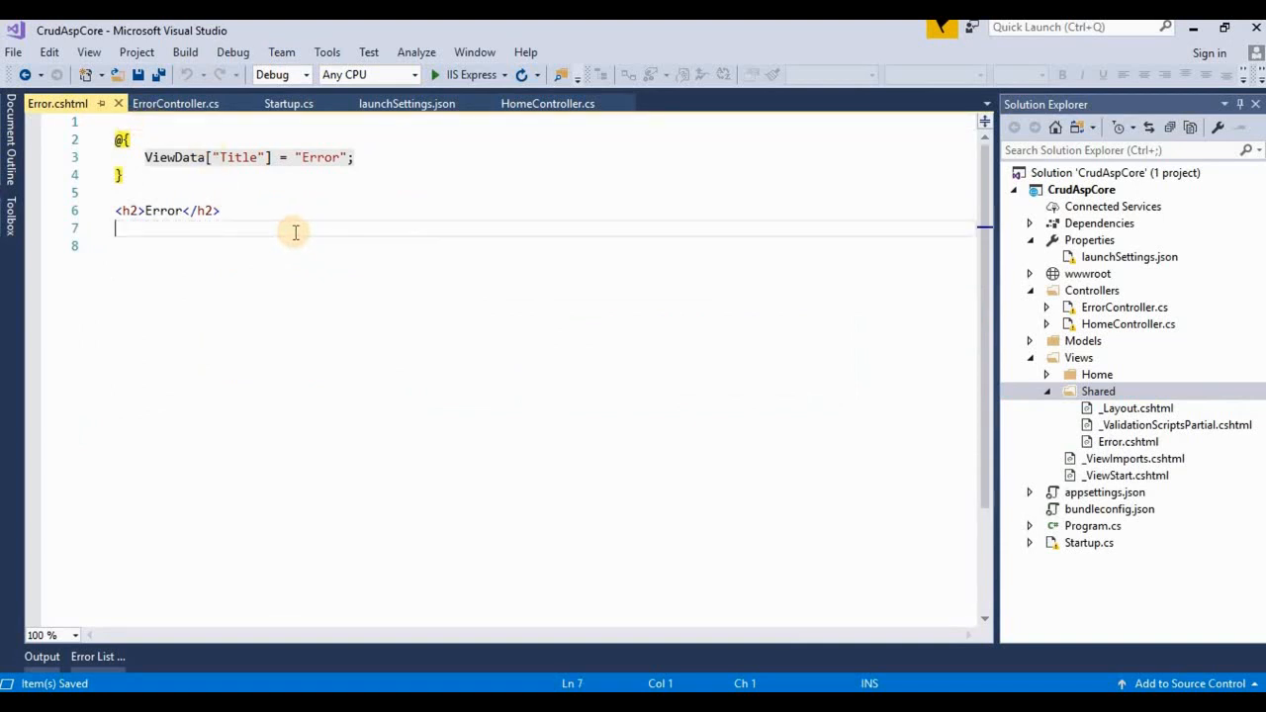
mouse_move(301, 253)
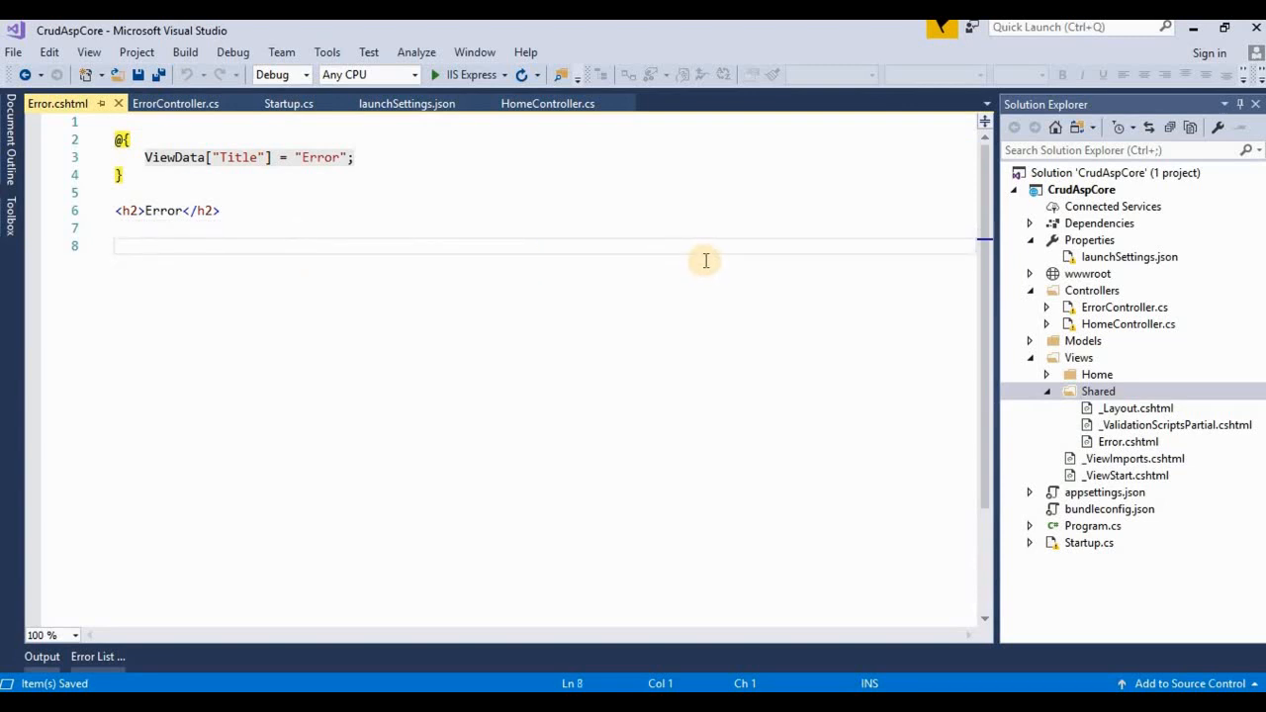
mouse_move(400, 196)
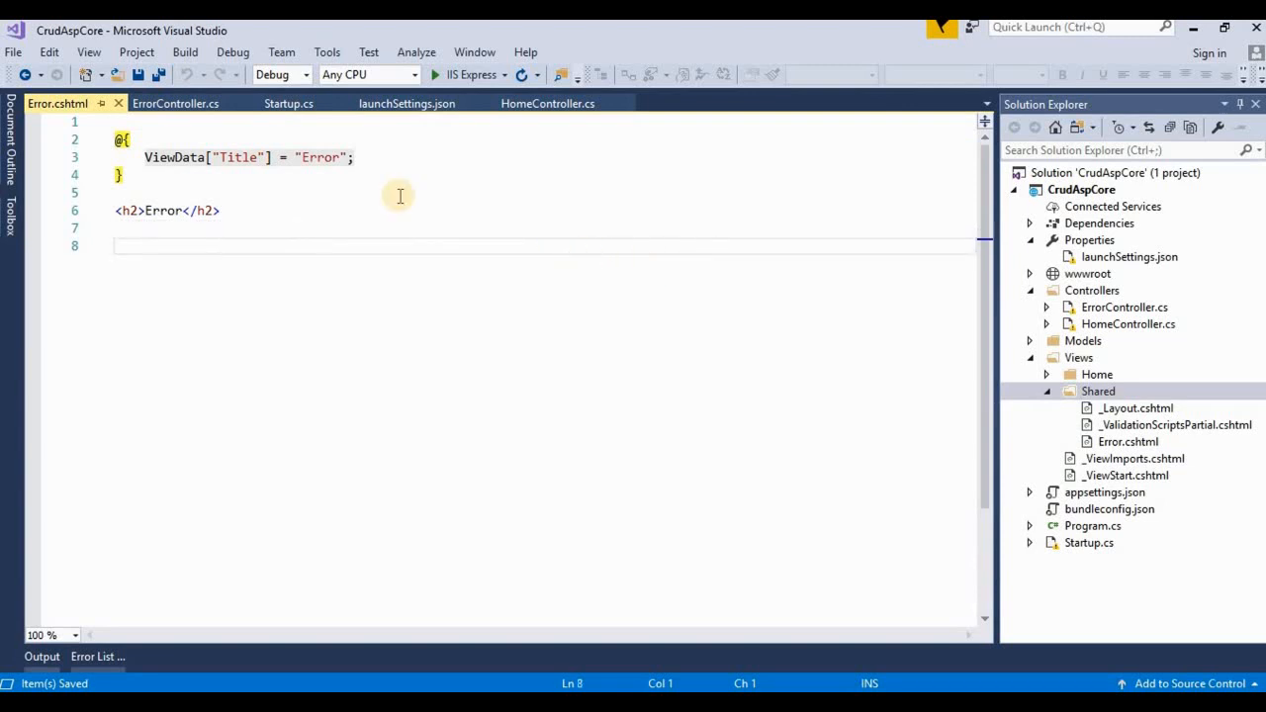
key(ctrl+a)
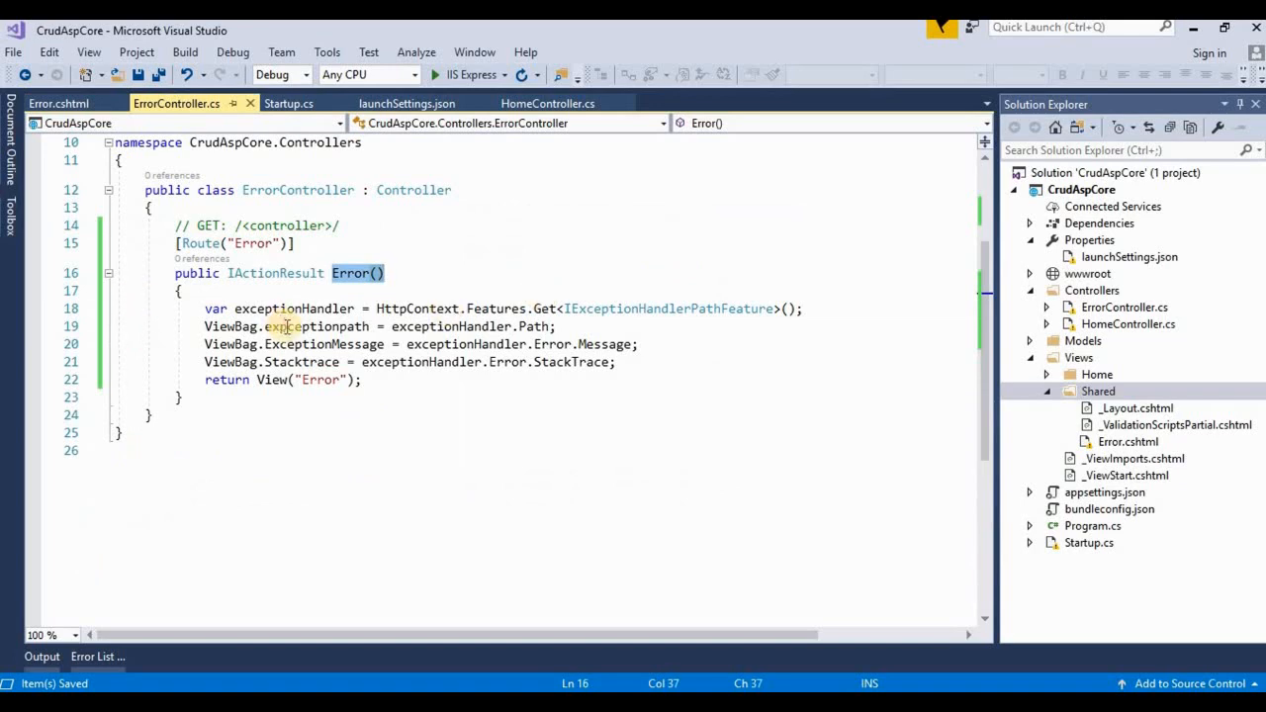
click(57, 103)
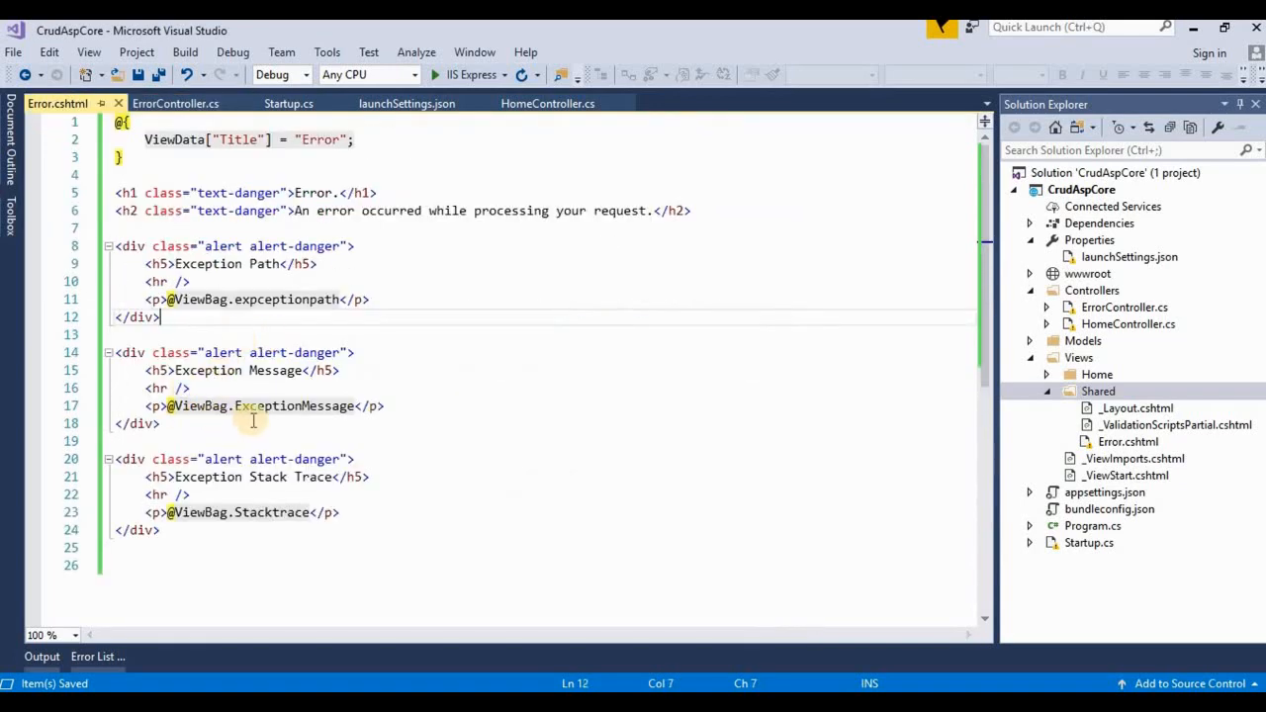
click(176, 103)
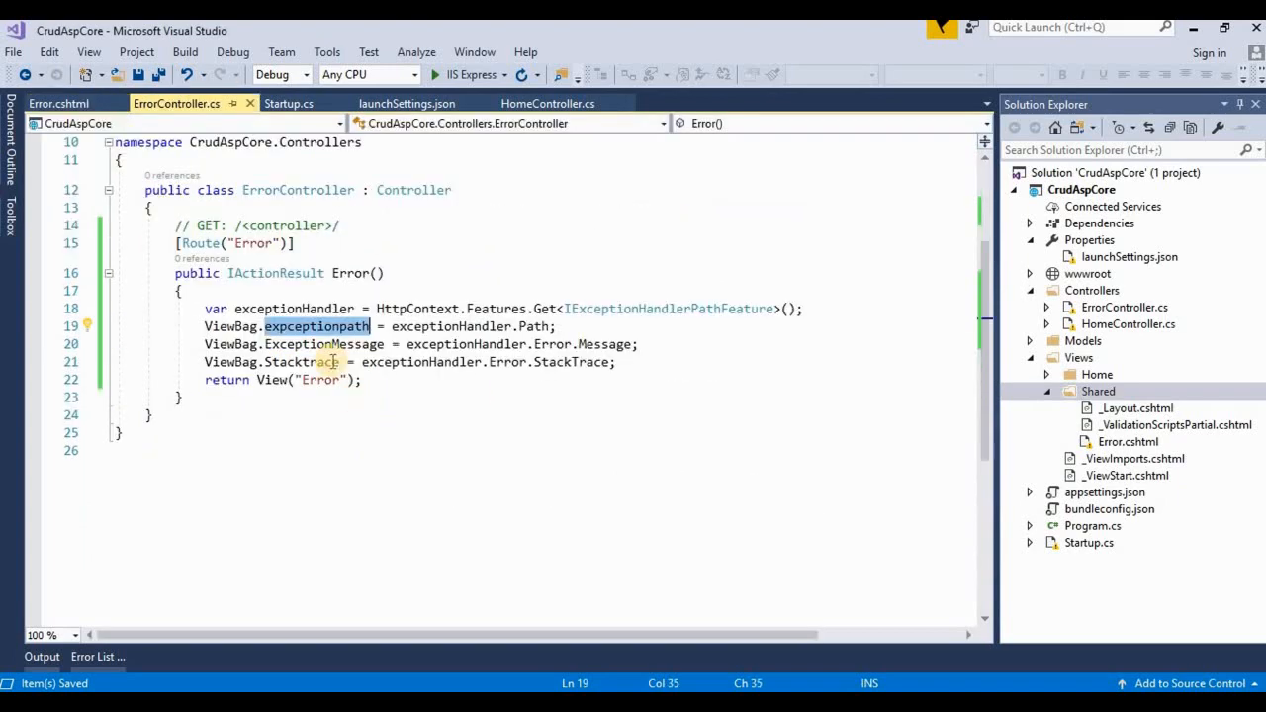
click(58, 103)
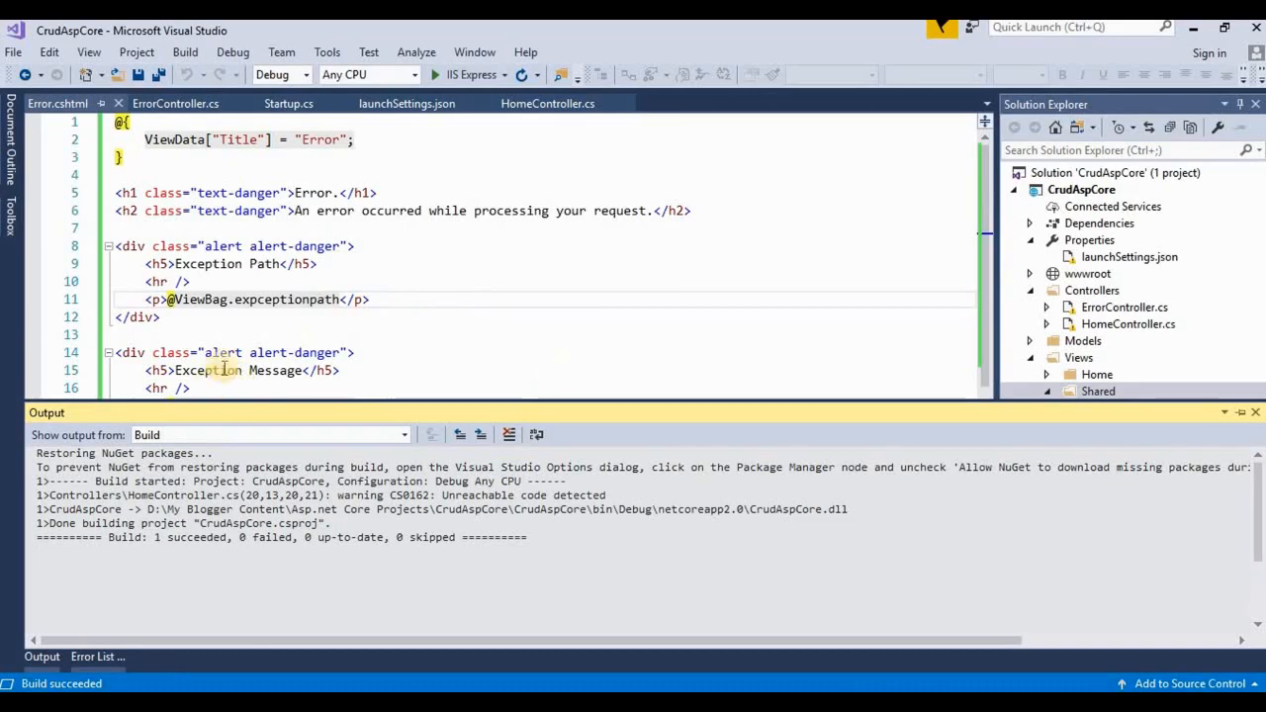
Step: Build the solution (1 succeeded) and run it under IIS Express to reach the Error page
click(433, 75)
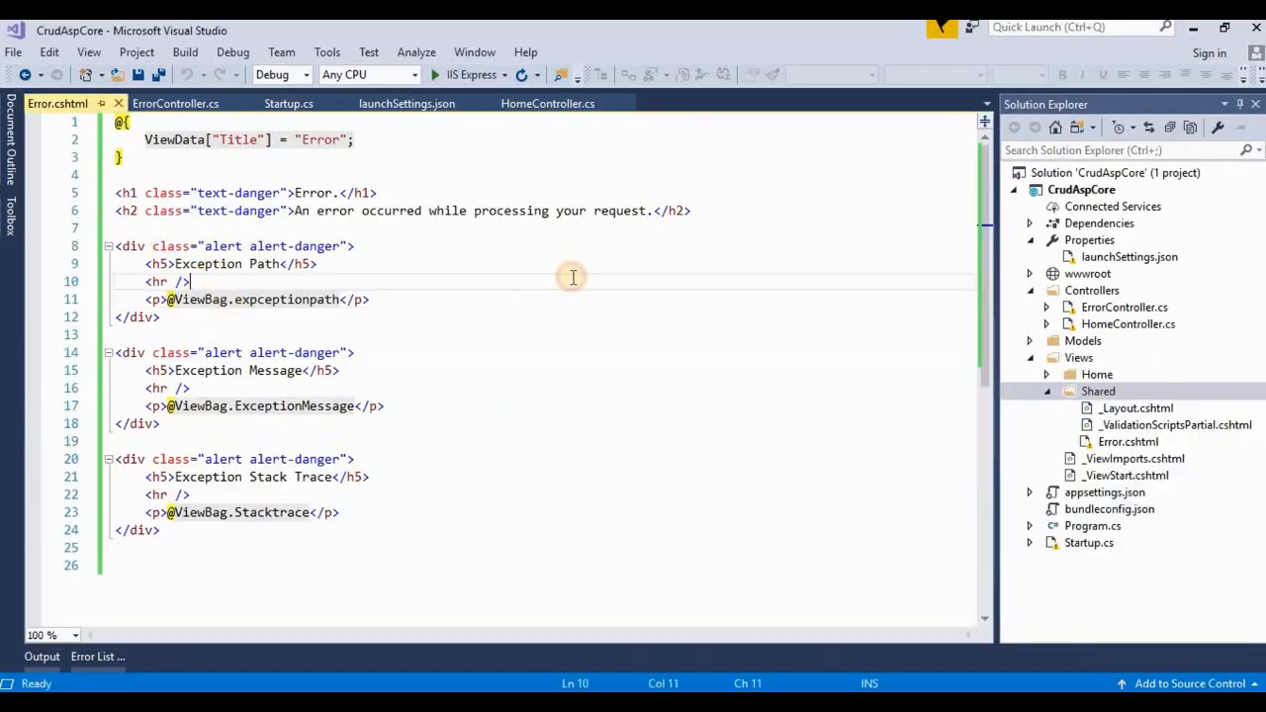
click(176, 103)
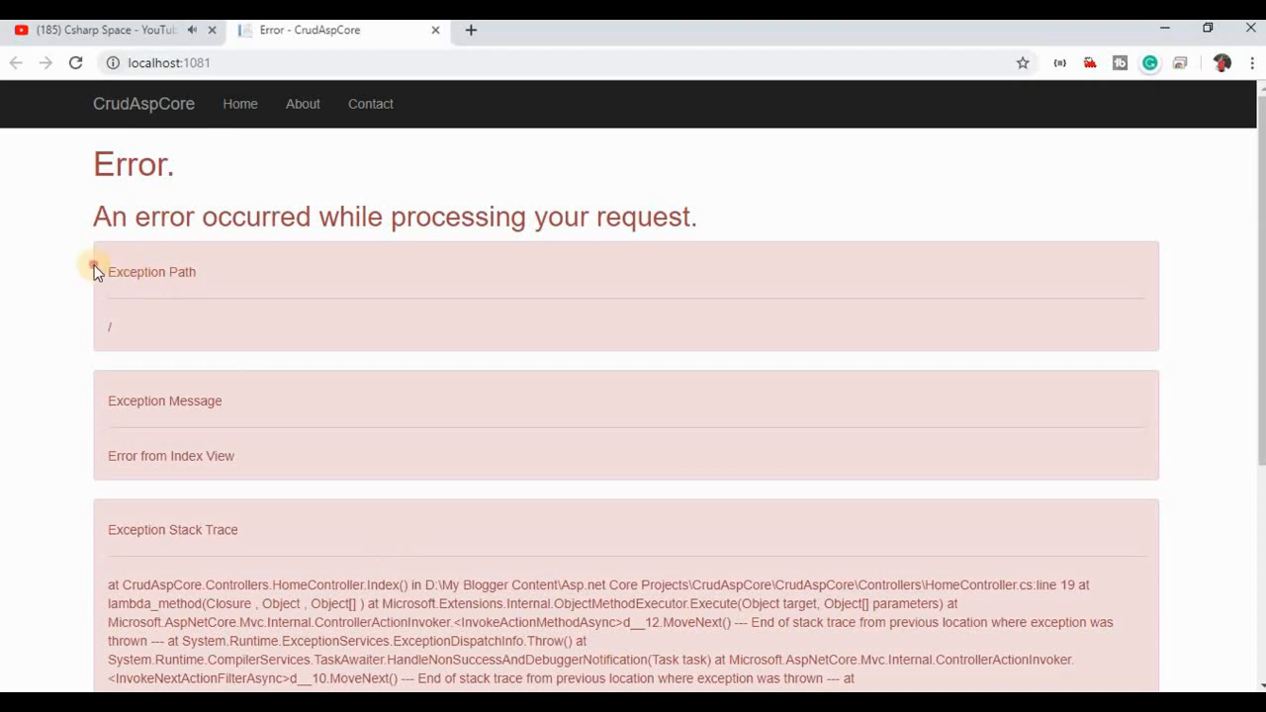
Step: Scroll down the Error page at localhost:1081 past path and message into the stack trace
scroll(down, 3)
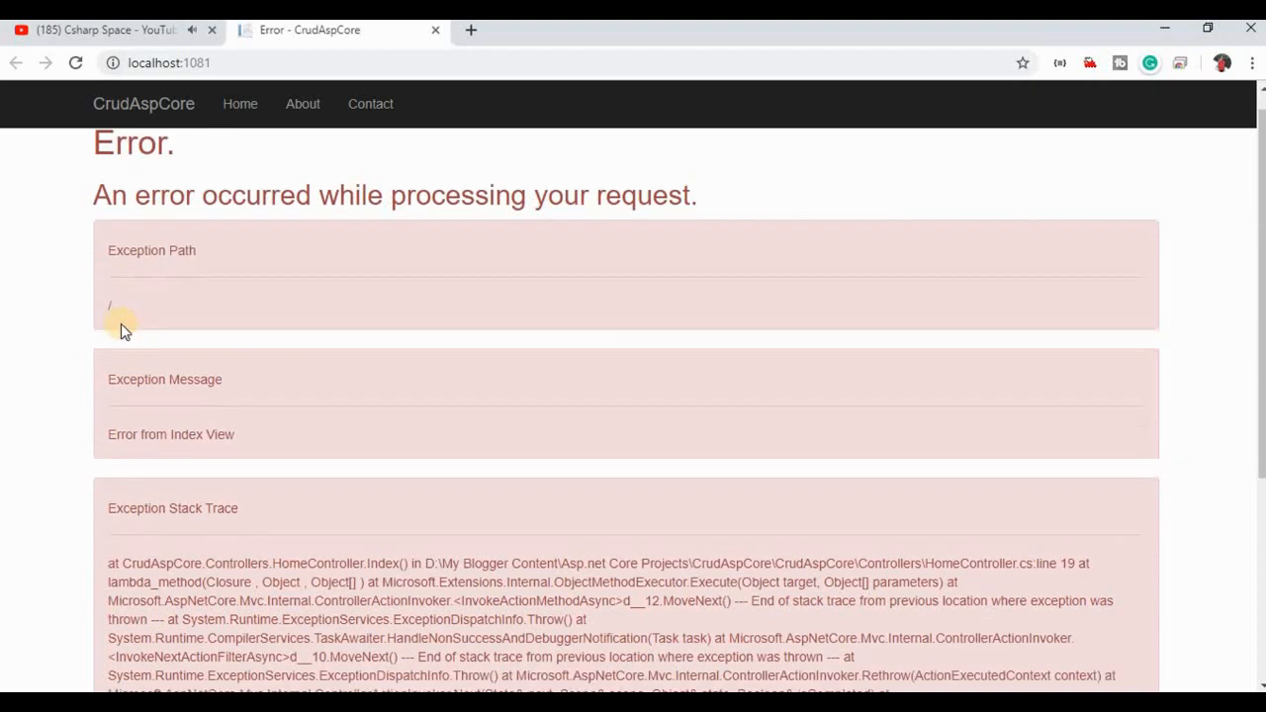
scroll(down, 3)
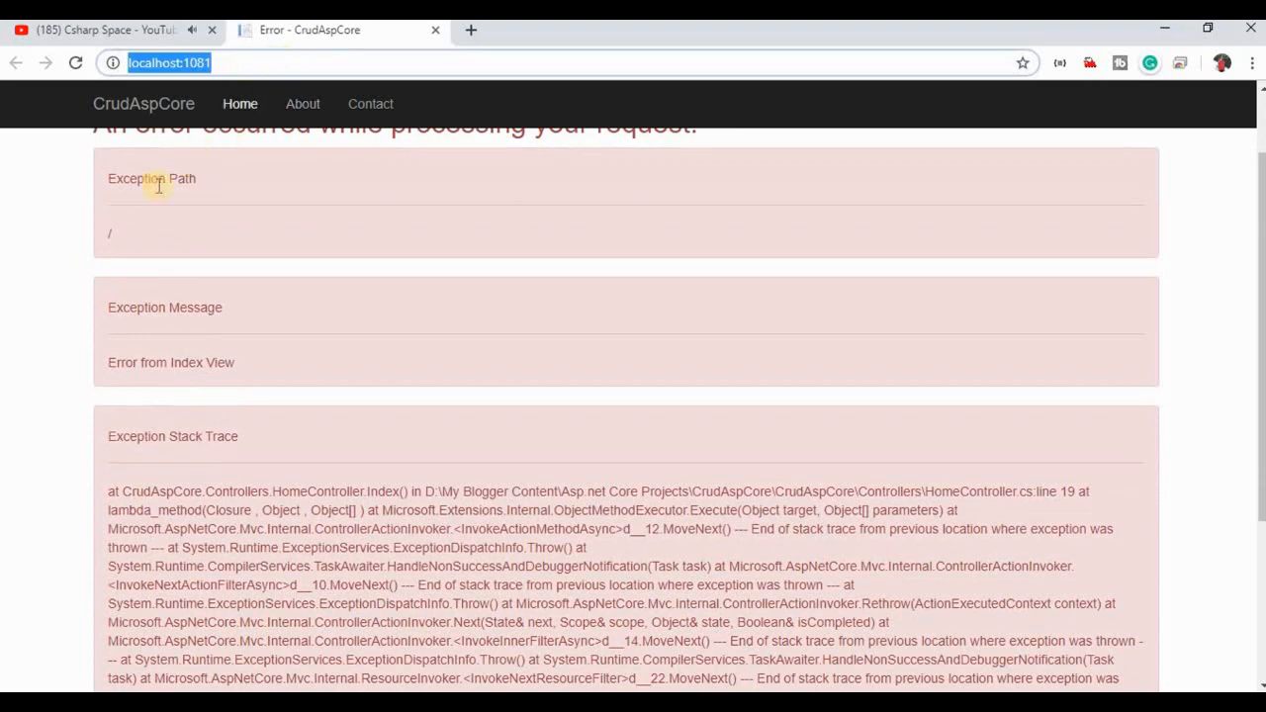
mouse_move(29, 249)
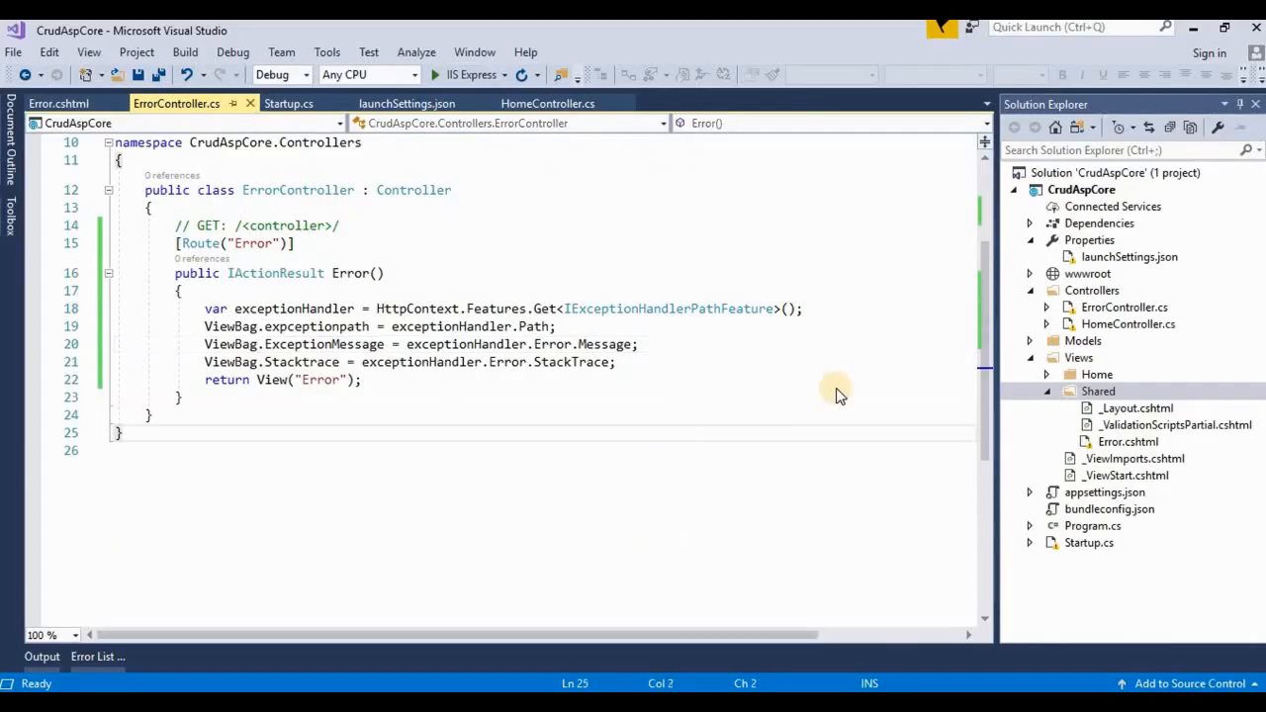
Step: Show HomeController.cs whose Index action throws Exception("Error from Index View")
click(548, 103)
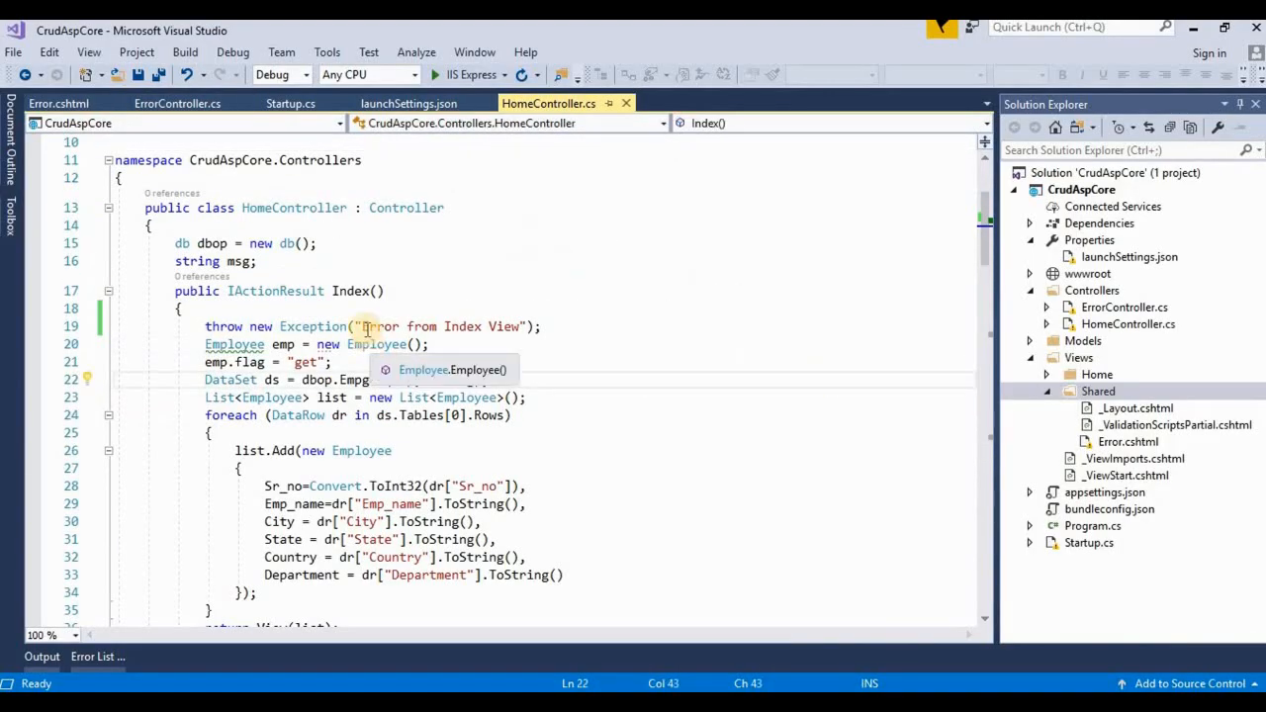